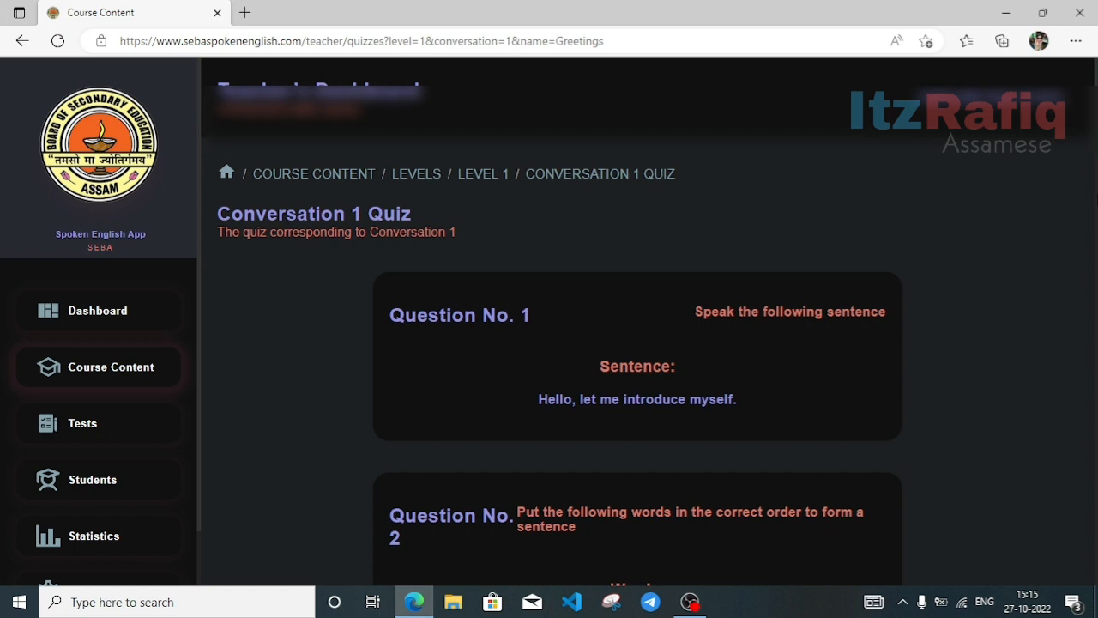
Scroll through the Level 1 Greetings page, reviewing the Conversation No. 1 and No. 2 dialogues.
scroll(down, 3)
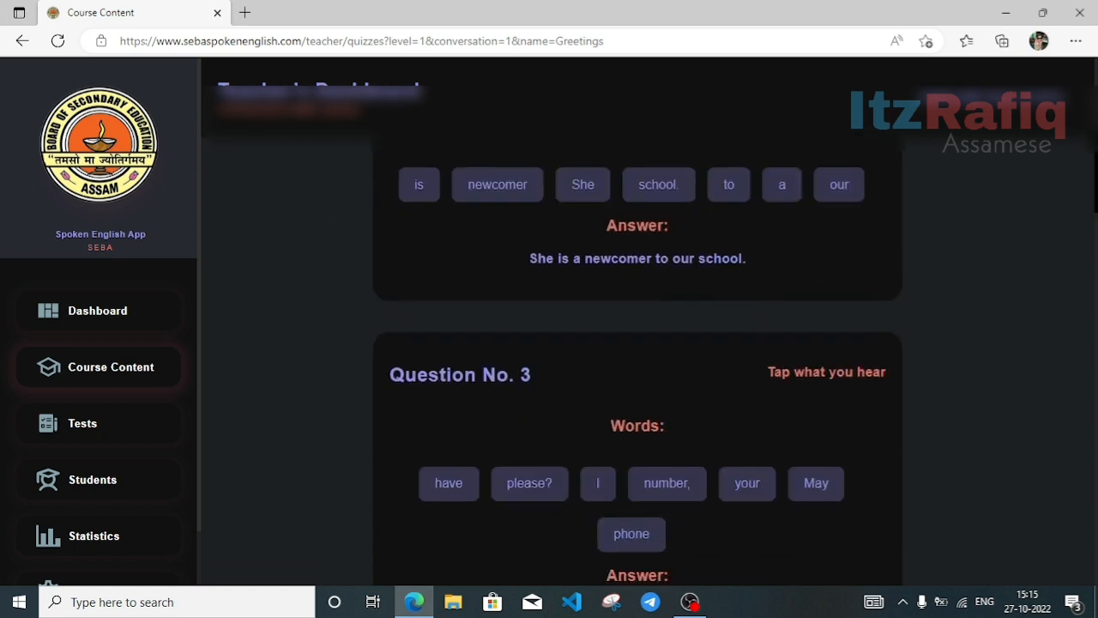
mouse_move(236, 268)
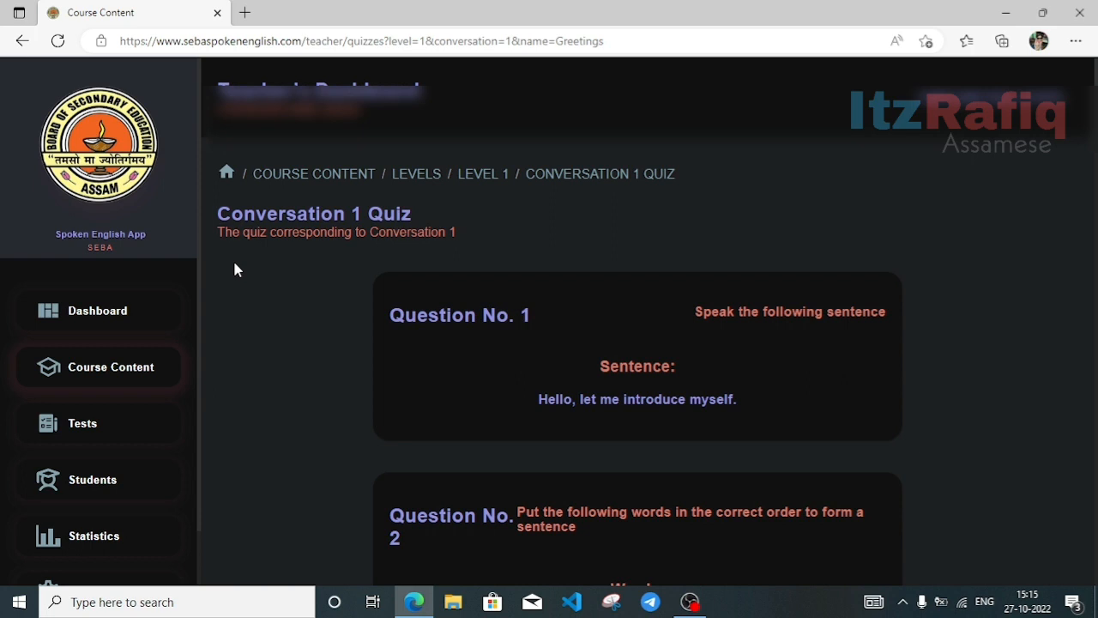
mouse_move(486, 176)
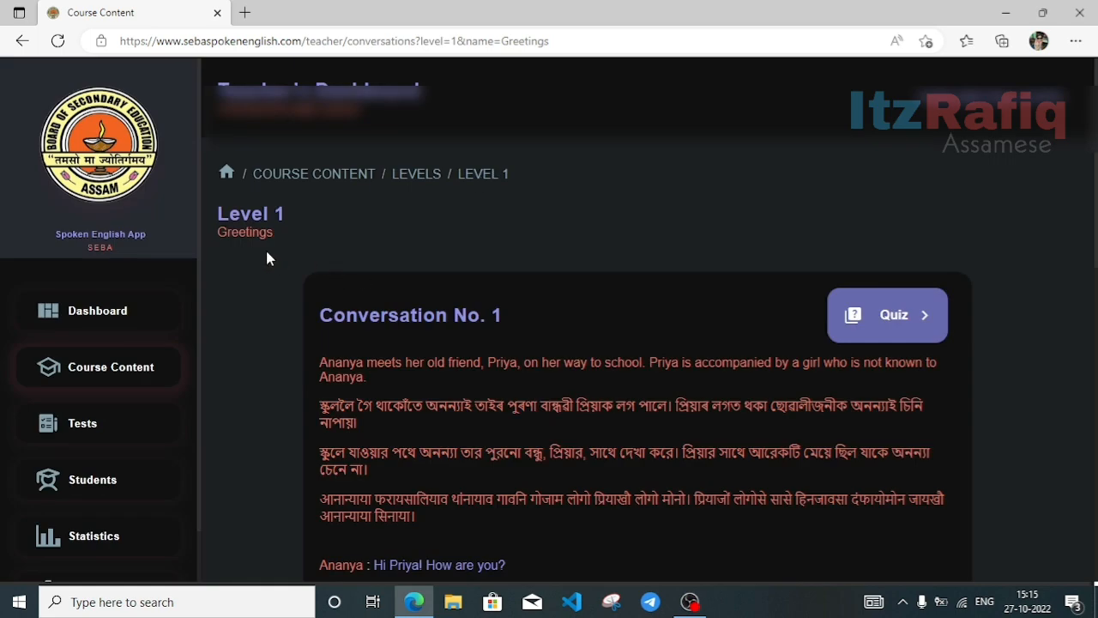
mouse_move(524, 379)
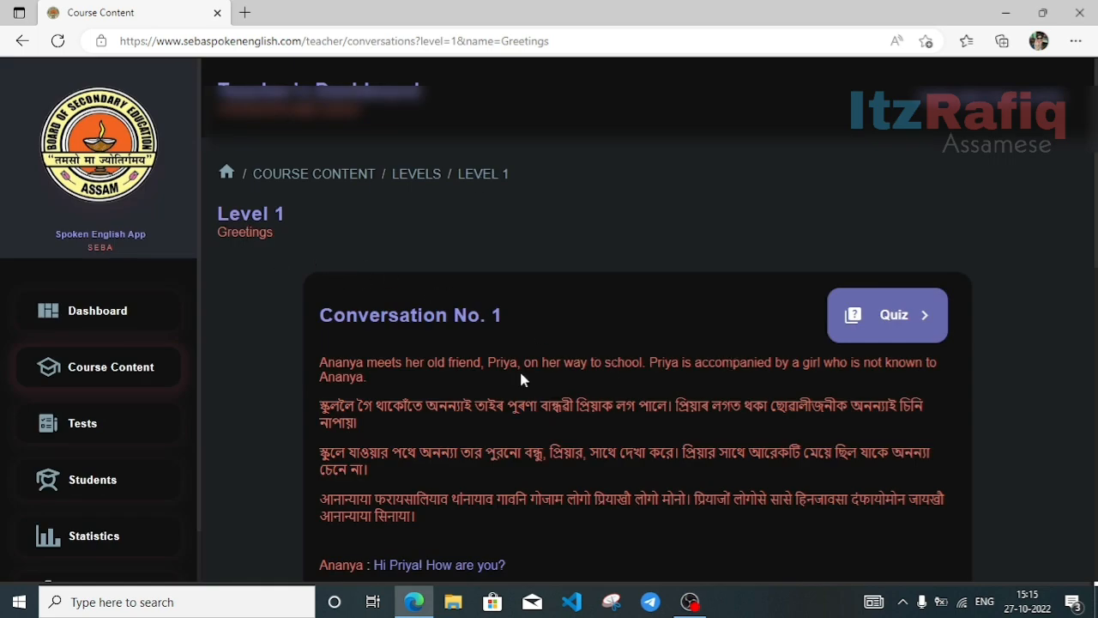
scroll(down, 3)
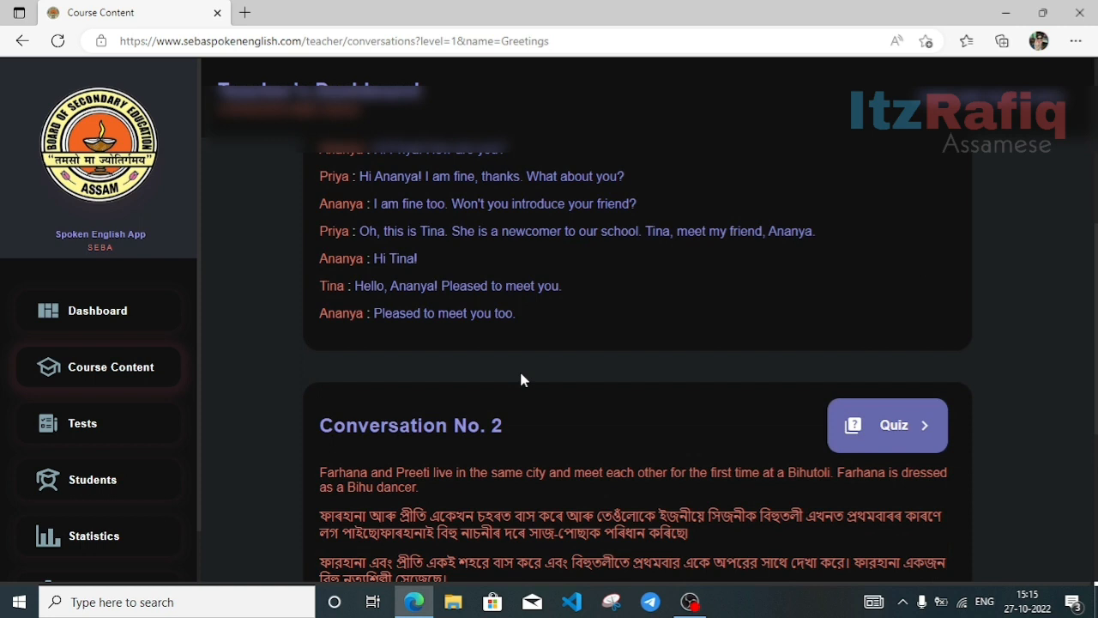
scroll(down, 3)
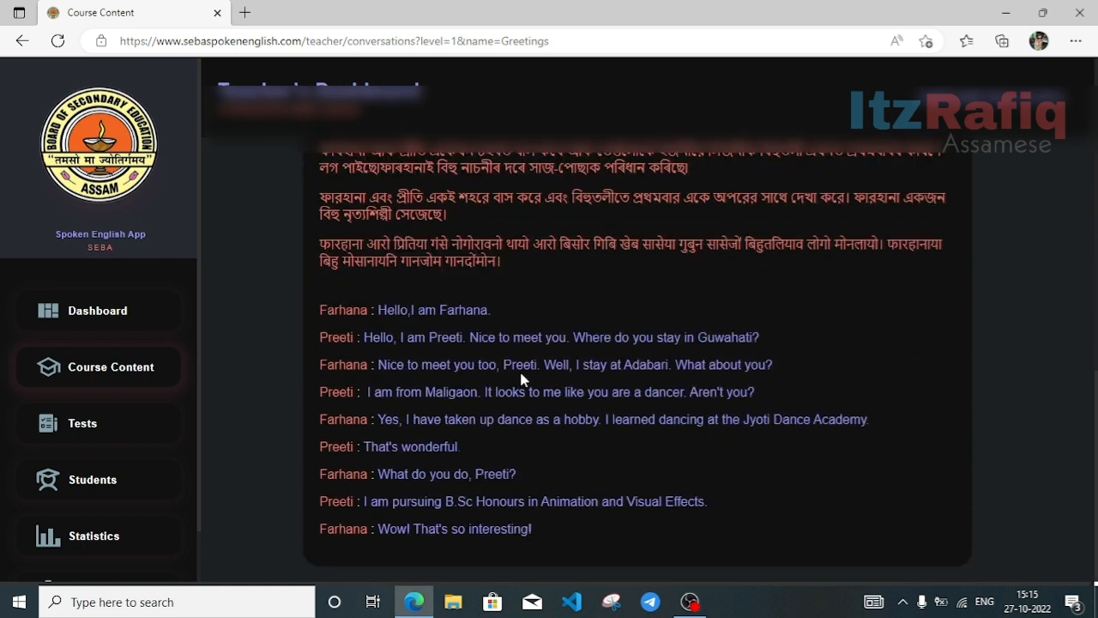
scroll(up, 3)
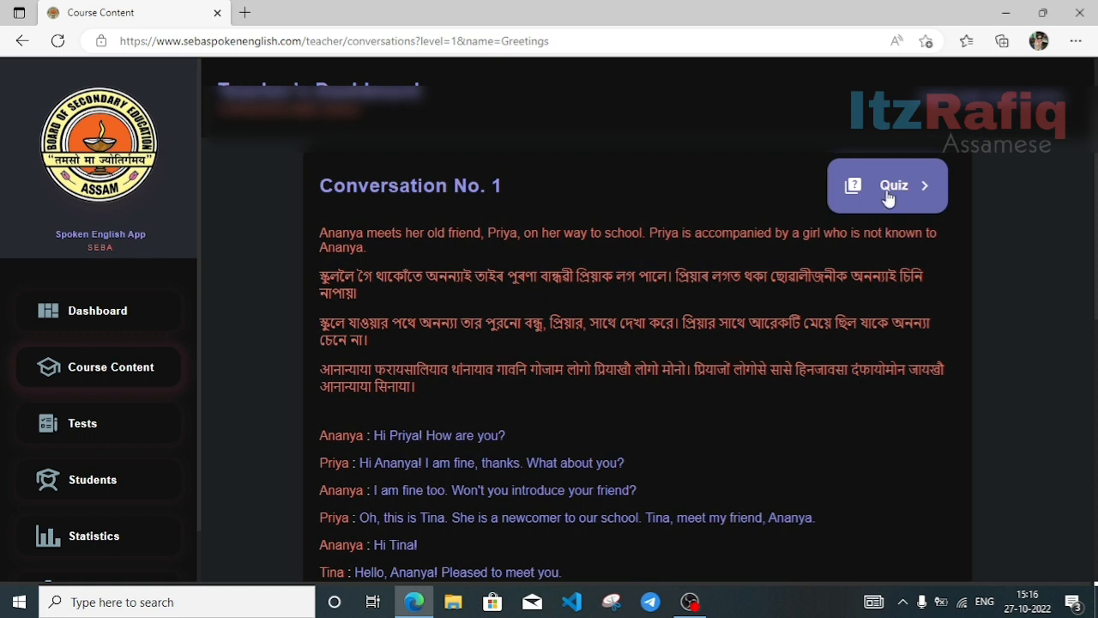
Open the Conversation No. 1 quiz and review Questions 1 to 3 with their answers.
click(887, 185)
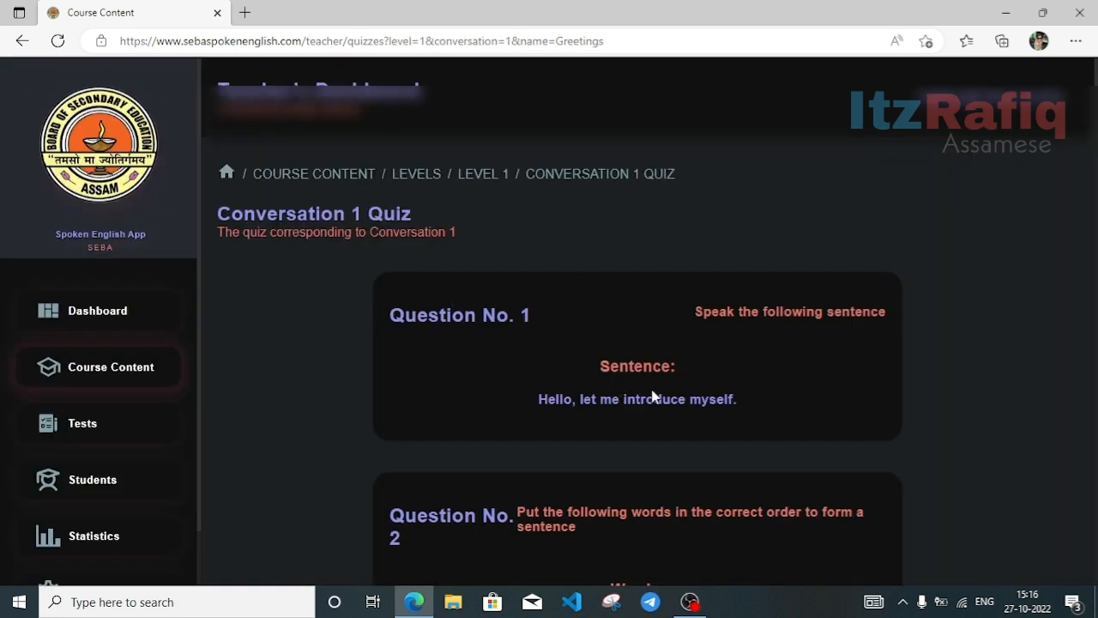
mouse_move(596, 372)
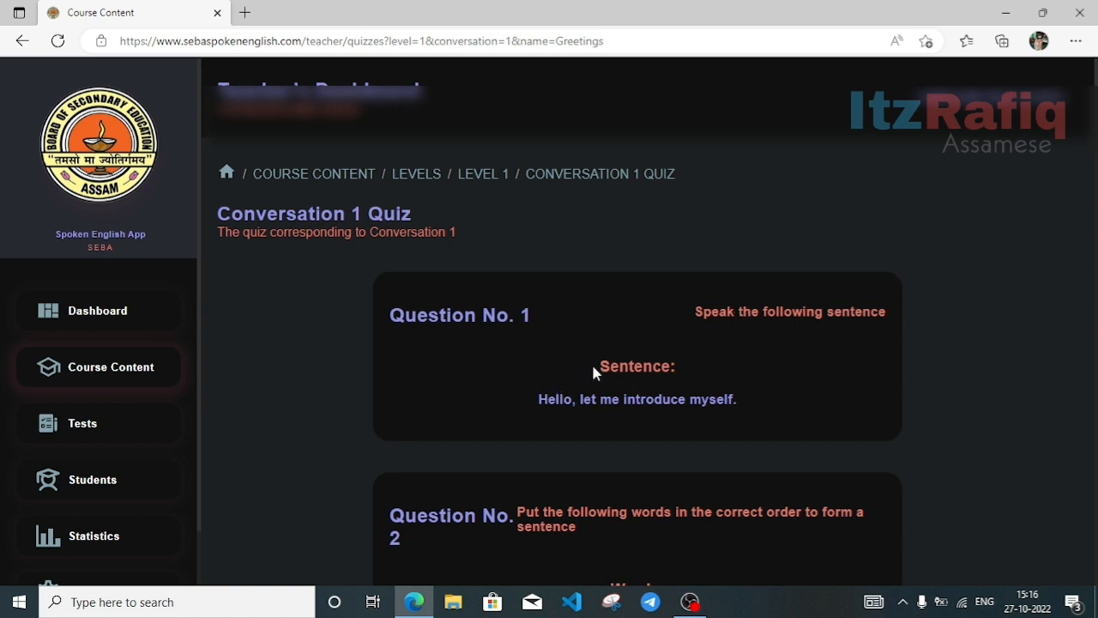
mouse_move(707, 405)
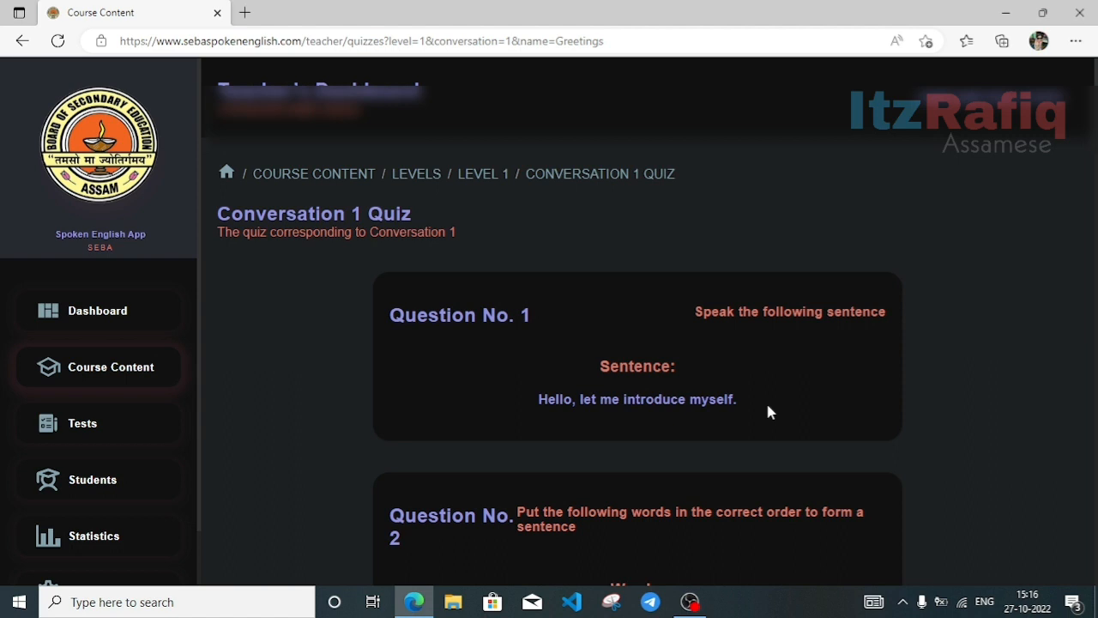
scroll(down, 3)
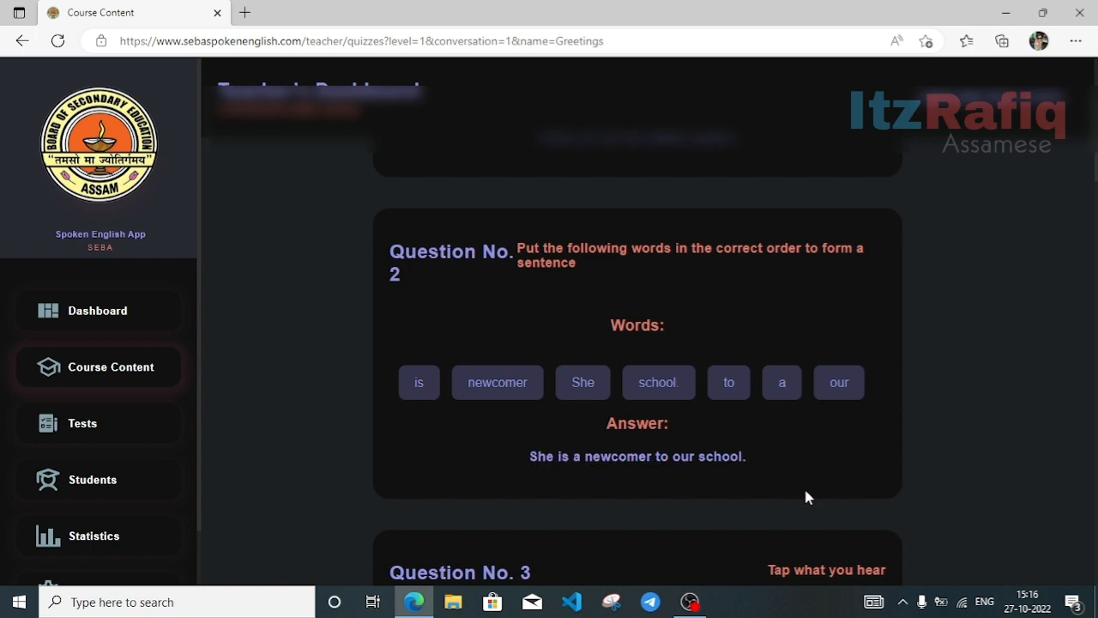
scroll(down, 3)
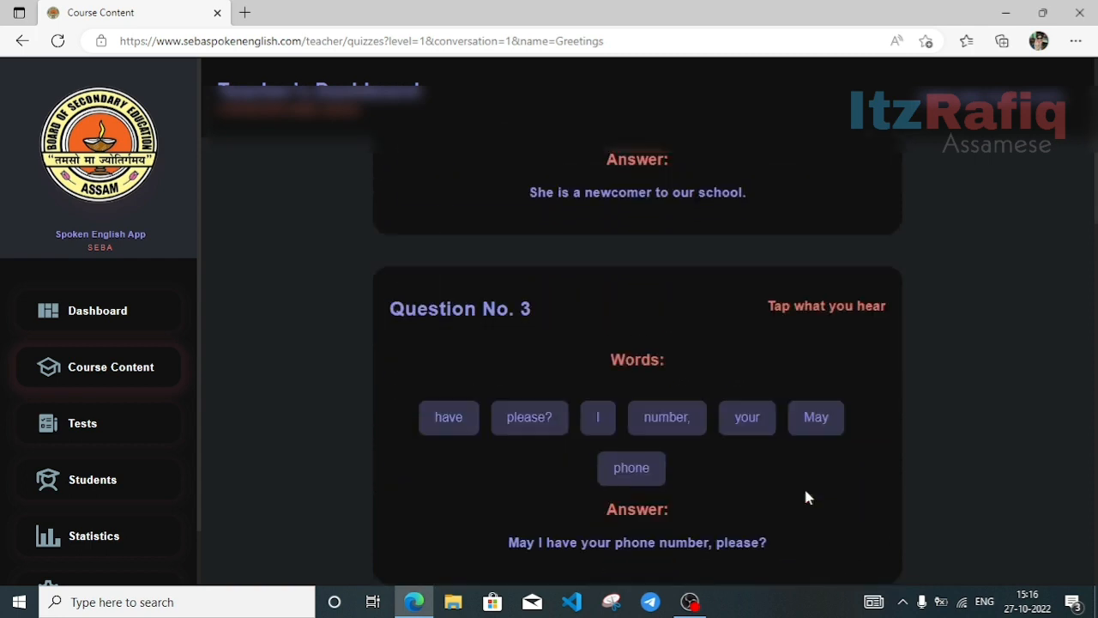
scroll(down, 3)
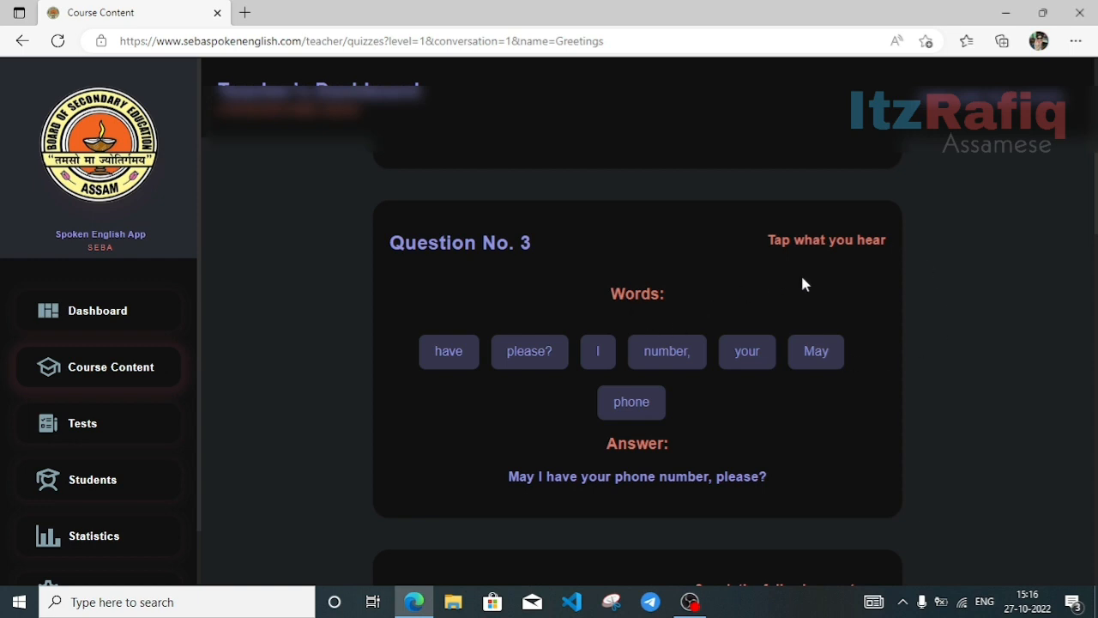
mouse_move(485, 491)
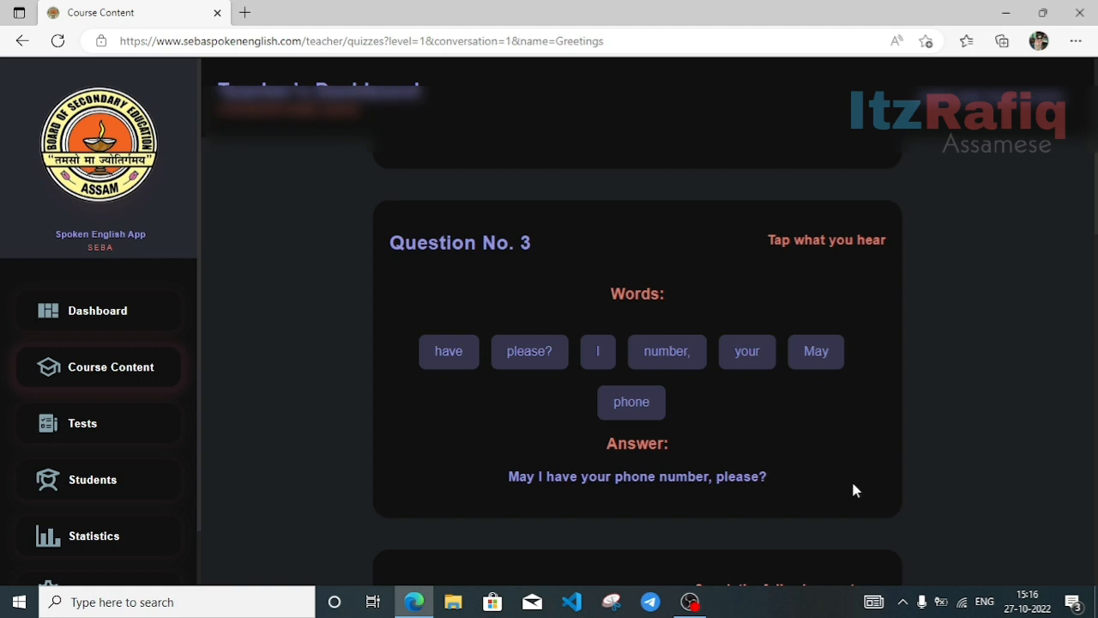
scroll(down, 3)
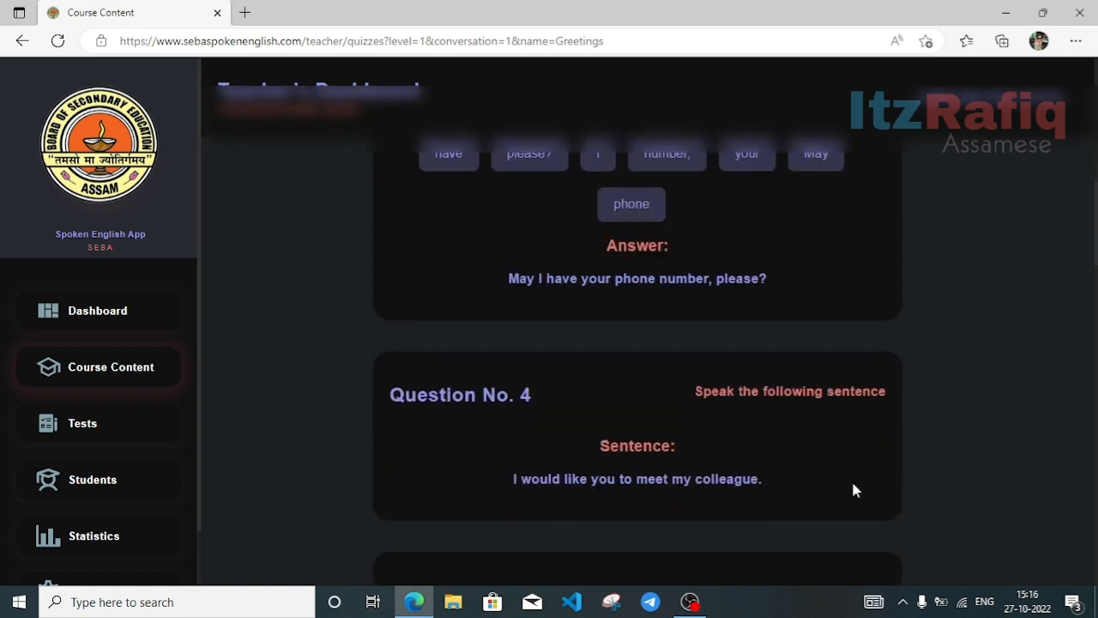
scroll(down, 3)
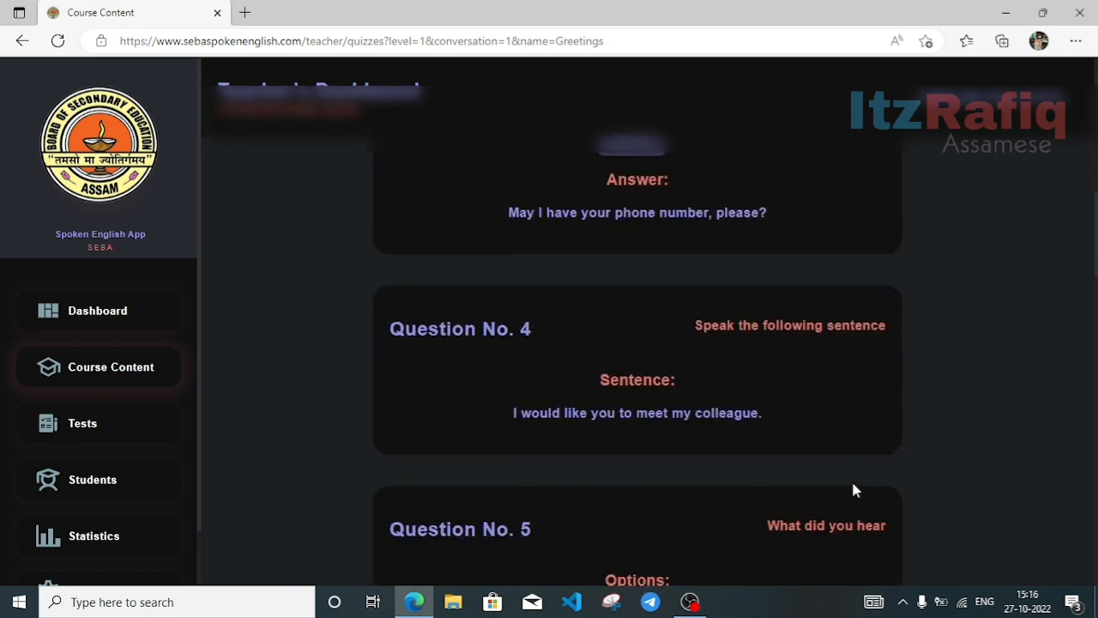
mouse_move(600, 477)
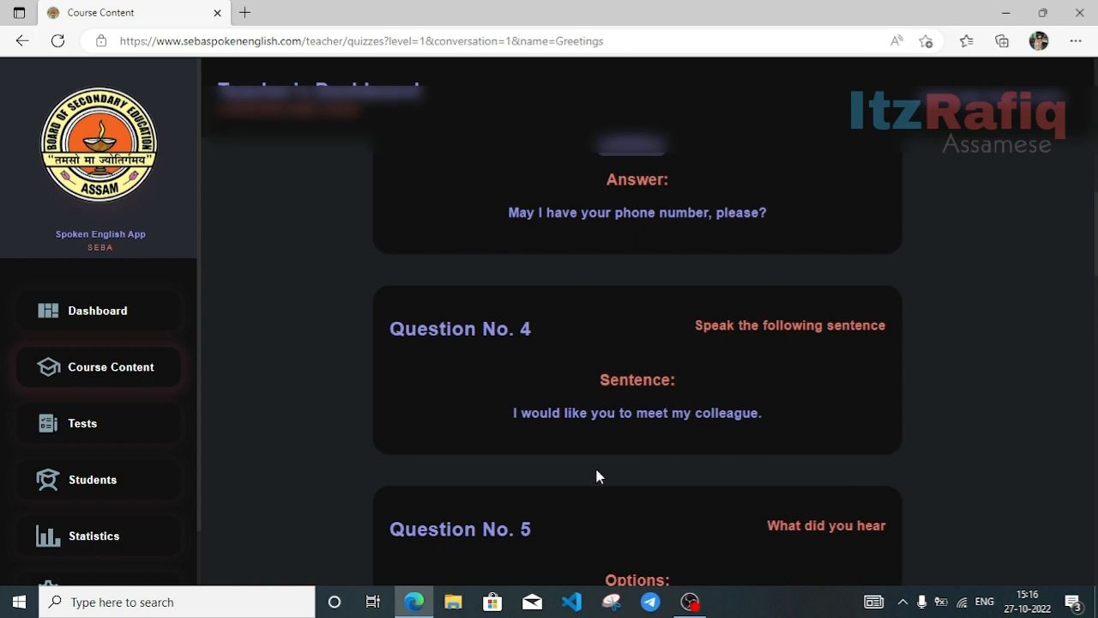
mouse_move(752, 445)
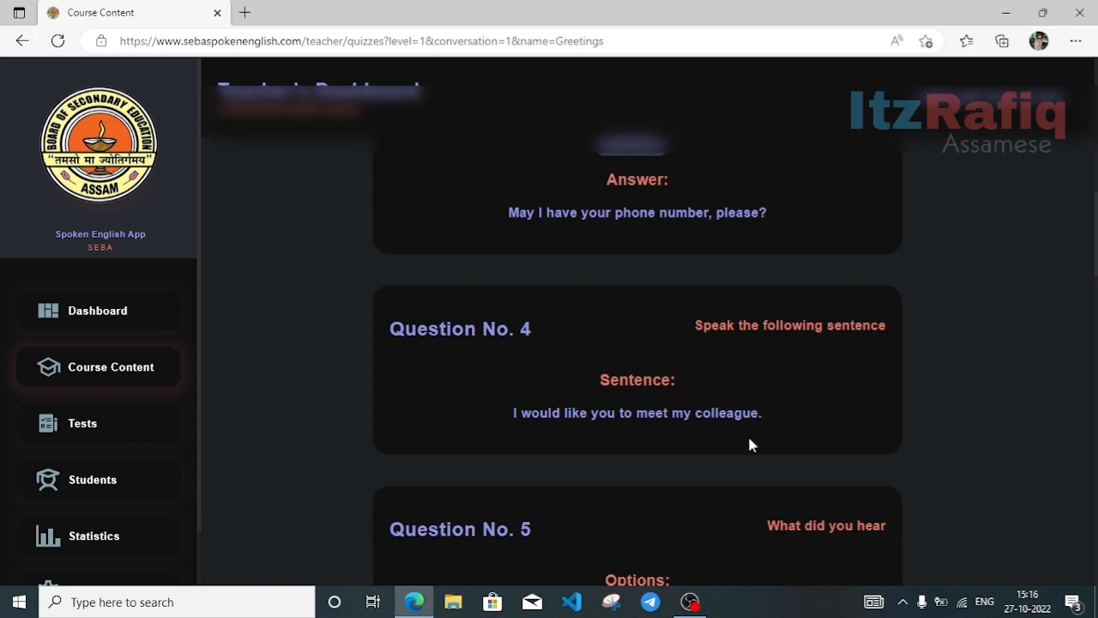
scroll(down, 3)
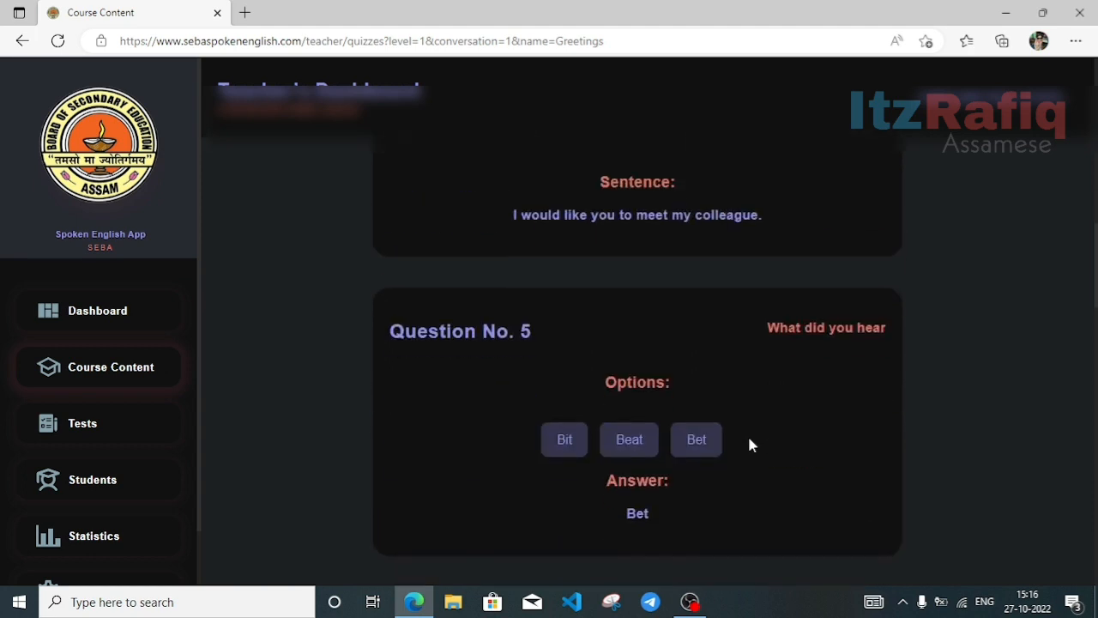
scroll(down, 3)
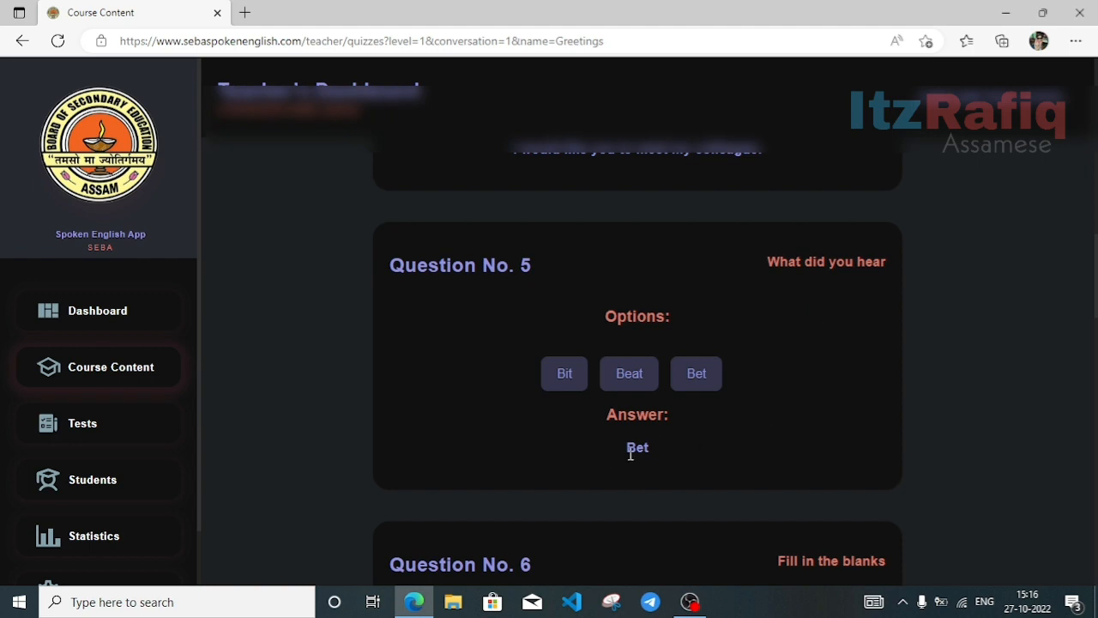
scroll(down, 3)
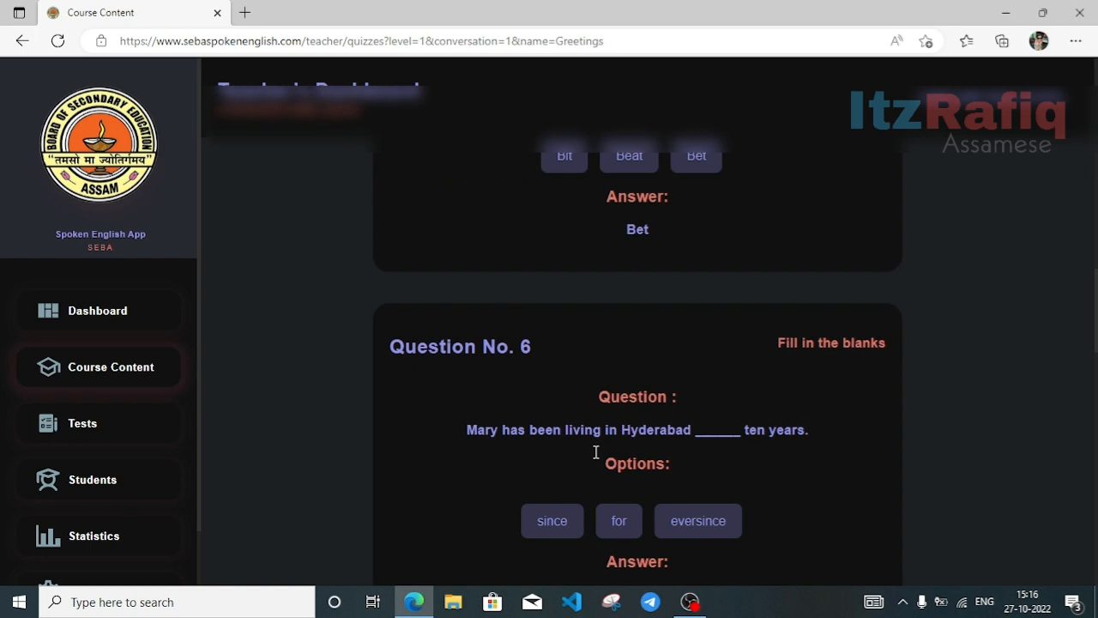
scroll(down, 3)
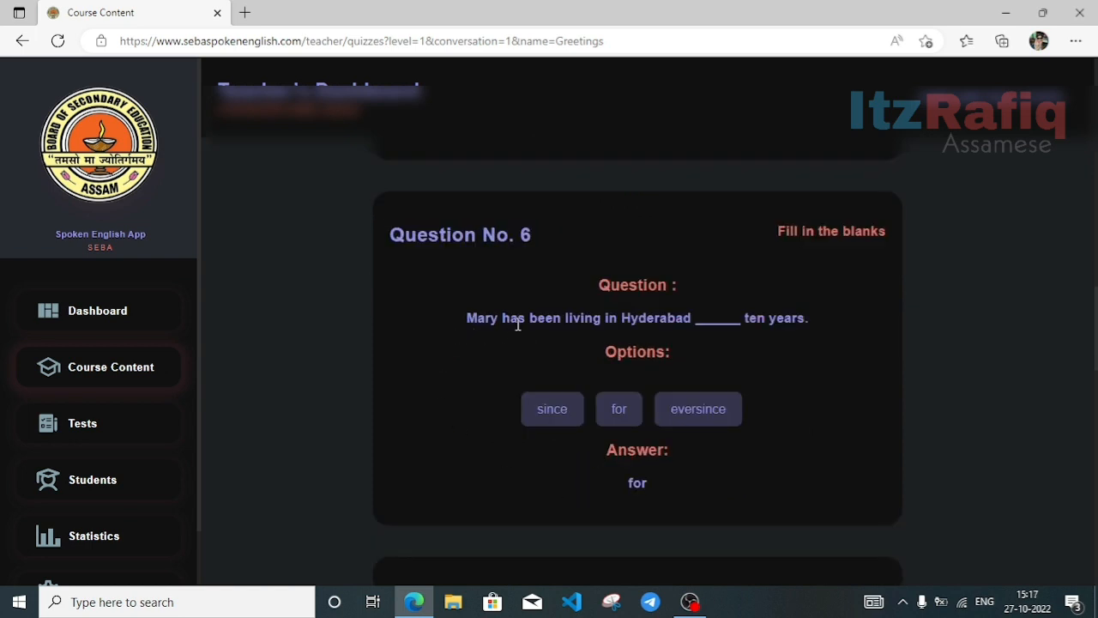
mouse_move(695, 423)
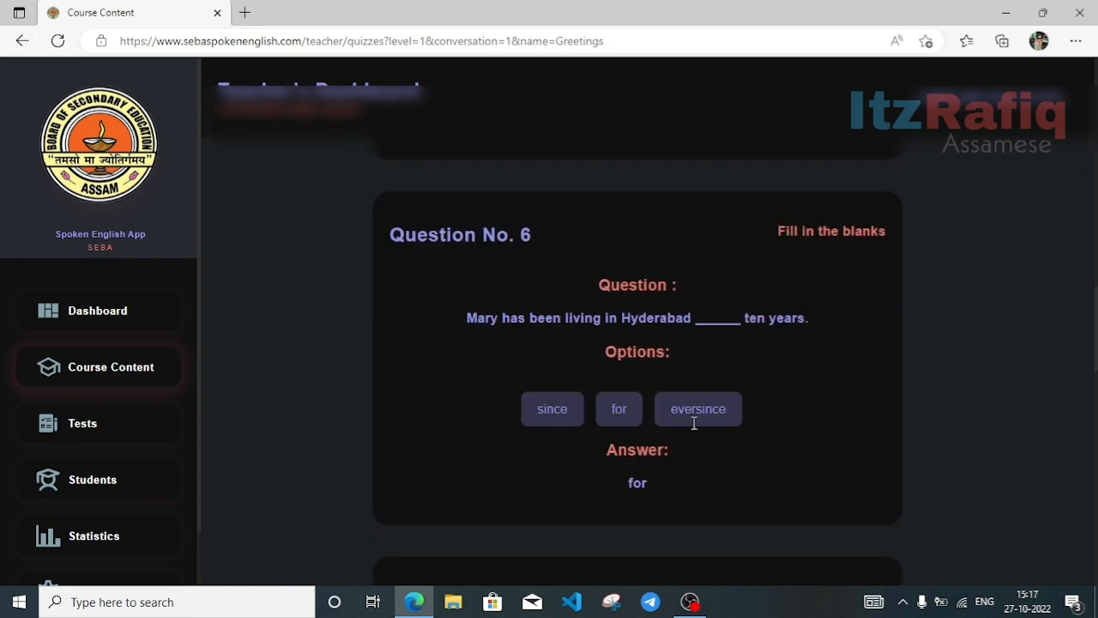
scroll(down, 3)
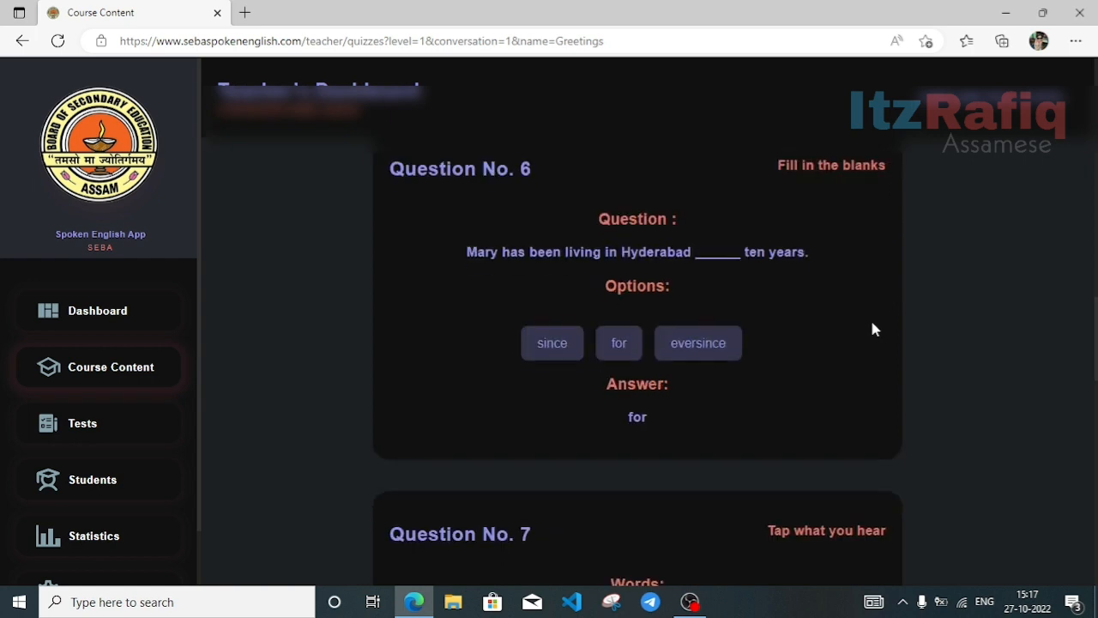
scroll(down, 3)
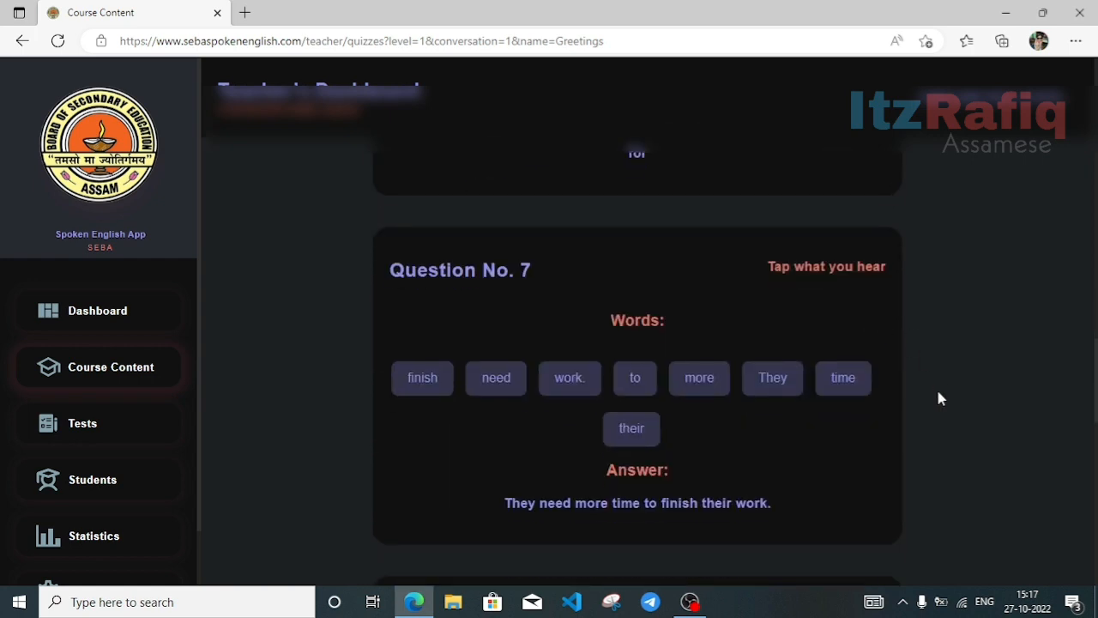
scroll(down, 3)
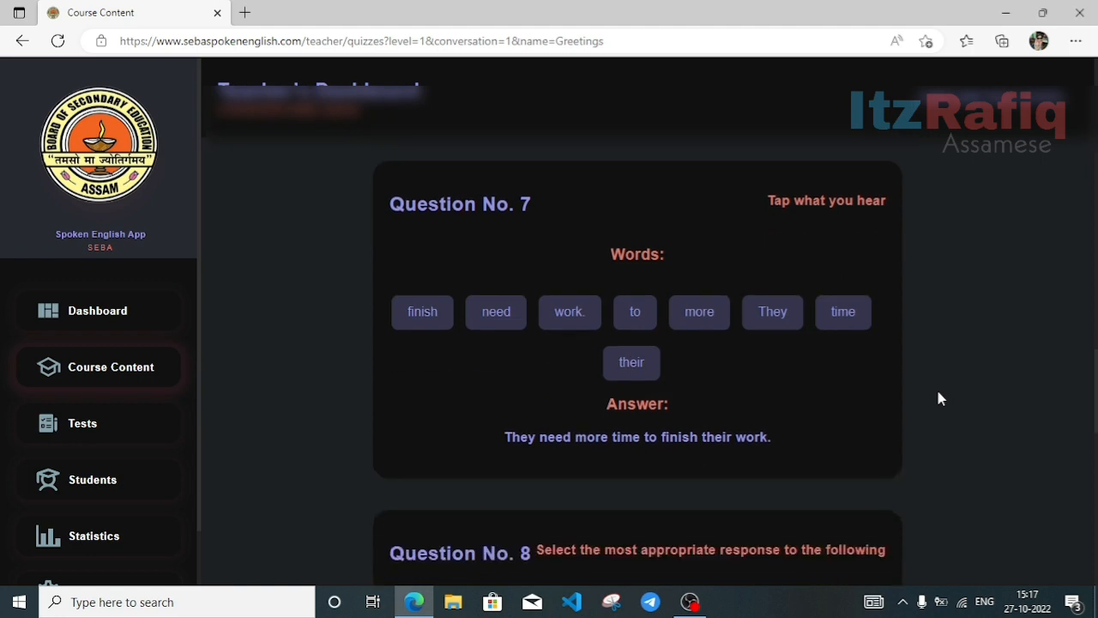
scroll(down, 3)
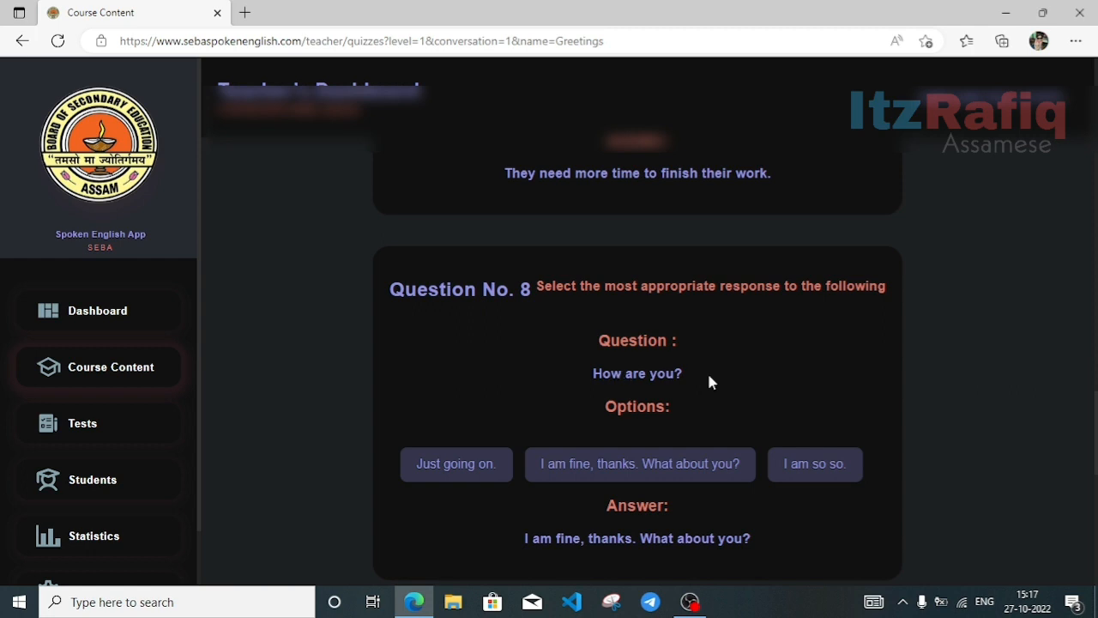
mouse_move(814, 368)
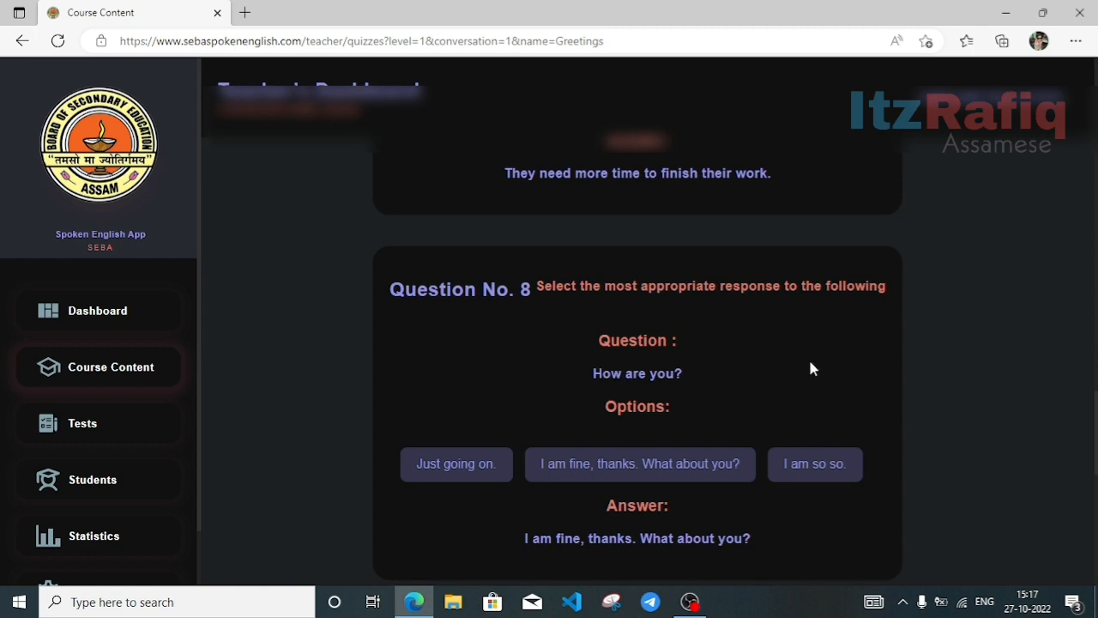
mouse_move(680, 465)
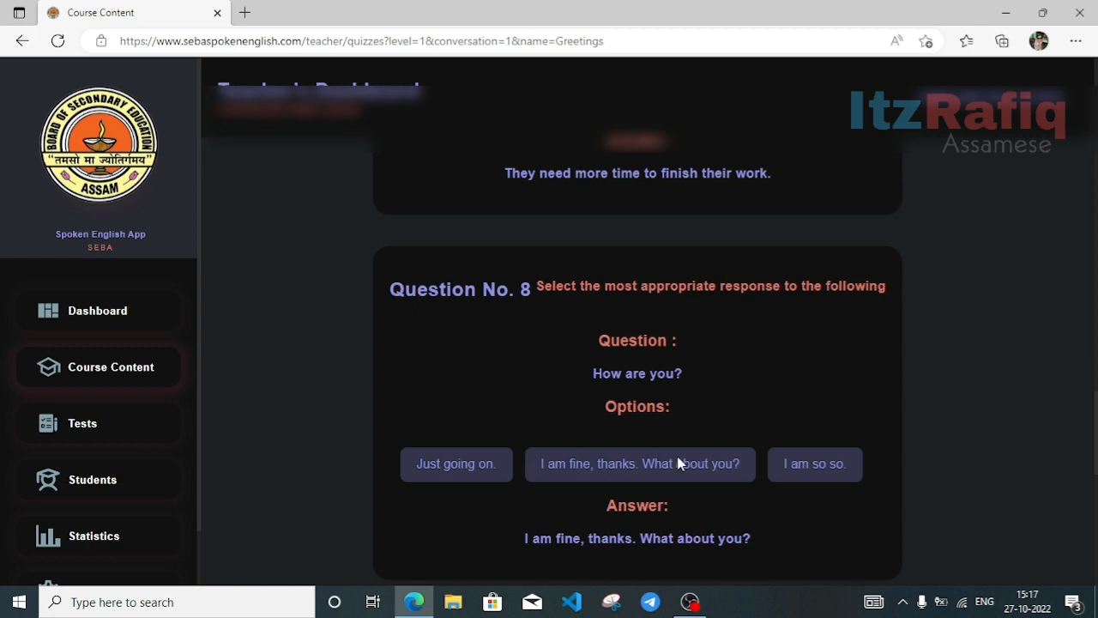
mouse_move(749, 483)
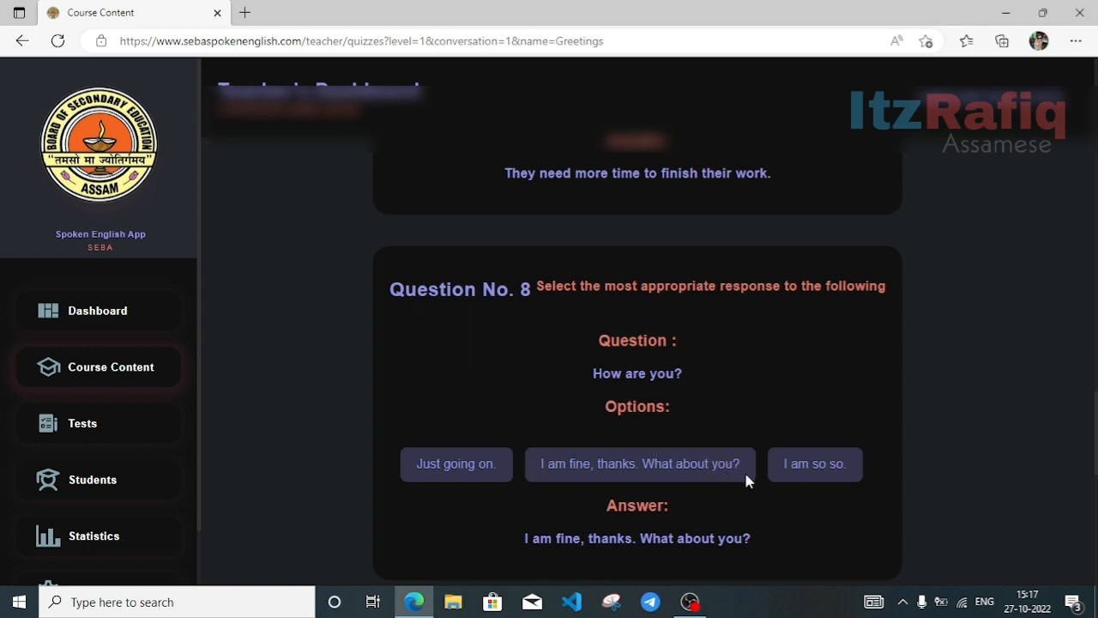
scroll(down, 3)
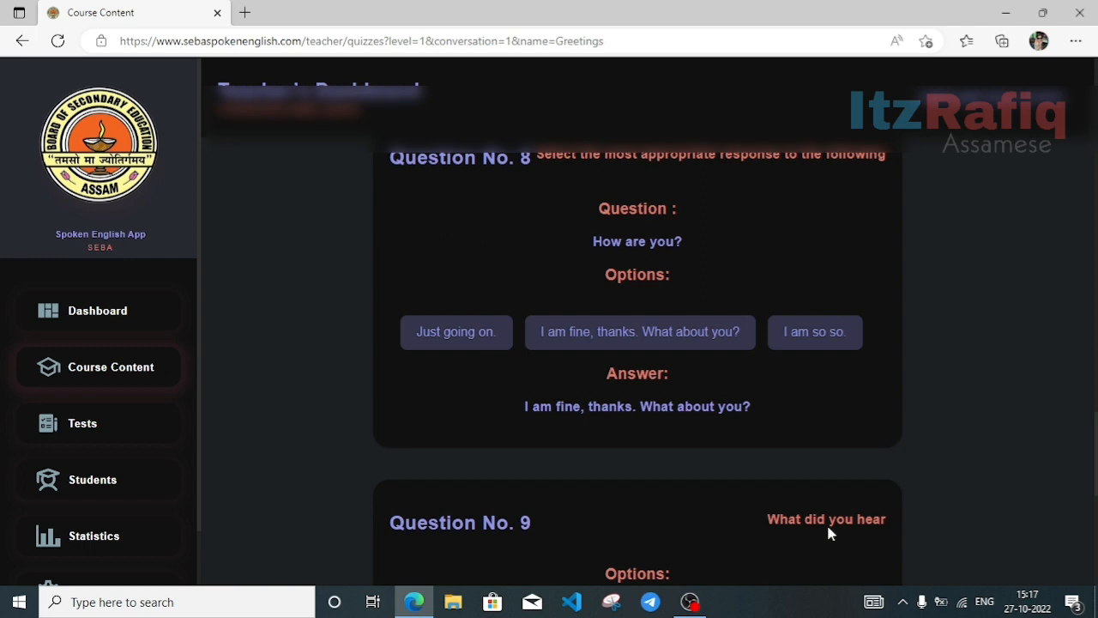
scroll(down, 3)
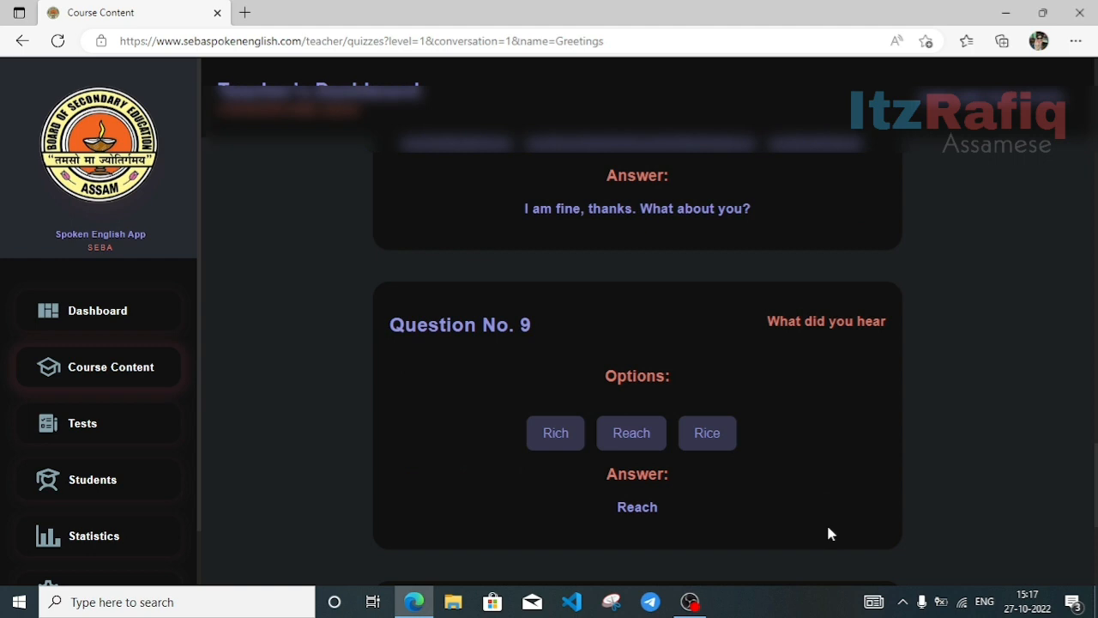
scroll(down, 3)
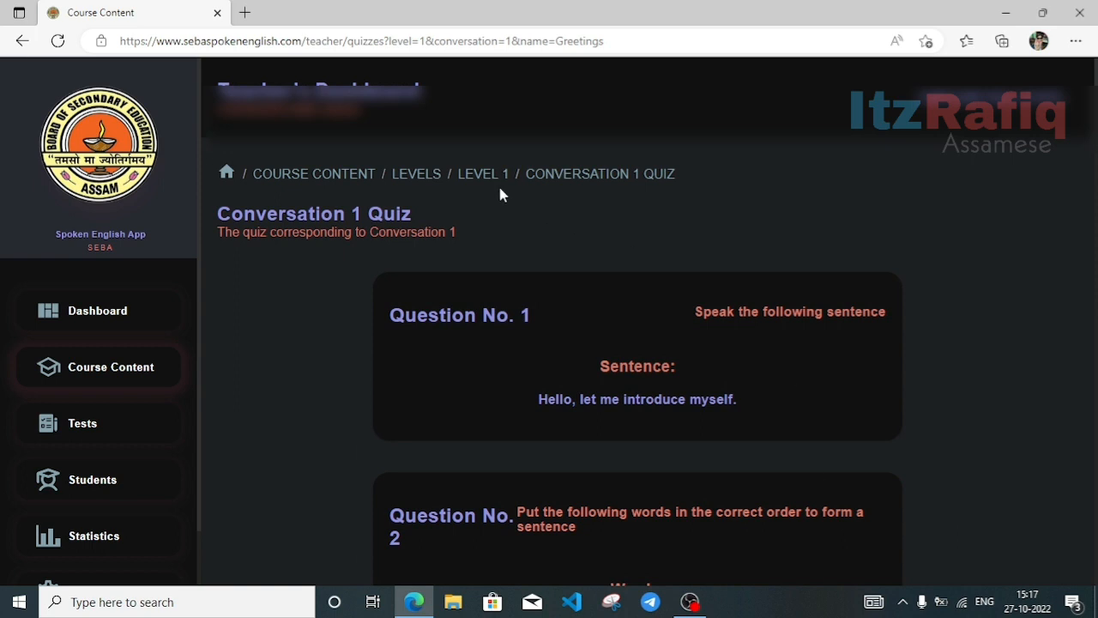
Return to Level 1 via the breadcrumb and read through the Conversation No. 2 dialogue.
click(483, 173)
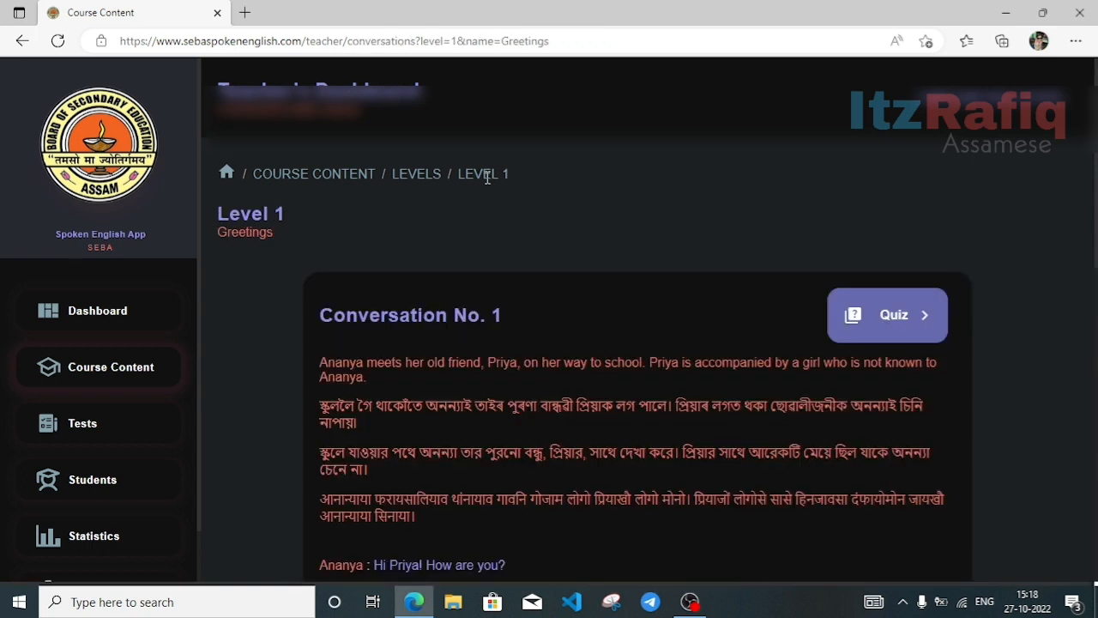
mouse_move(421, 473)
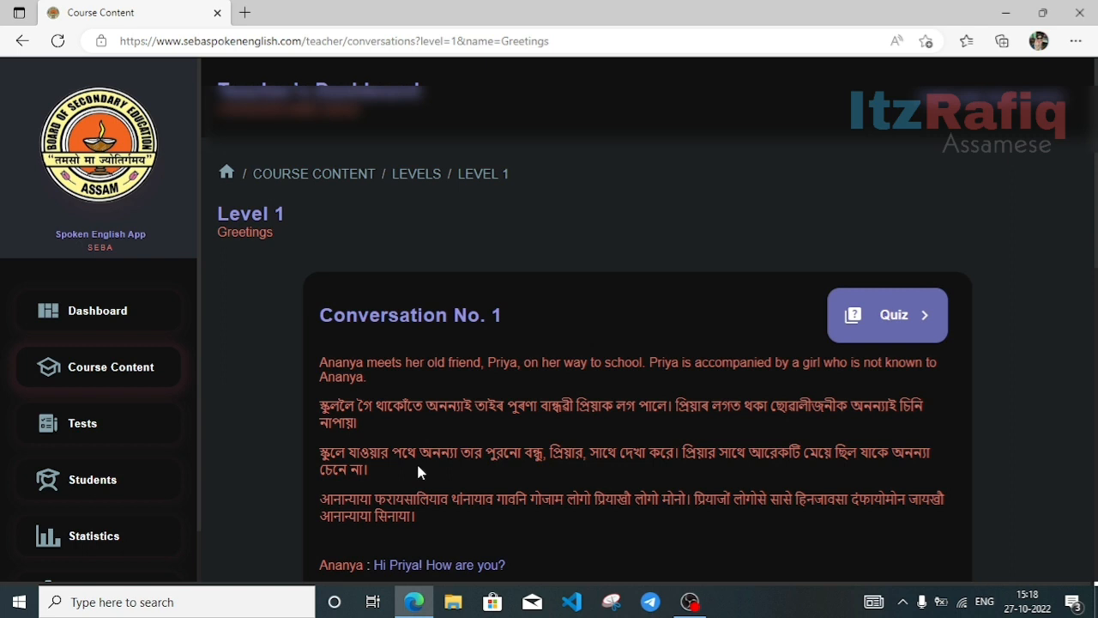
scroll(down, 3)
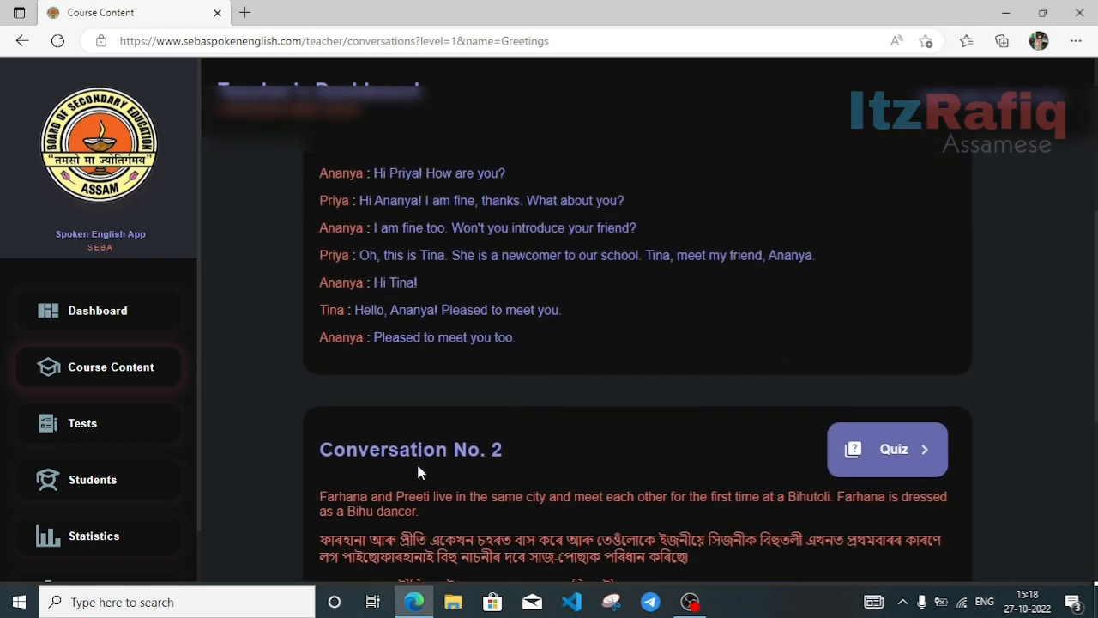
scroll(down, 3)
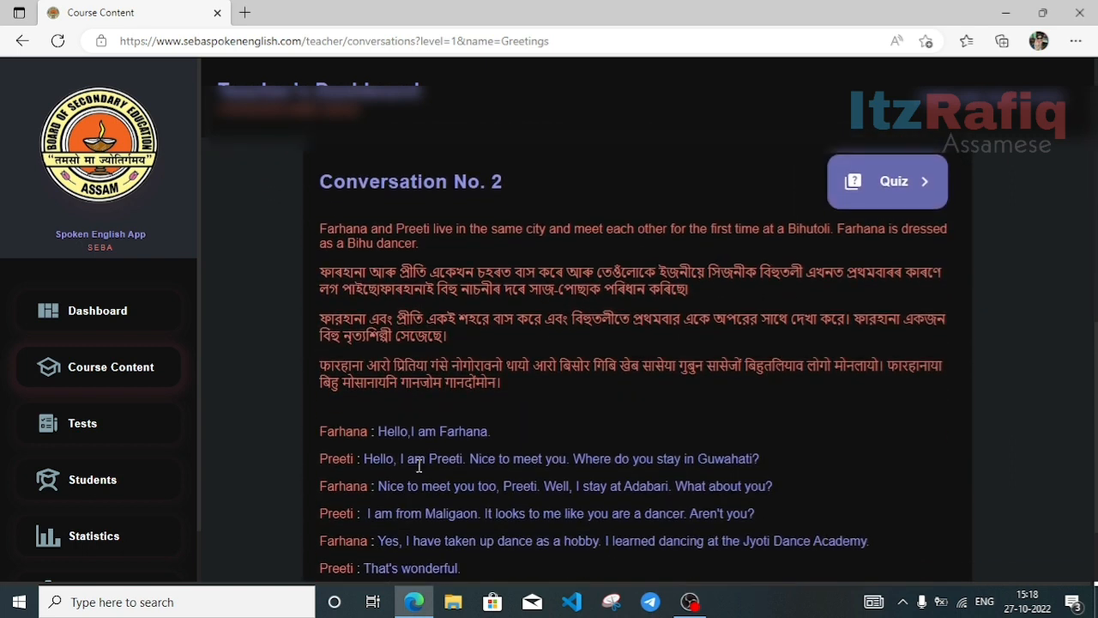
mouse_move(422, 473)
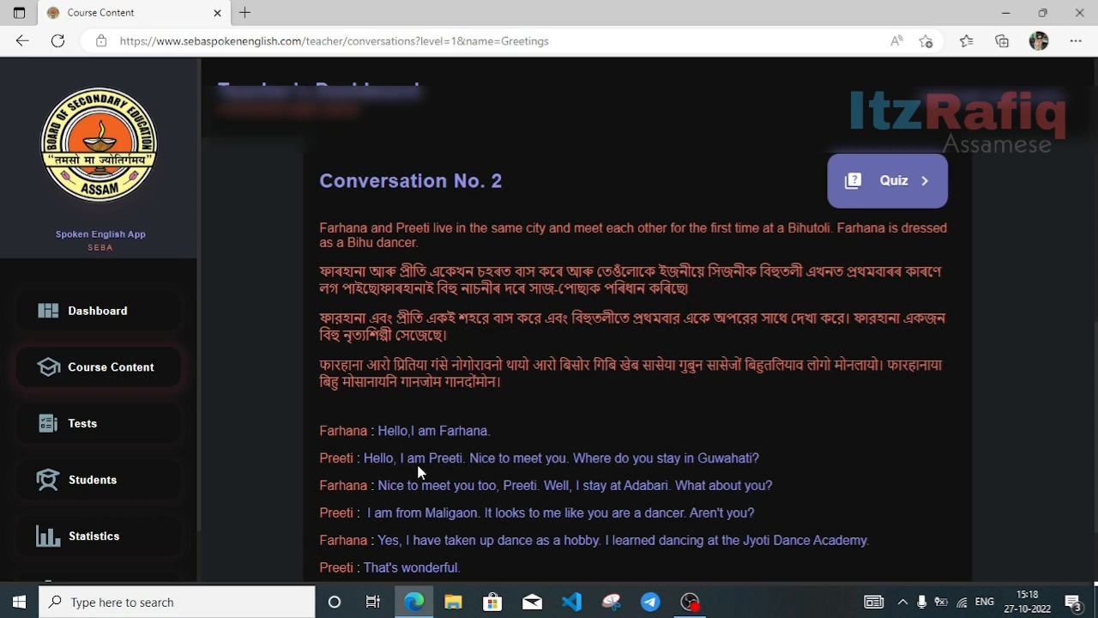
mouse_move(635, 453)
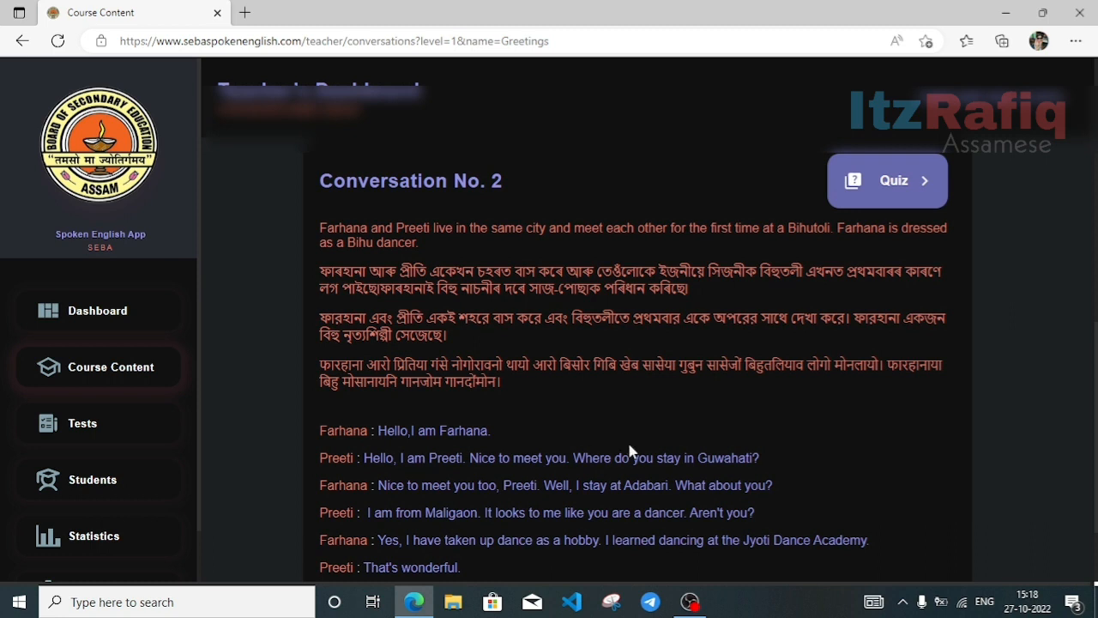
scroll(down, 3)
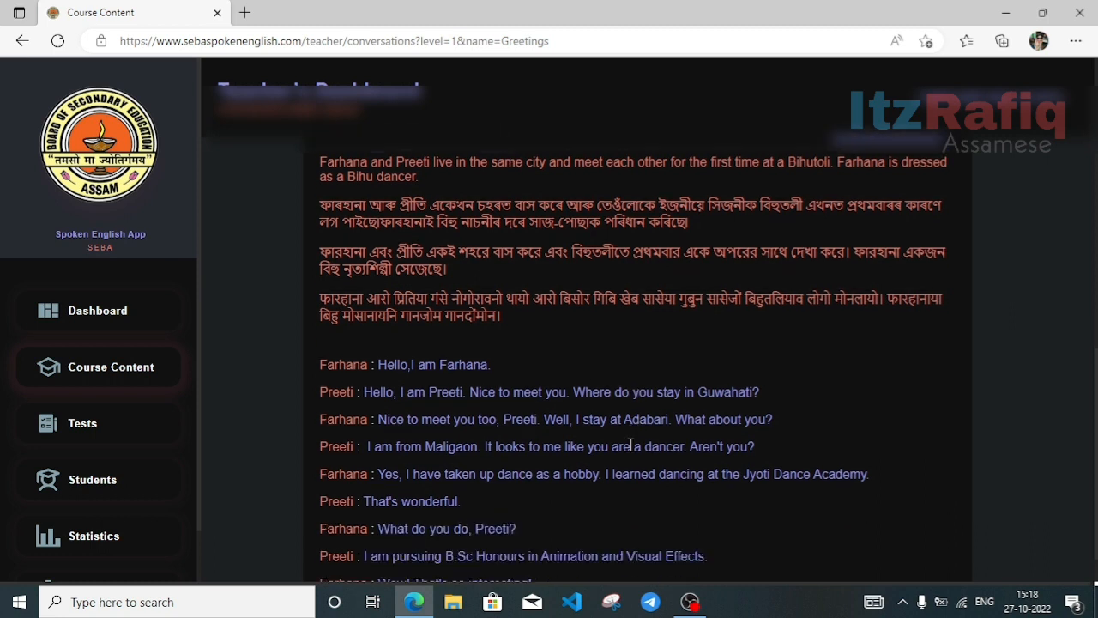
scroll(down, 3)
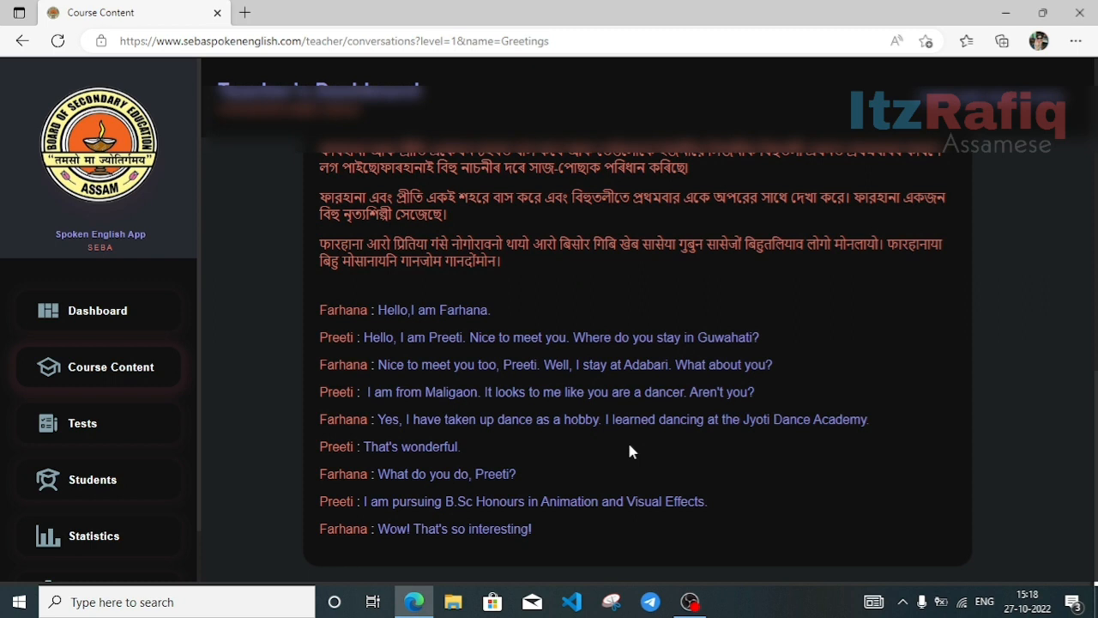
mouse_move(650, 454)
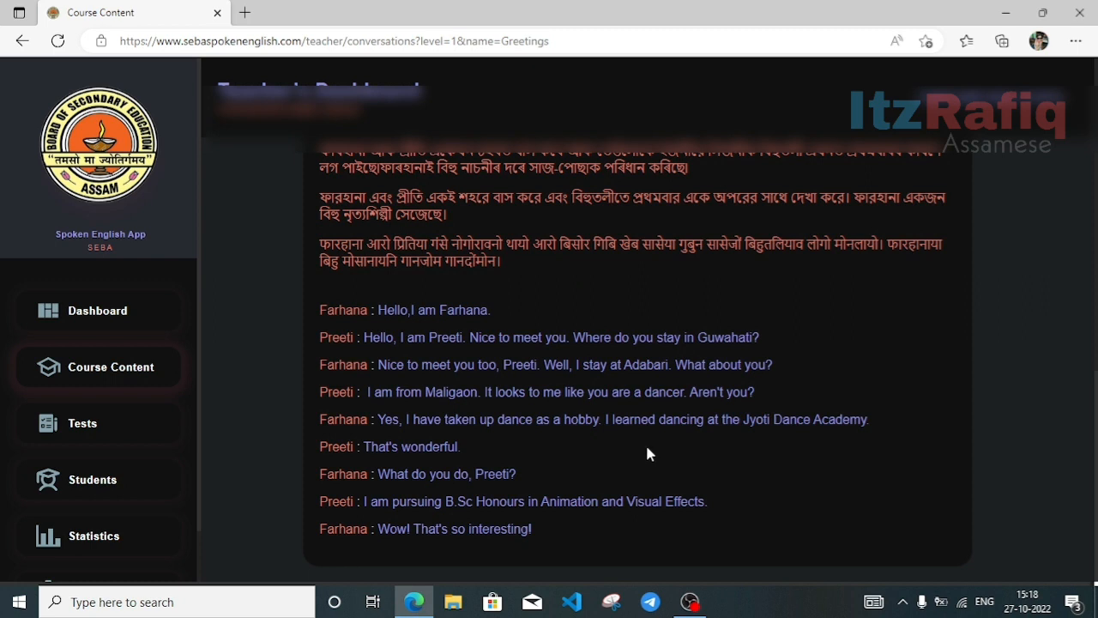
mouse_move(975, 463)
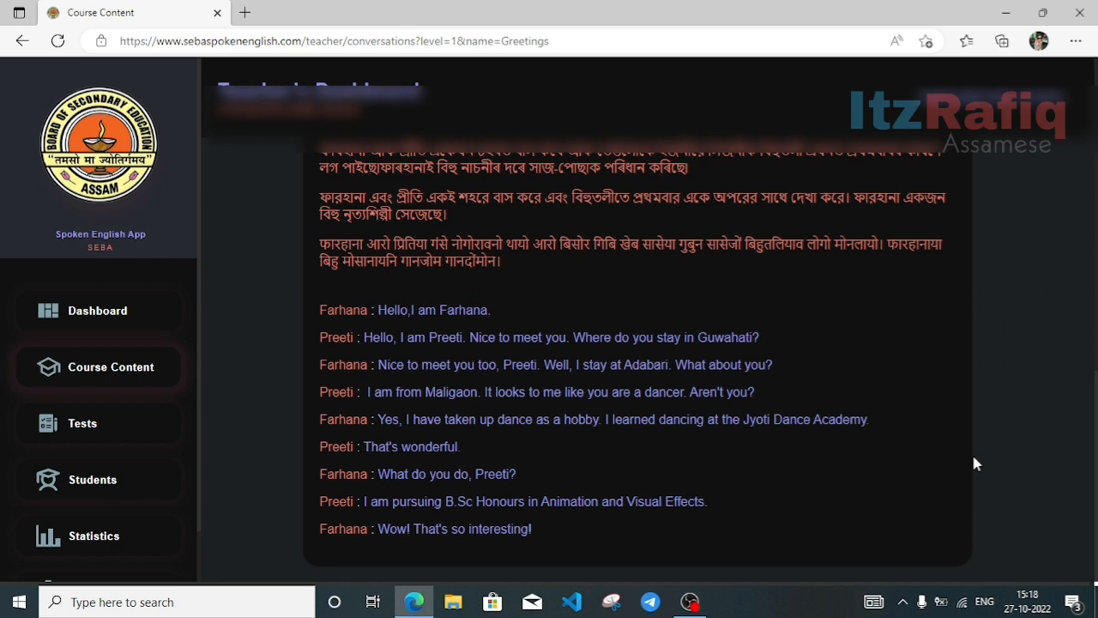
scroll(up, 3)
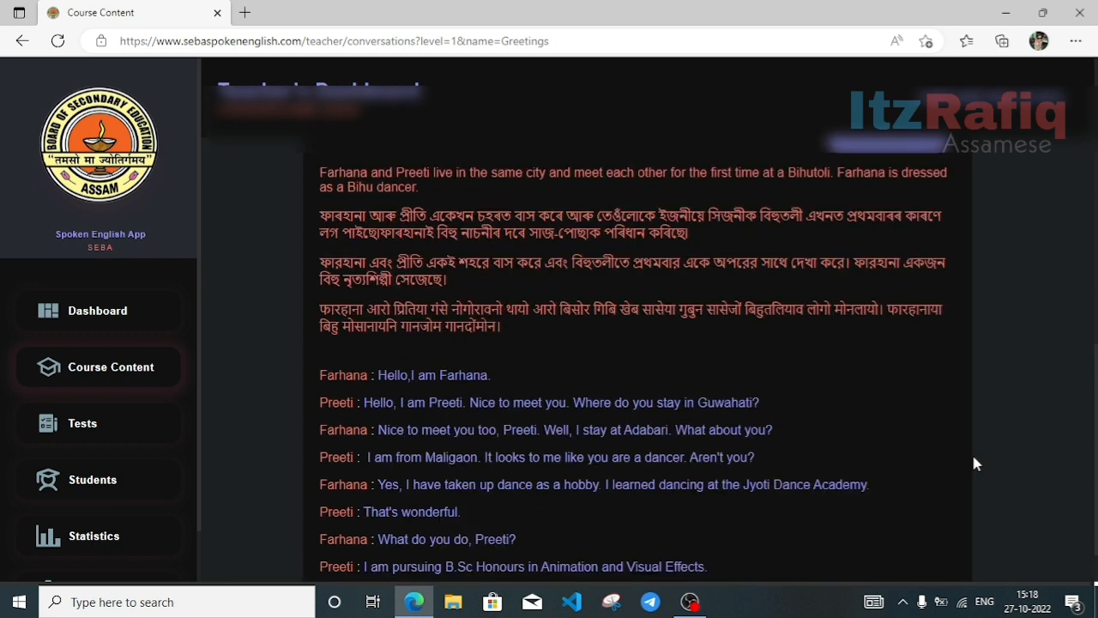
scroll(up, 3)
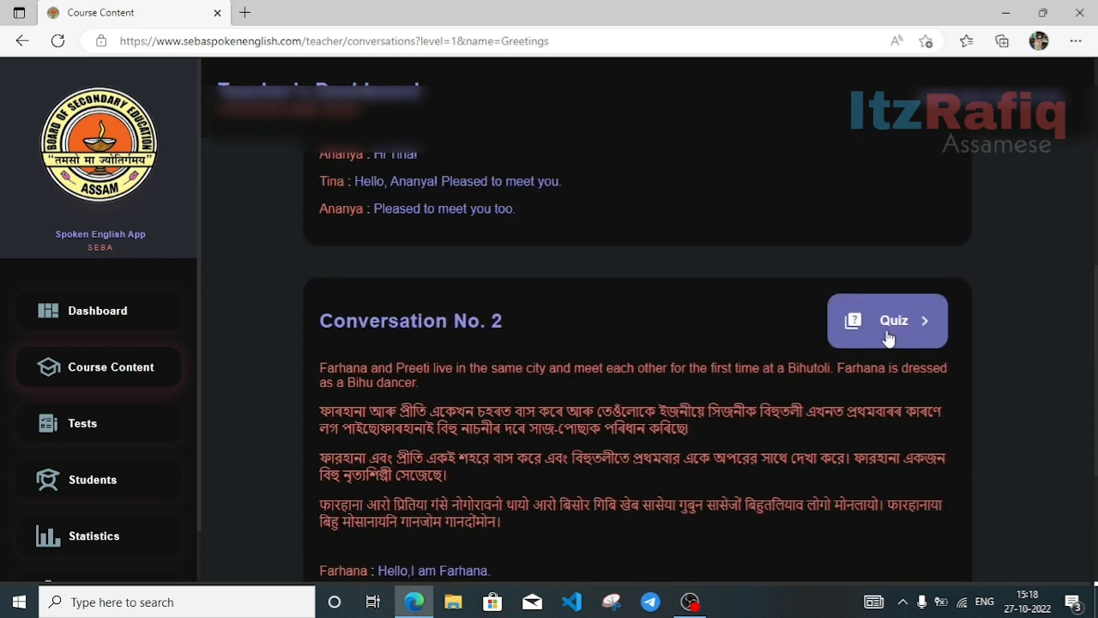
Open the Conversation No. 2 quiz and review Questions 1 and 2 with their answers.
click(887, 321)
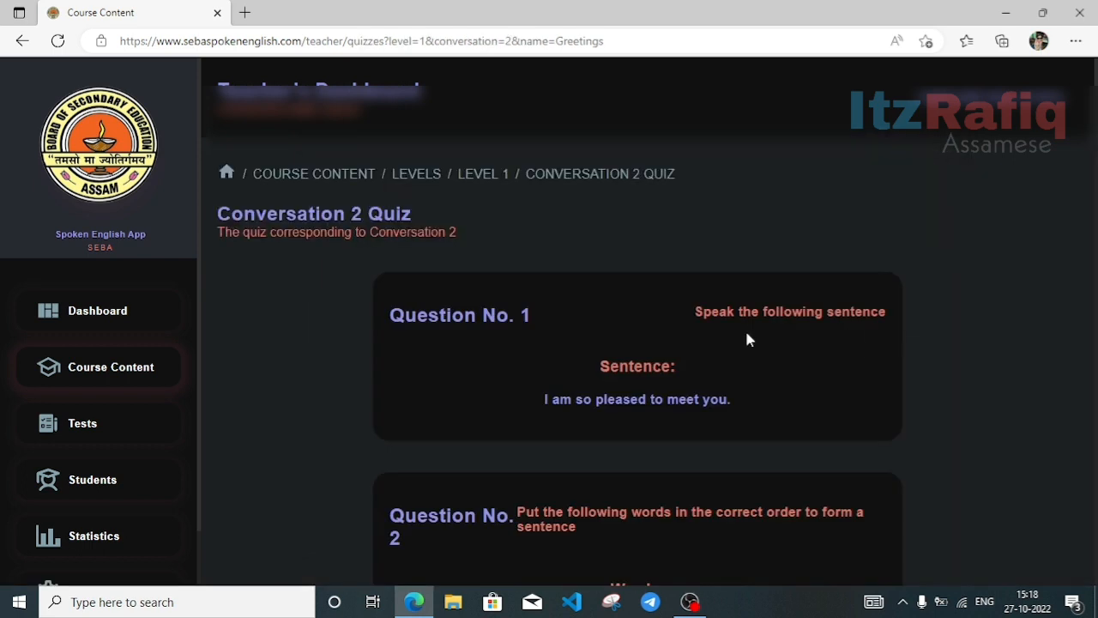
mouse_move(604, 369)
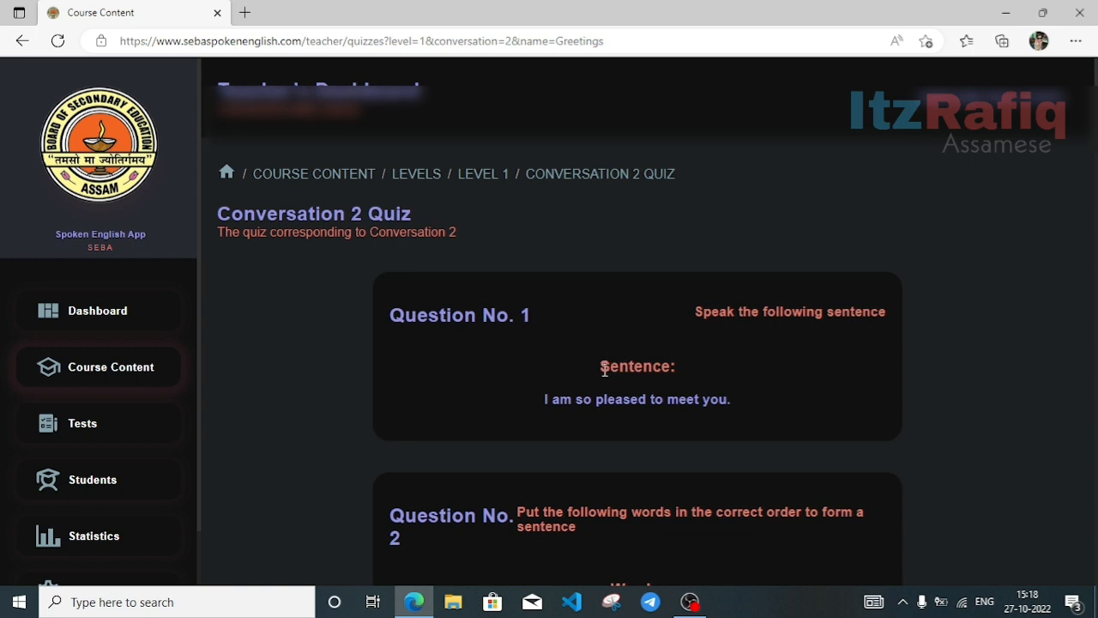
mouse_move(799, 284)
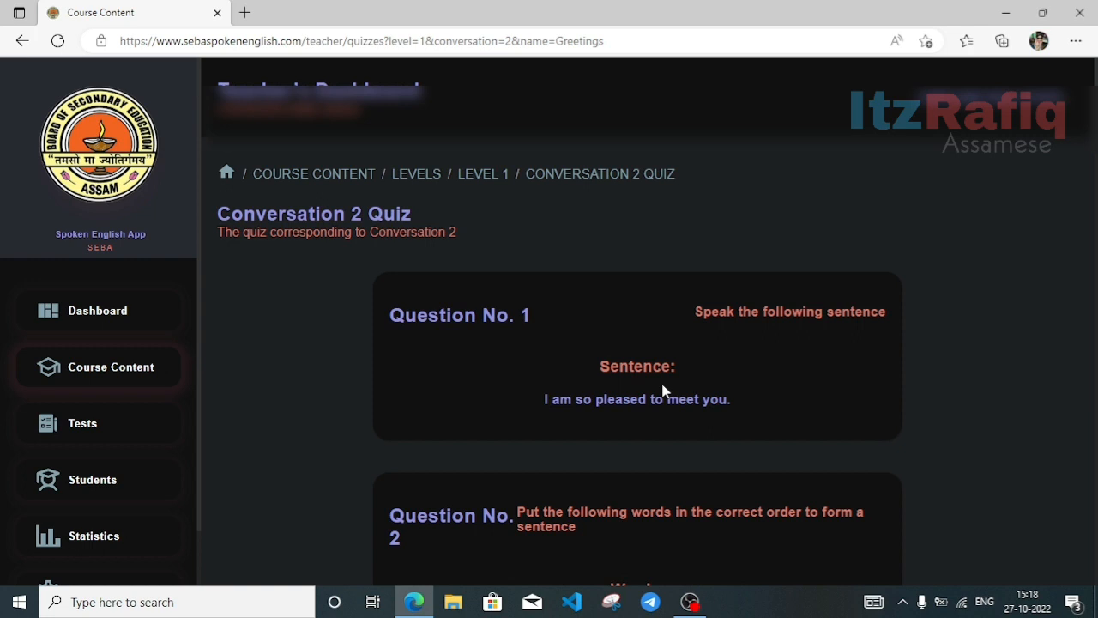
mouse_move(544, 410)
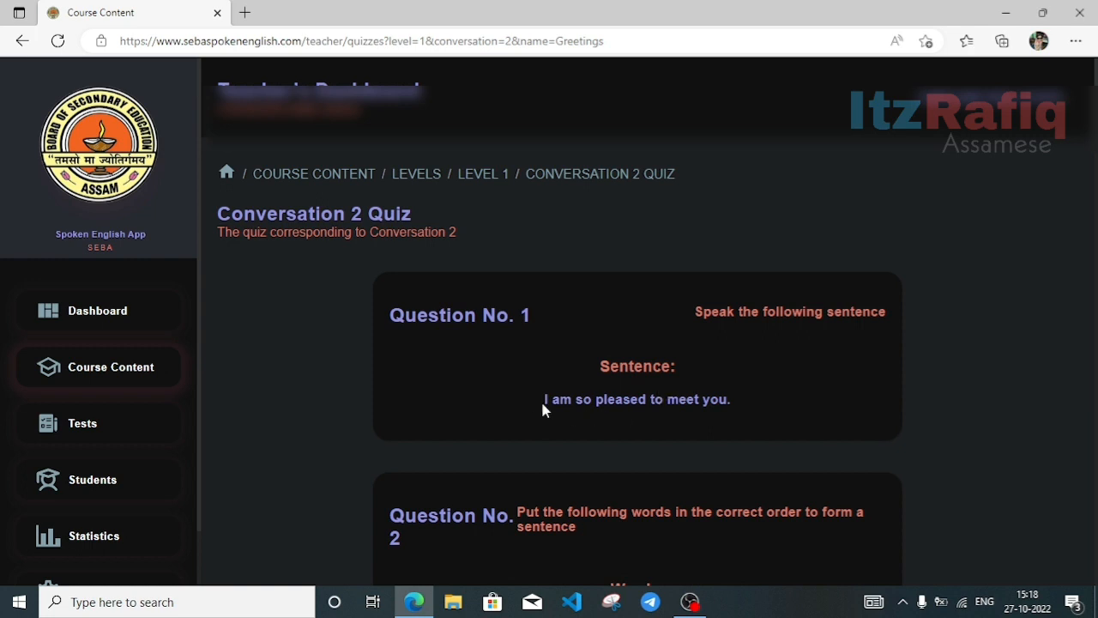
scroll(down, 3)
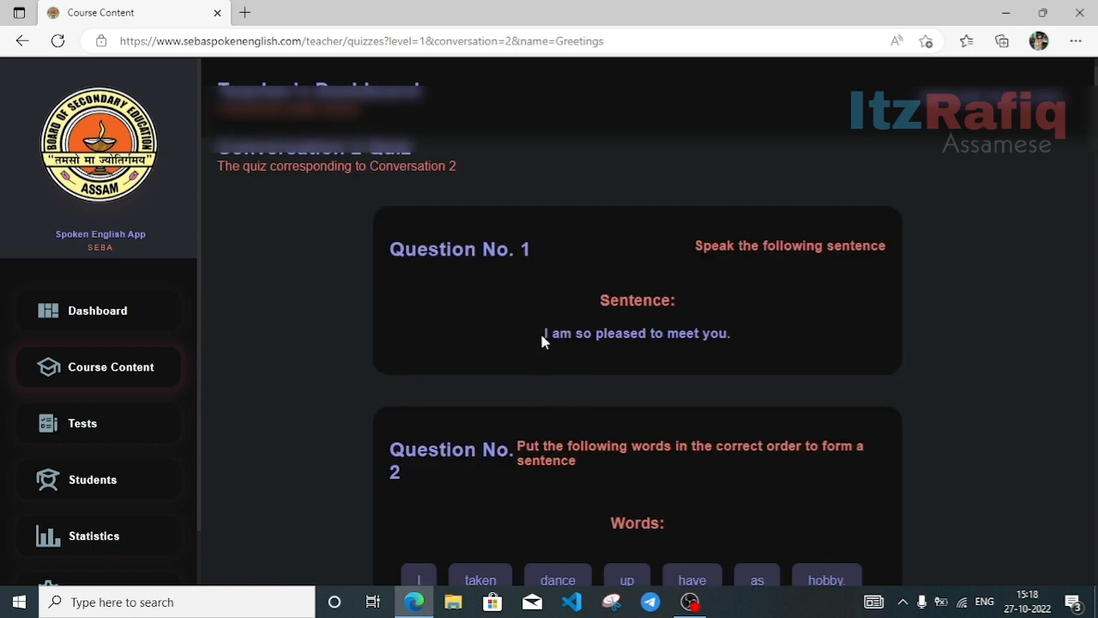
mouse_move(795, 344)
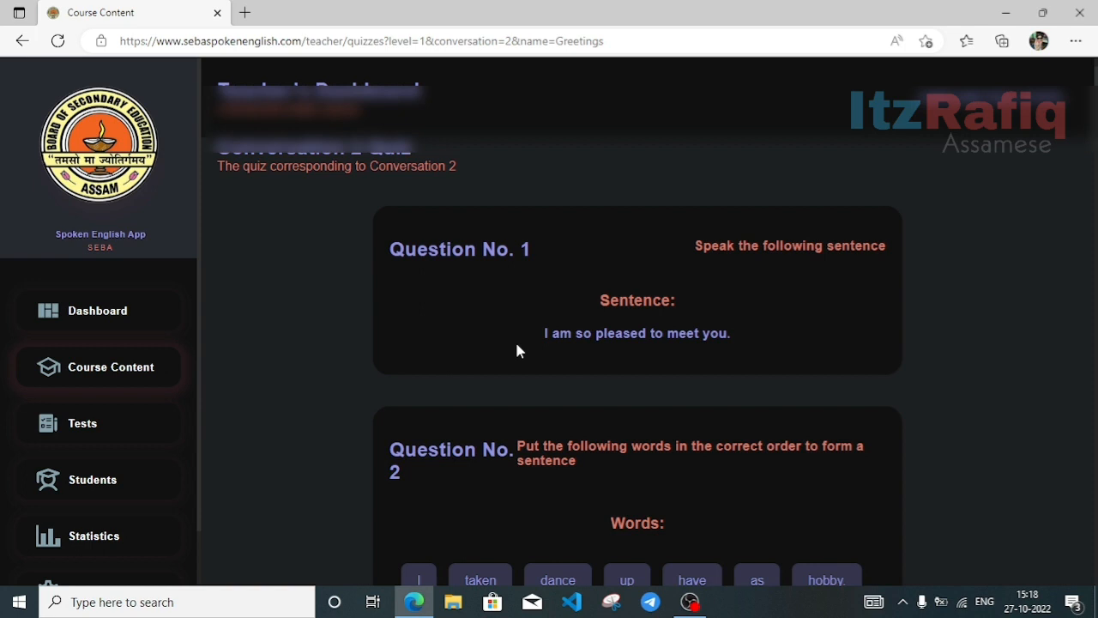
mouse_move(523, 356)
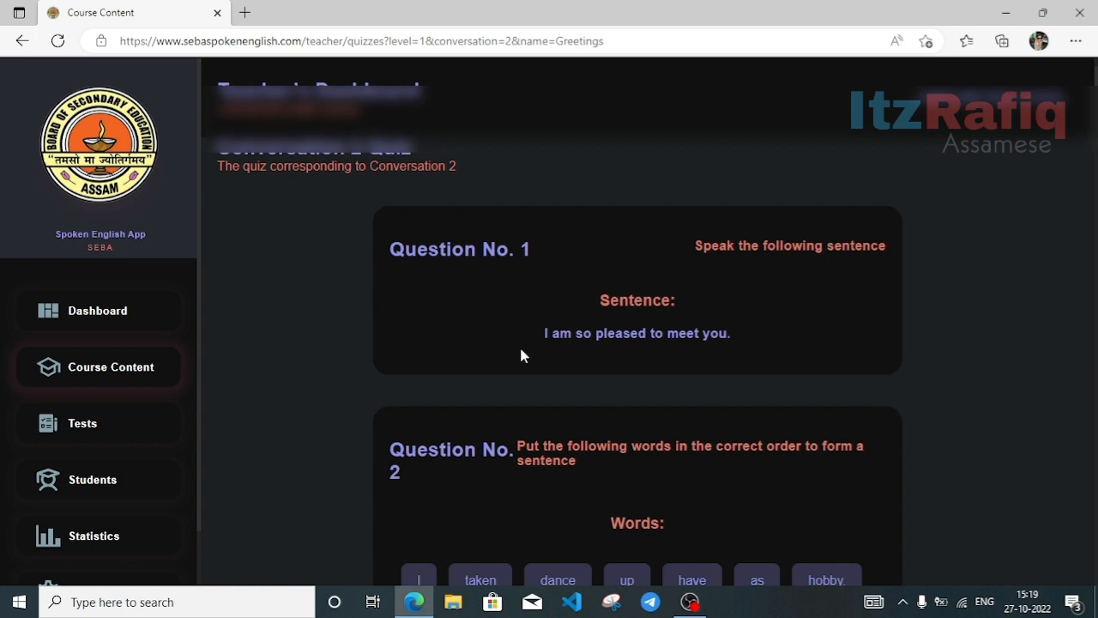
scroll(down, 3)
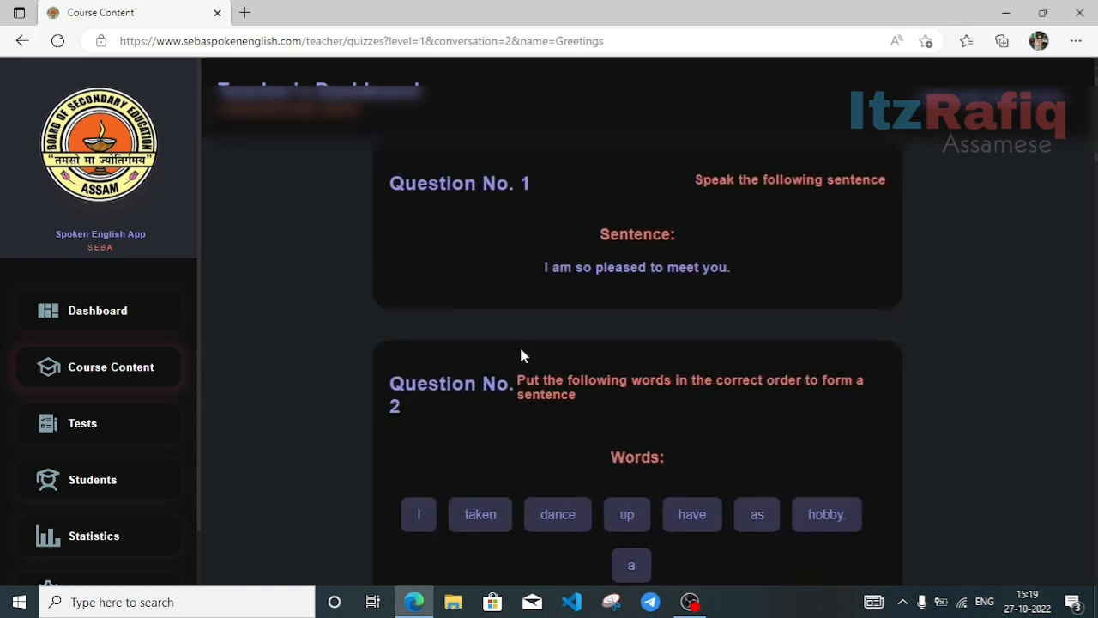
scroll(down, 3)
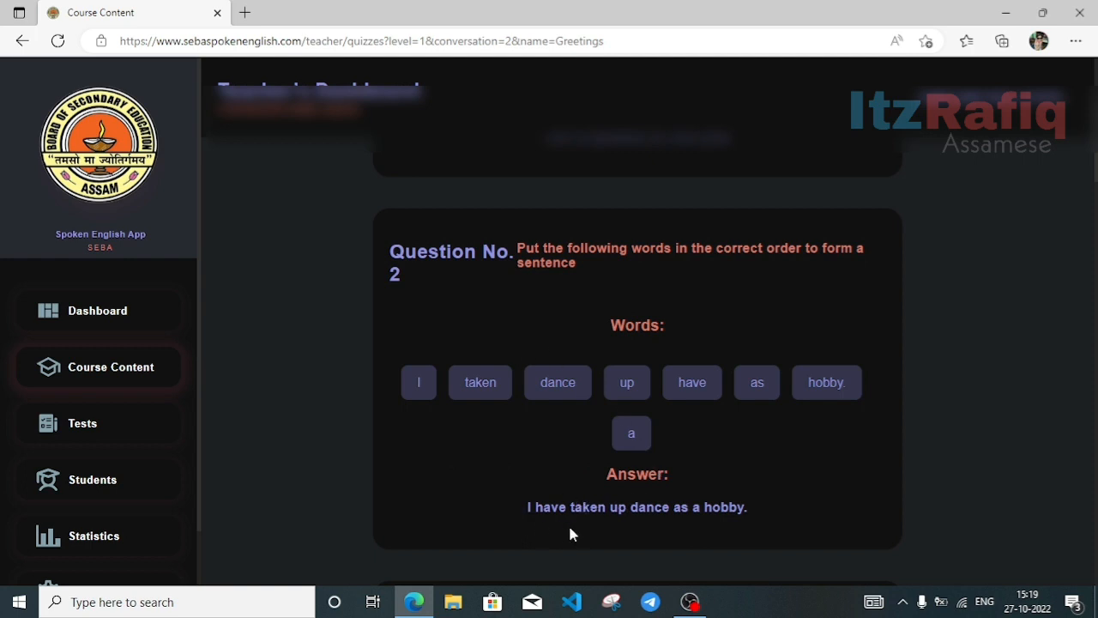
mouse_move(761, 524)
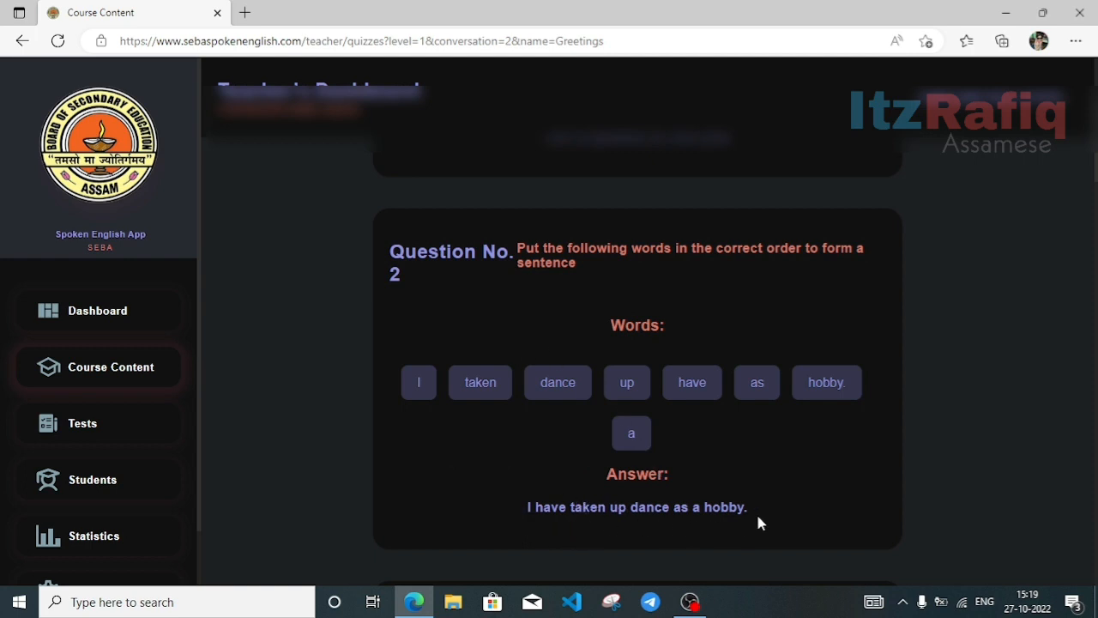
Review Conversation 2 quiz Questions 3 to 6, ending on Question 6 with answer 'since'.
scroll(down, 3)
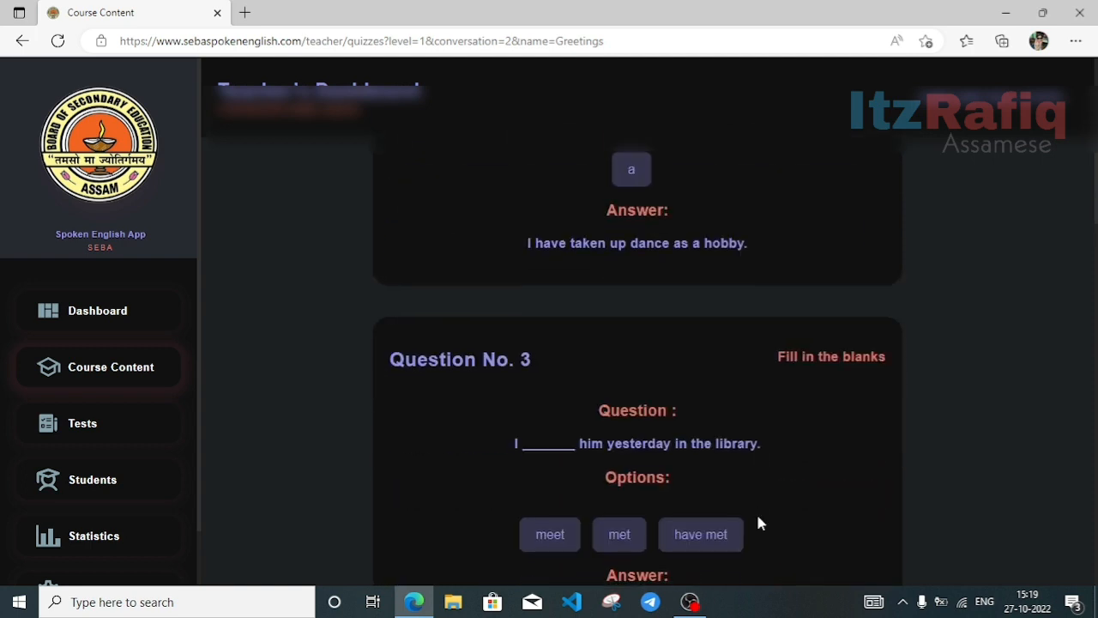
scroll(down, 3)
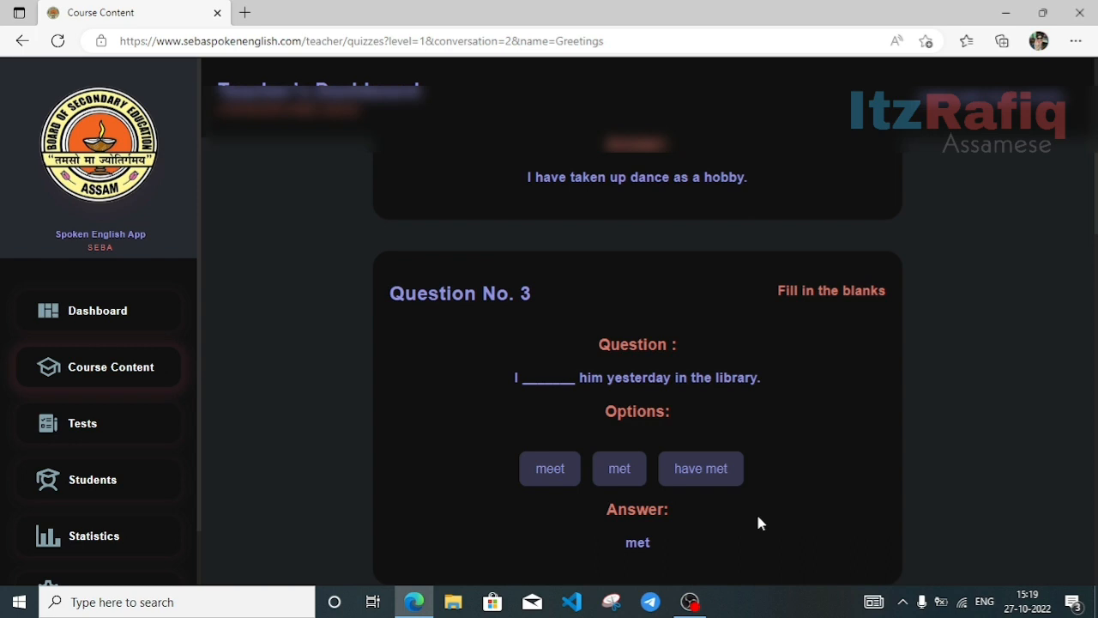
mouse_move(590, 377)
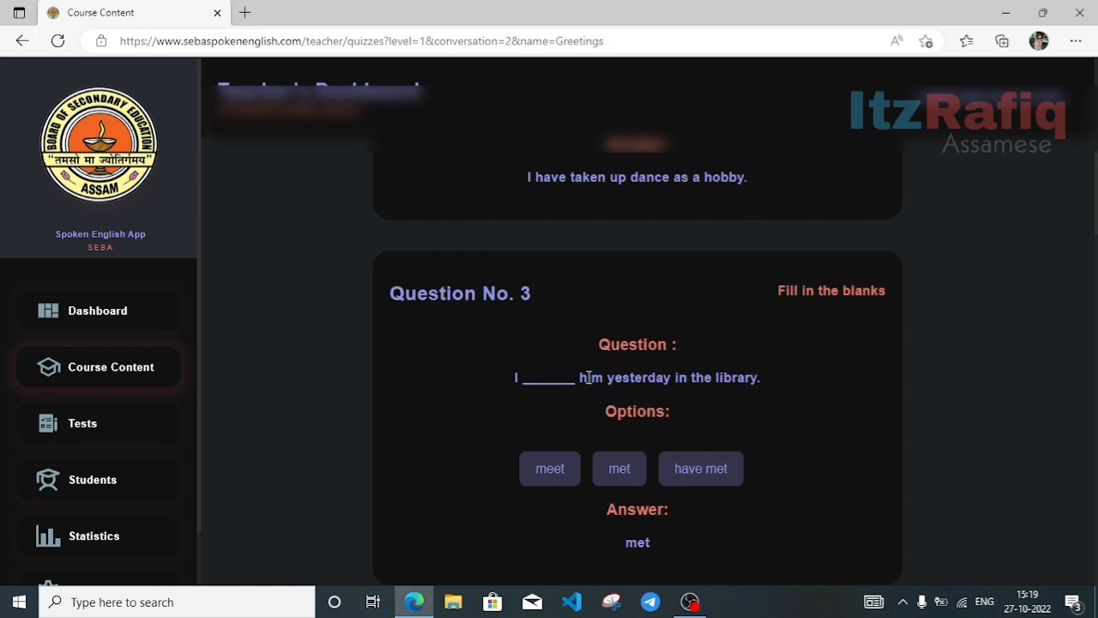
mouse_move(628, 545)
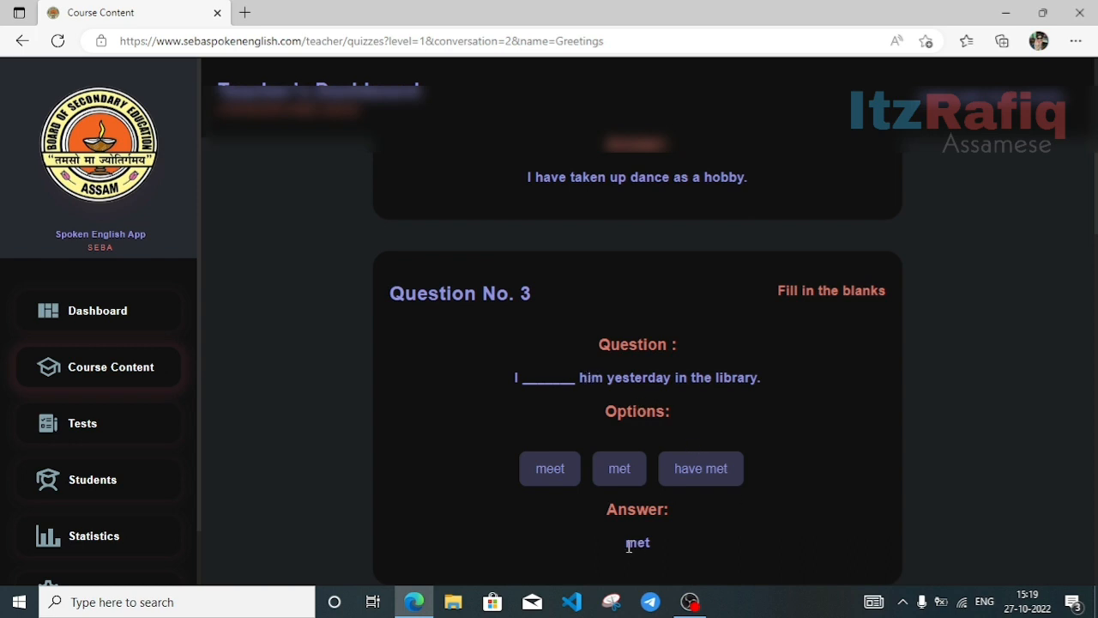
mouse_move(661, 551)
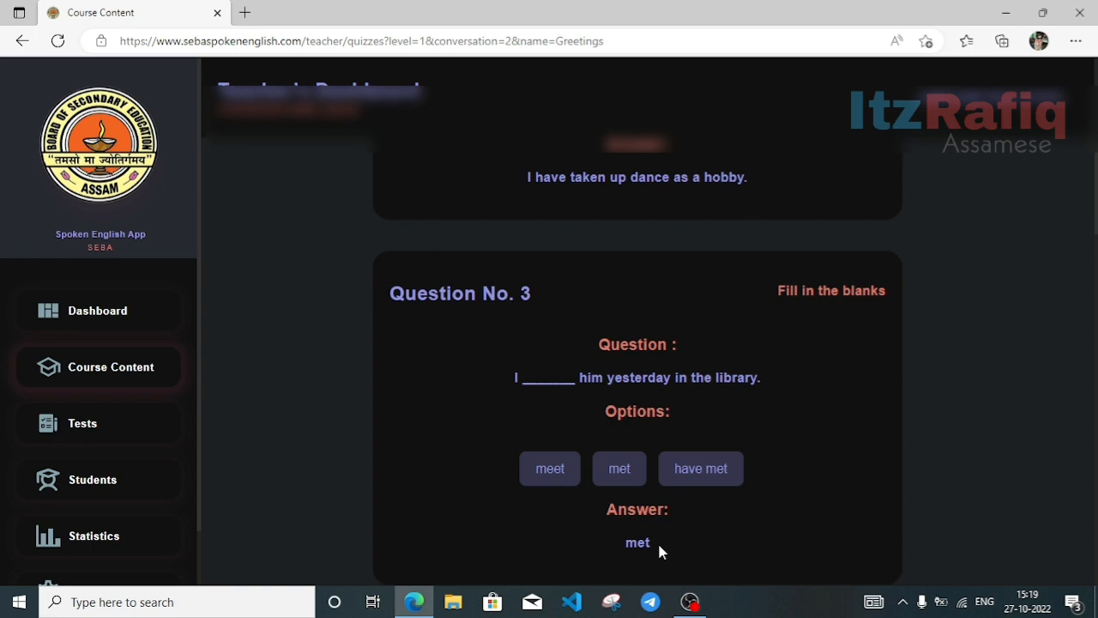
mouse_move(687, 545)
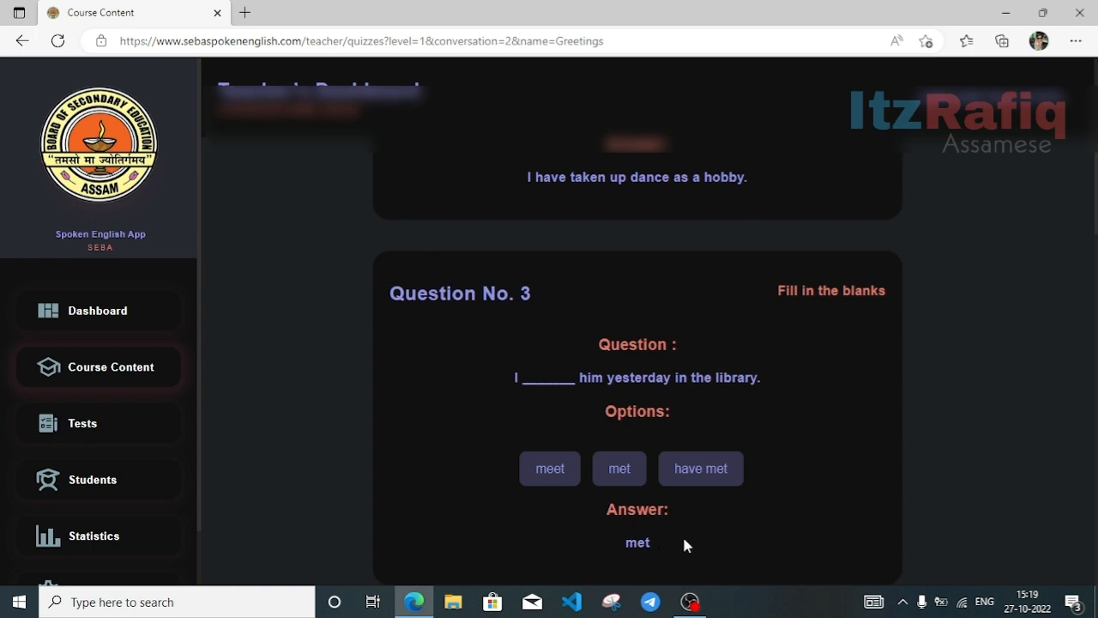
scroll(down, 3)
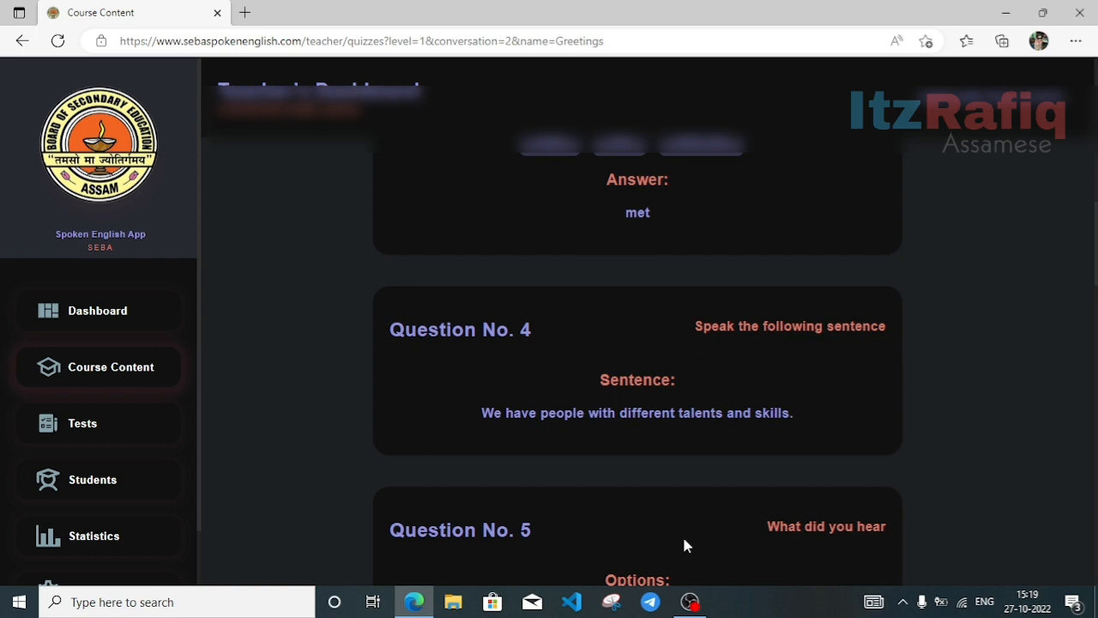
scroll(down, 3)
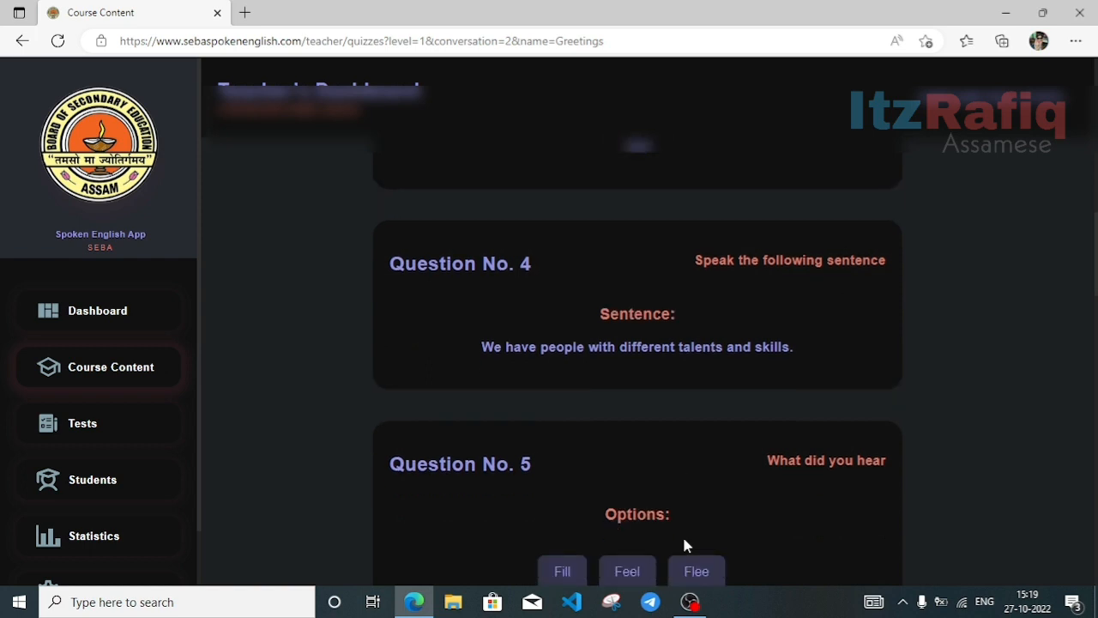
scroll(down, 3)
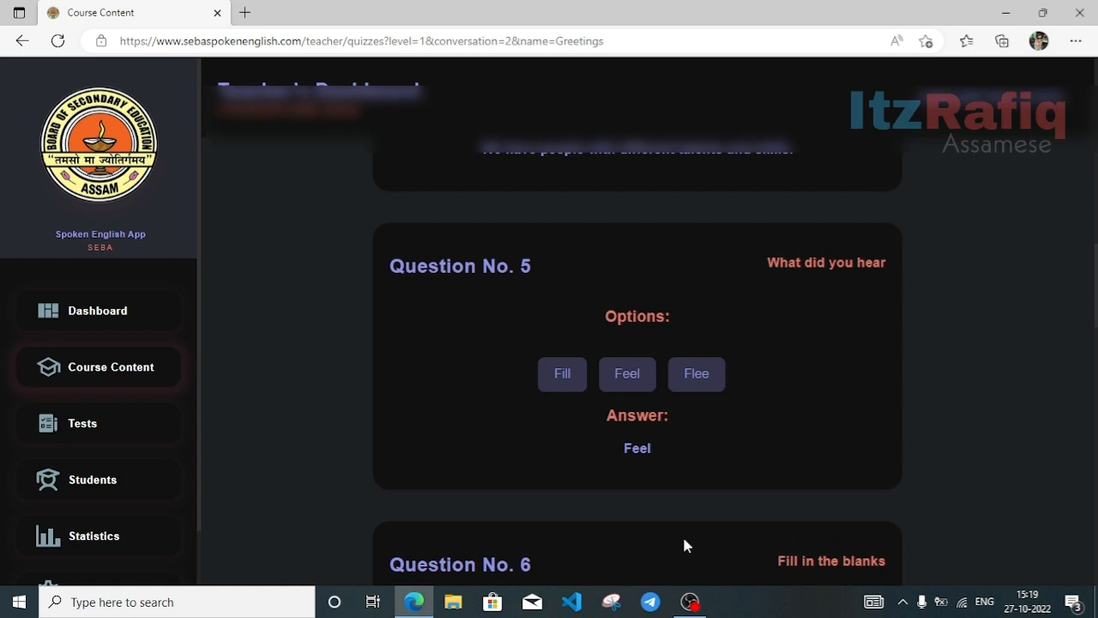
scroll(down, 3)
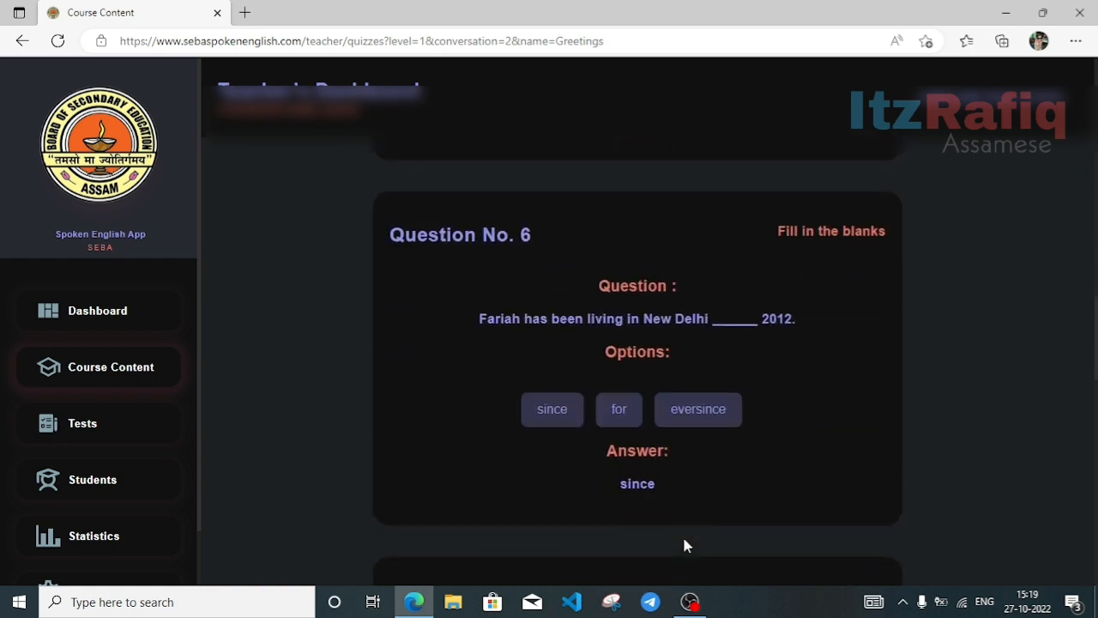
mouse_move(674, 339)
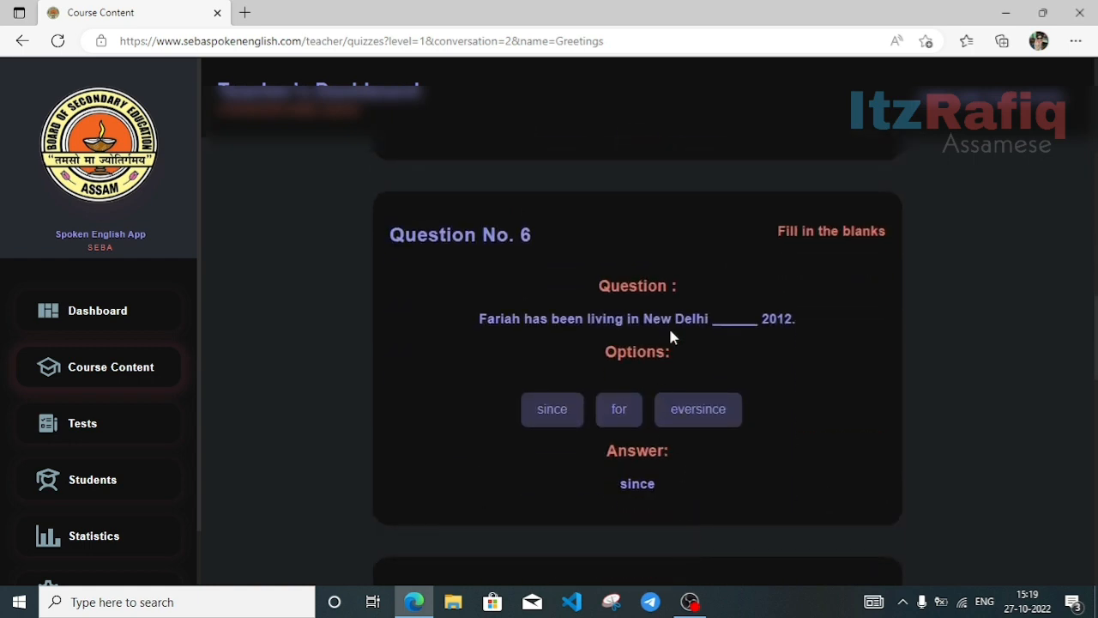
mouse_move(498, 326)
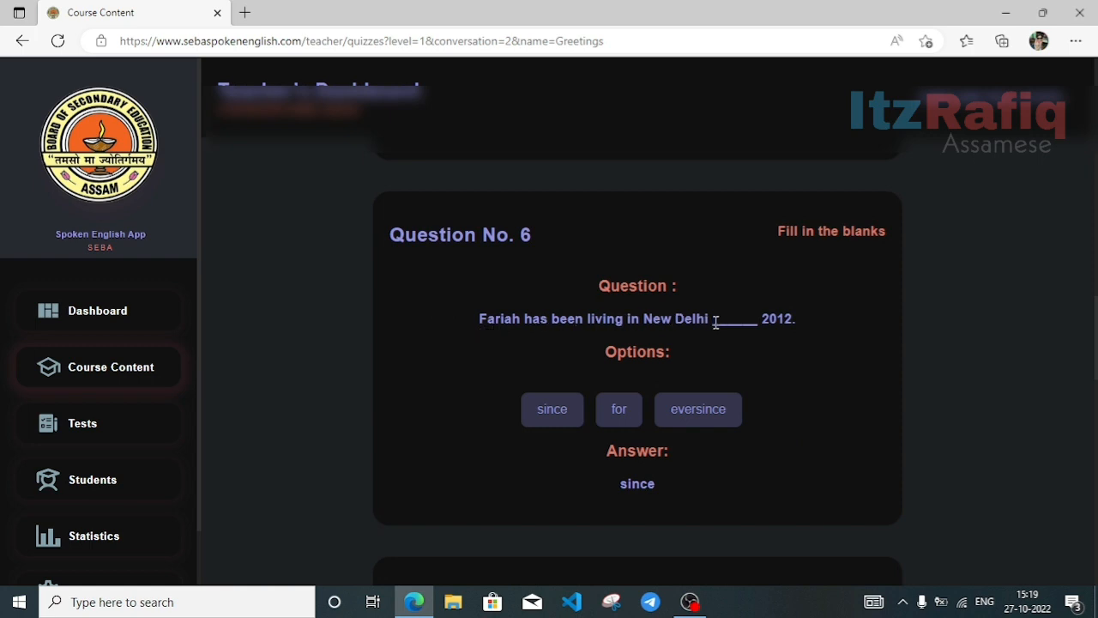
mouse_move(793, 322)
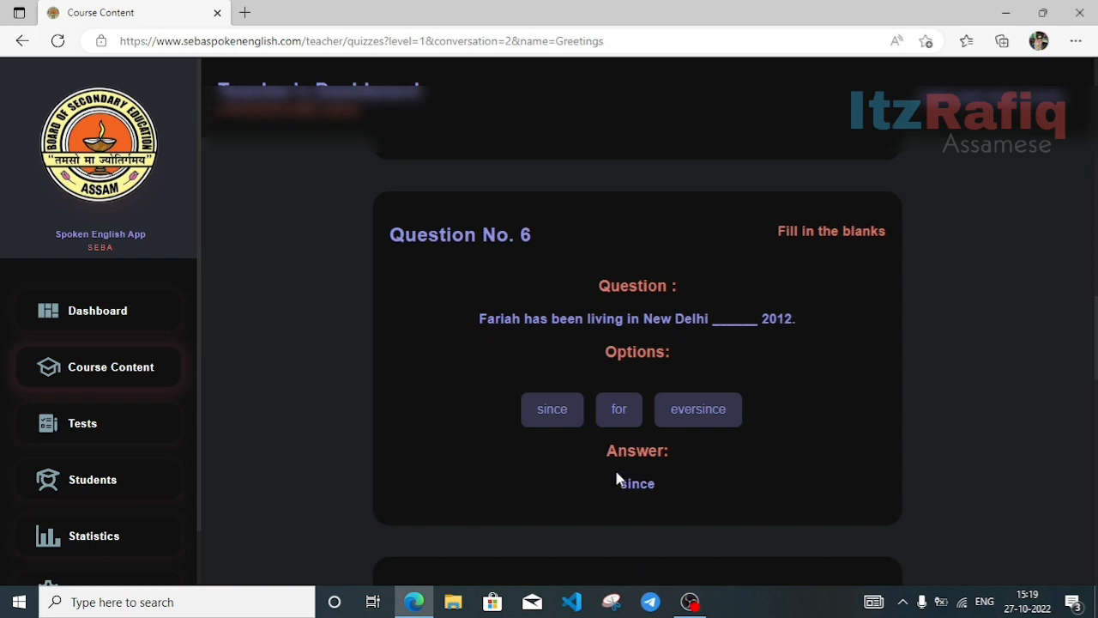
mouse_move(634, 491)
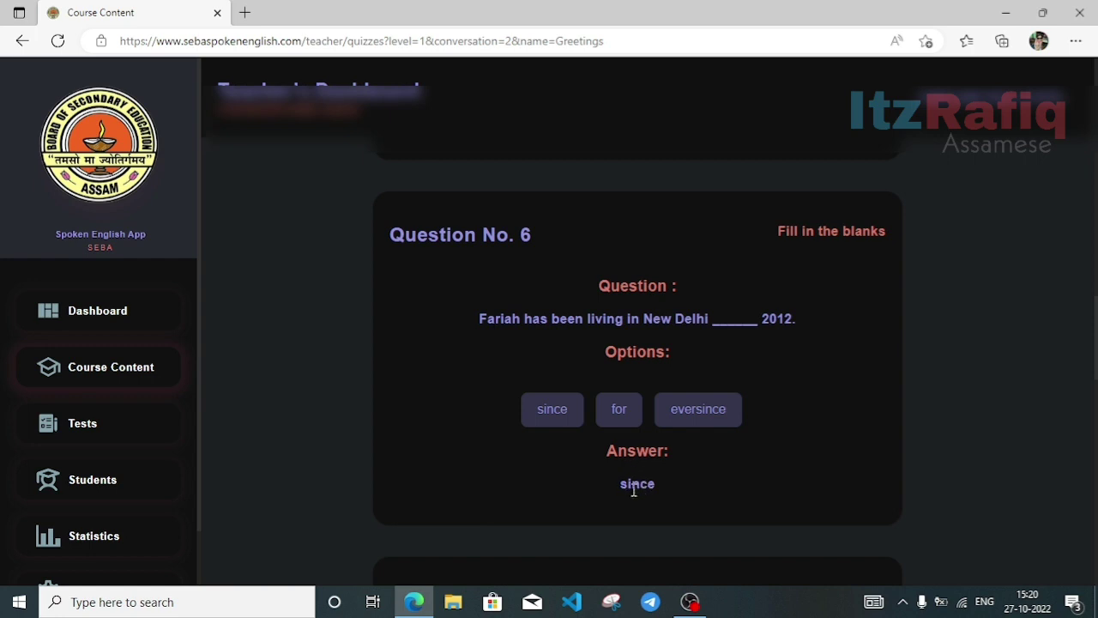
Review quiz Questions 7, 8 and 9 until Question No. 10 comes into view.
scroll(down, 3)
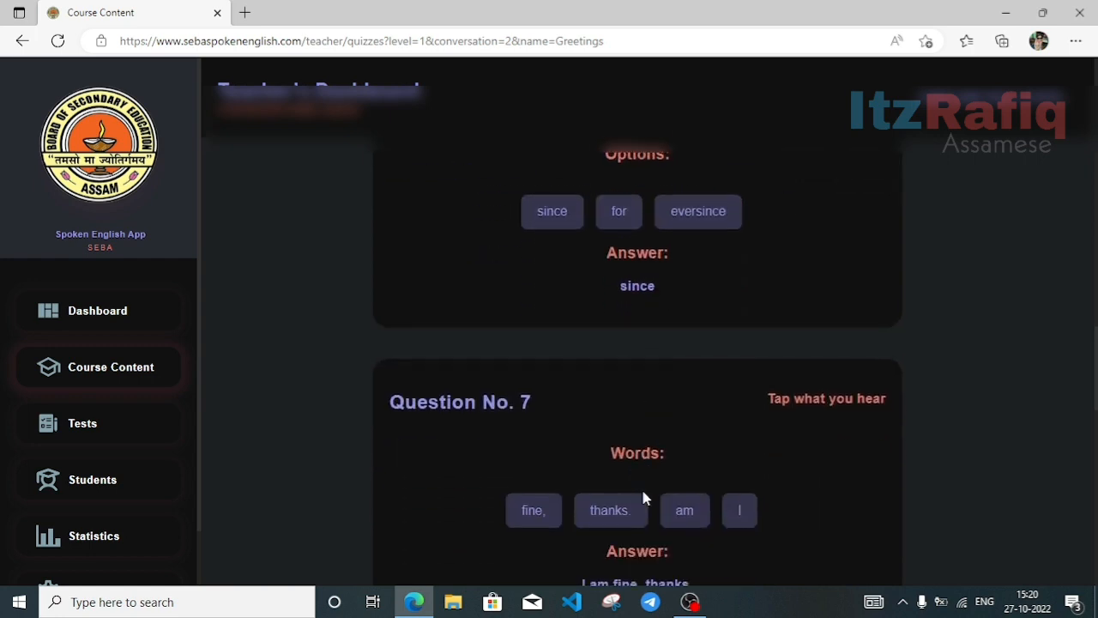
scroll(down, 3)
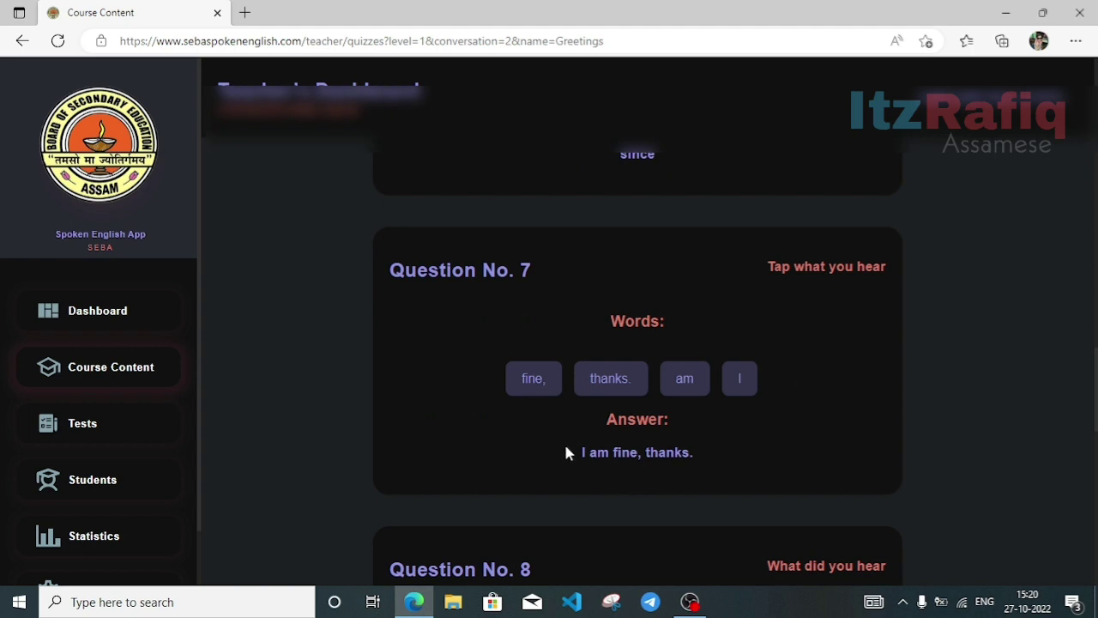
mouse_move(573, 459)
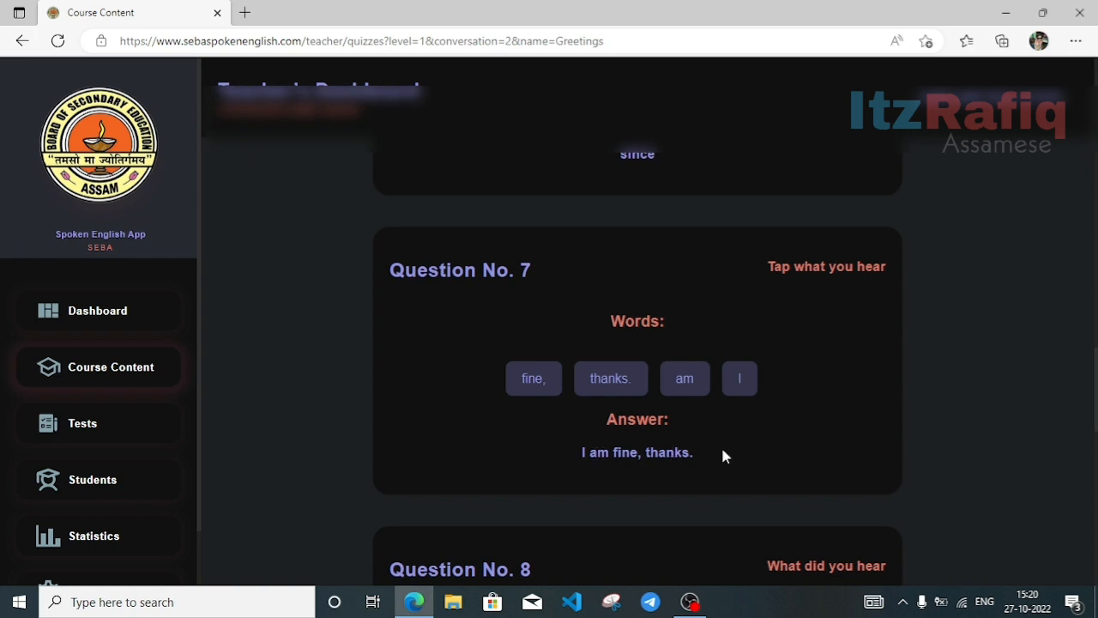
scroll(down, 3)
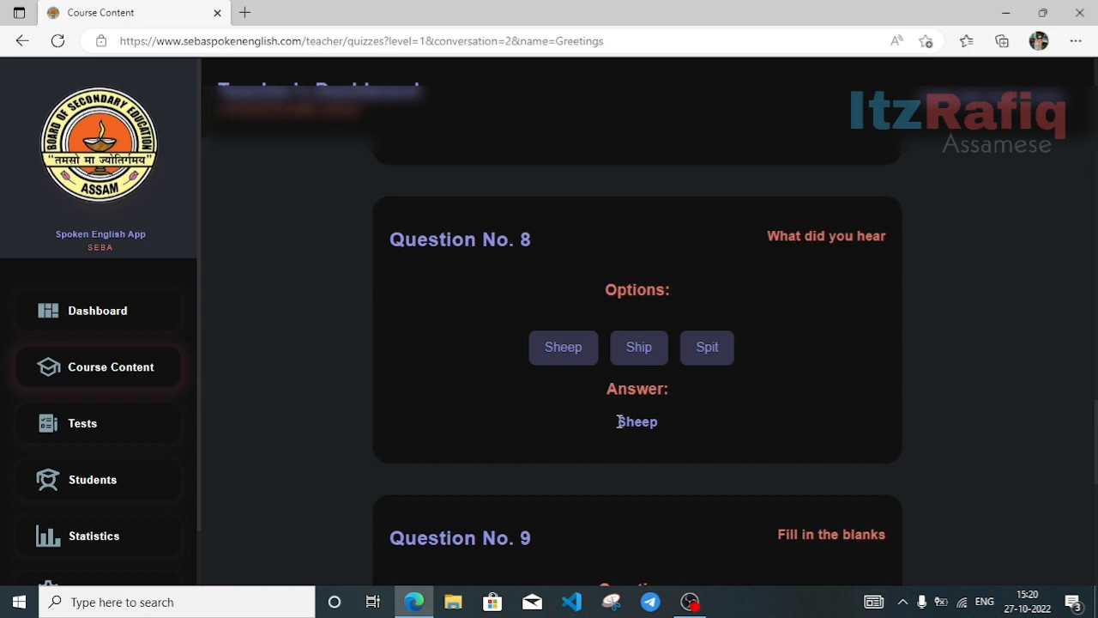
scroll(down, 3)
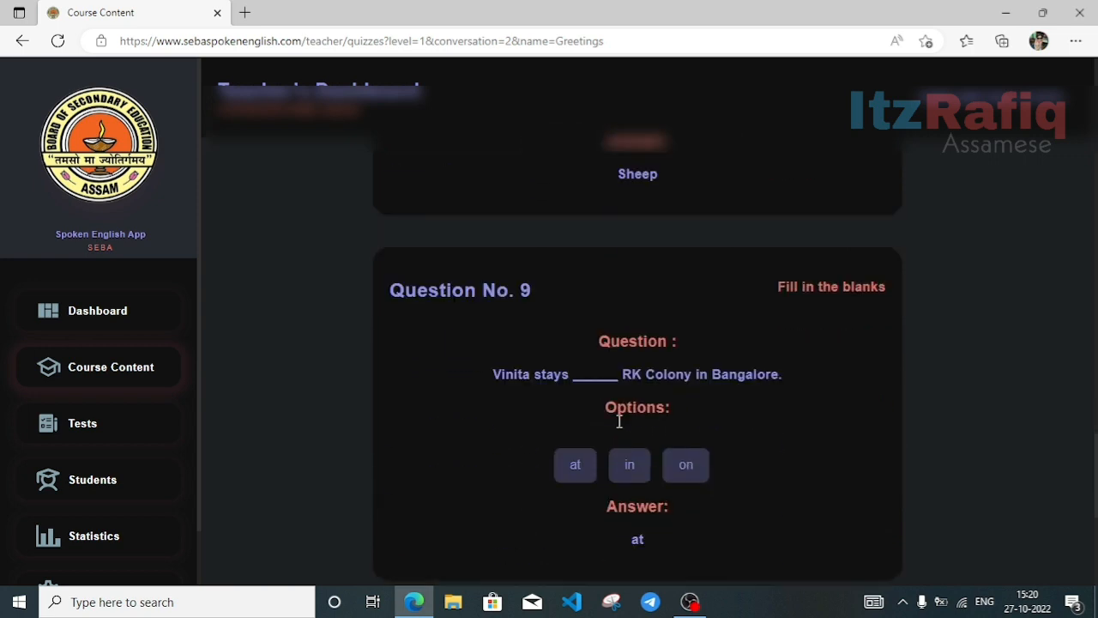
scroll(down, 3)
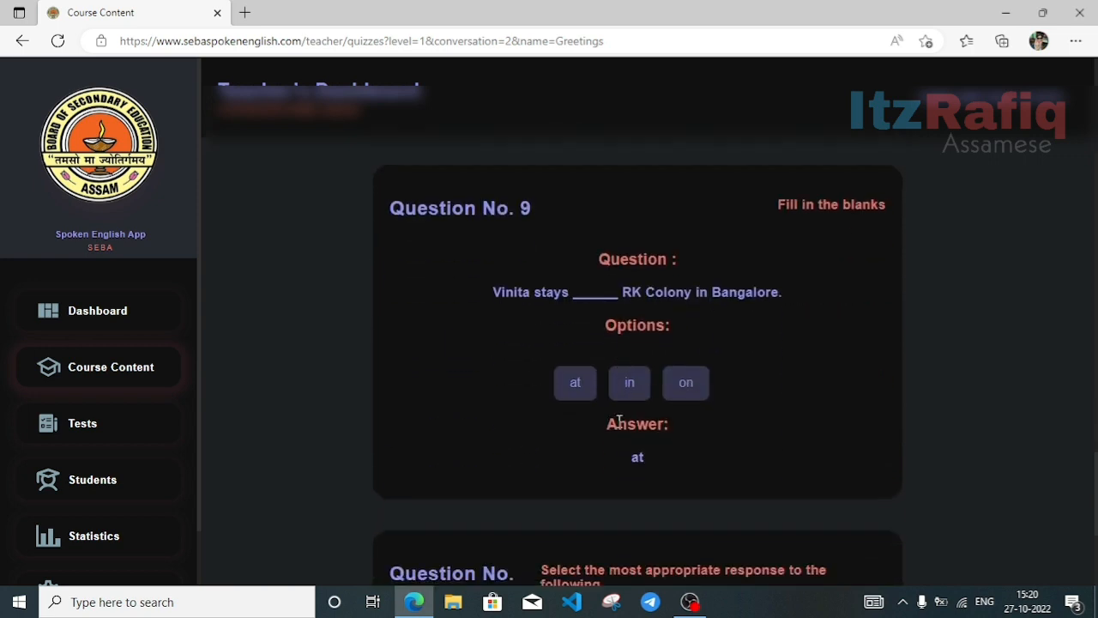
mouse_move(783, 319)
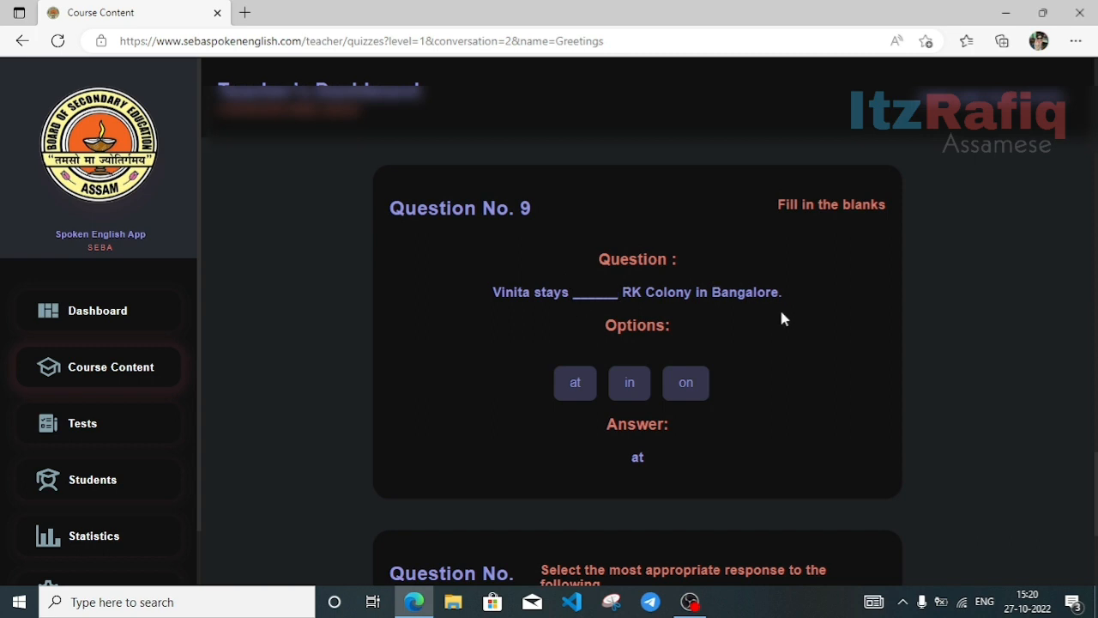
scroll(down, 3)
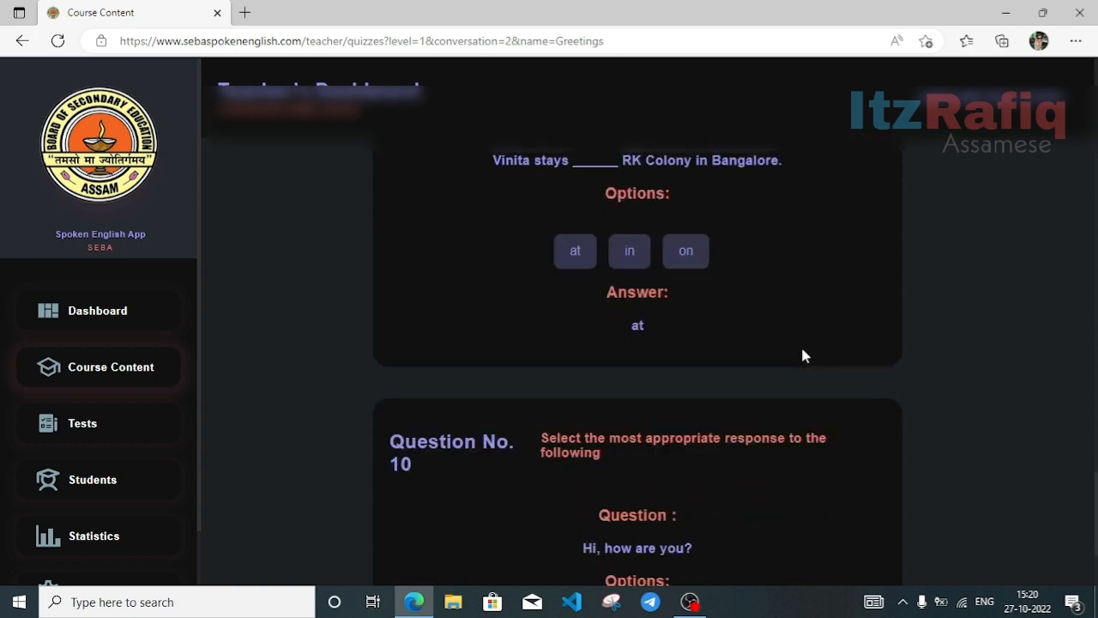
scroll(down, 3)
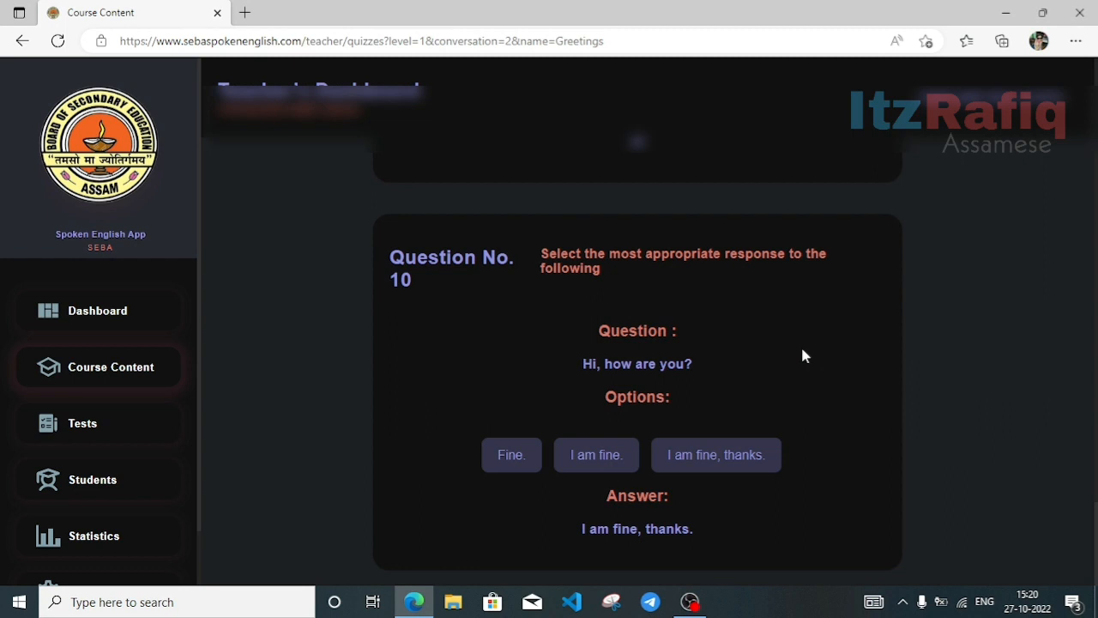
mouse_move(92, 372)
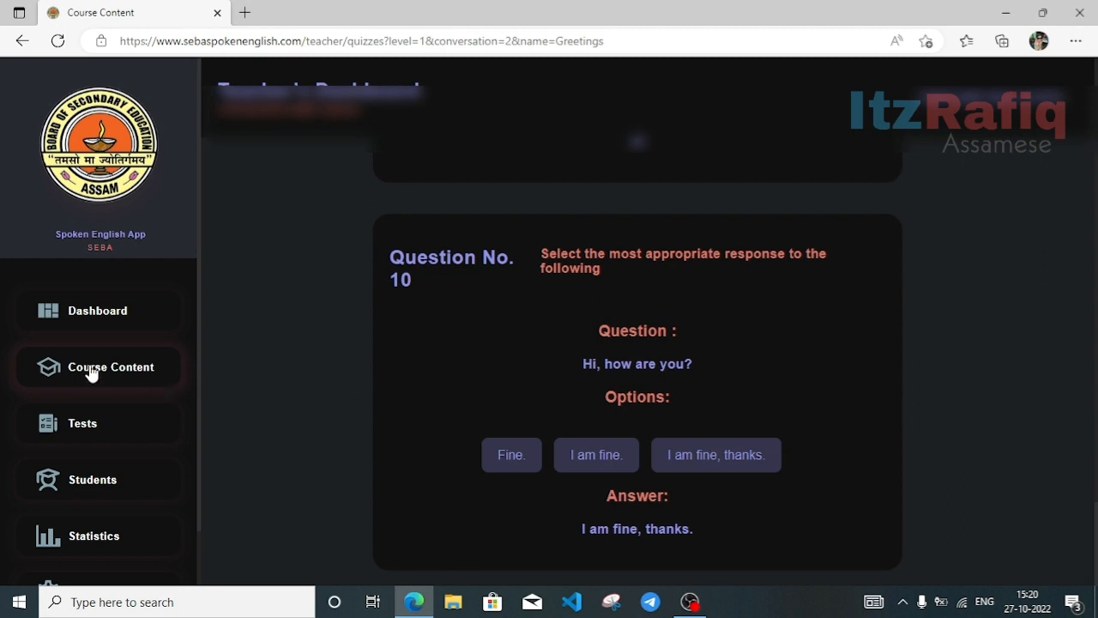
Go to Course Content in the sidebar and open the Chapters/Levels list.
click(110, 366)
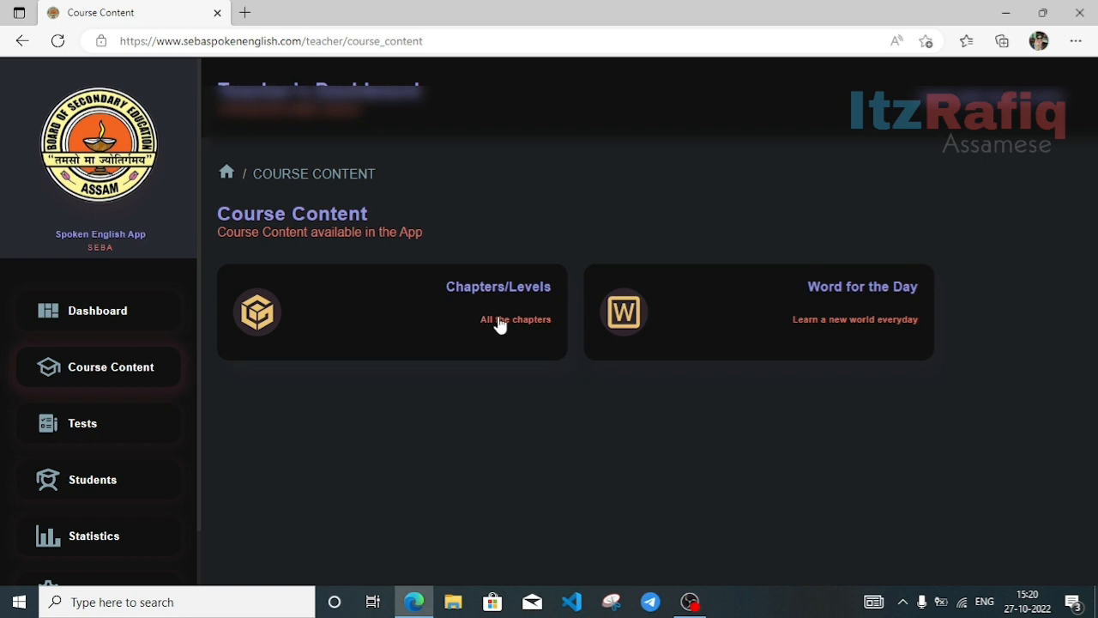
click(515, 319)
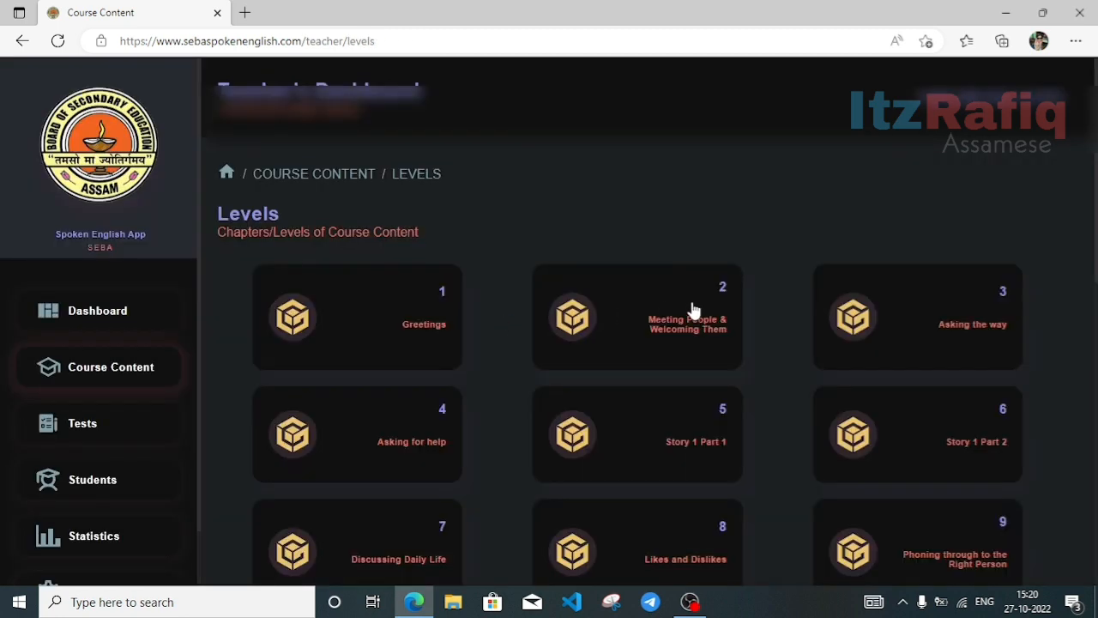
click(637, 318)
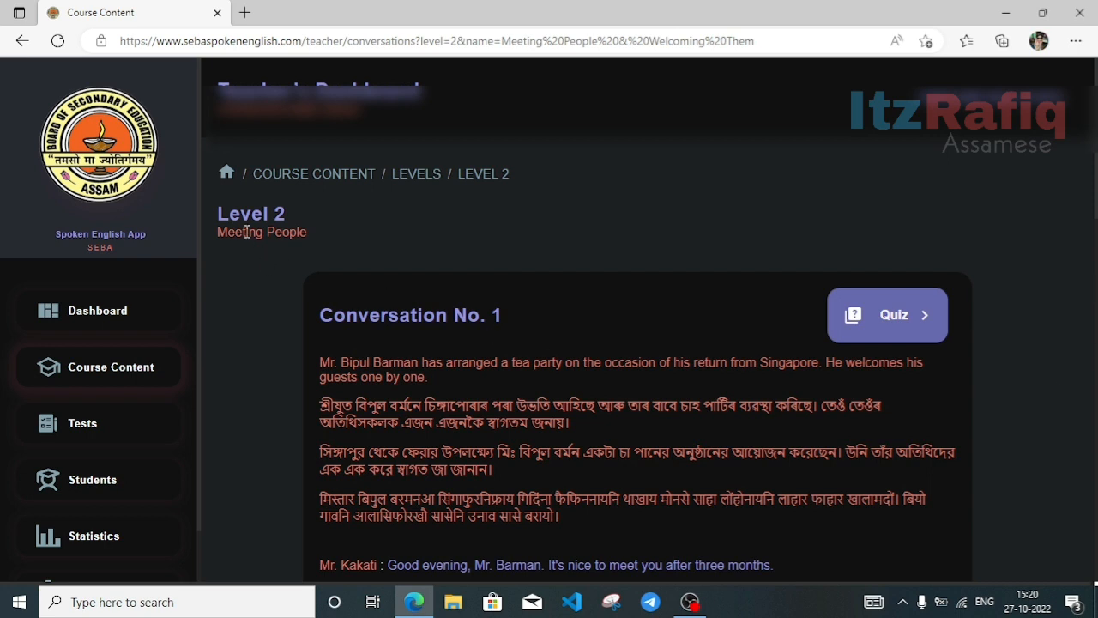
mouse_move(429, 401)
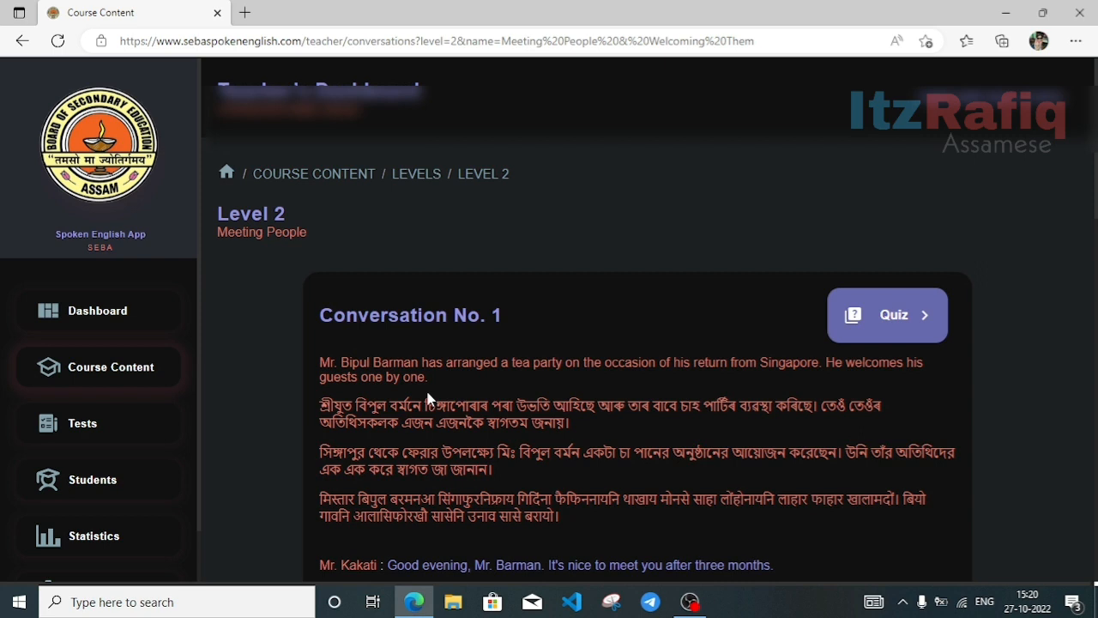
scroll(down, 3)
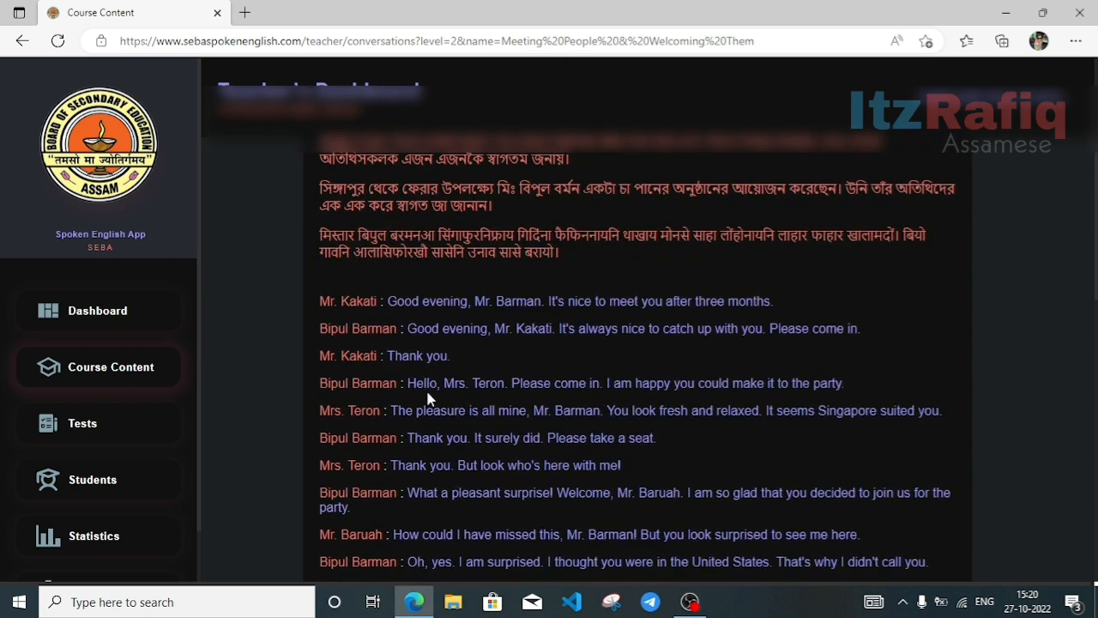
scroll(down, 3)
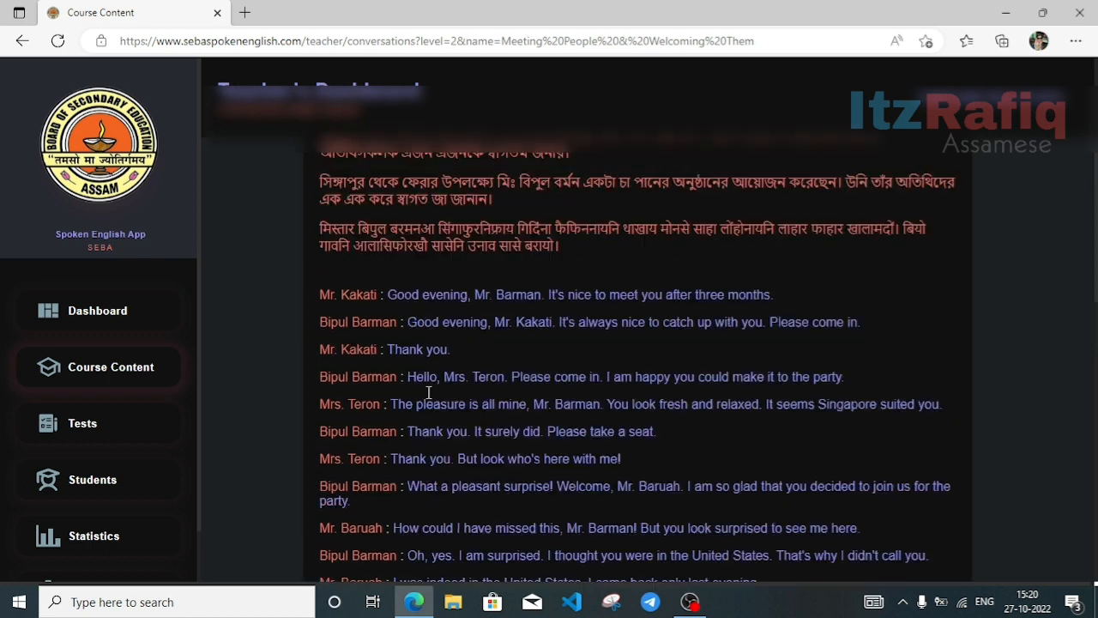
scroll(up, 3)
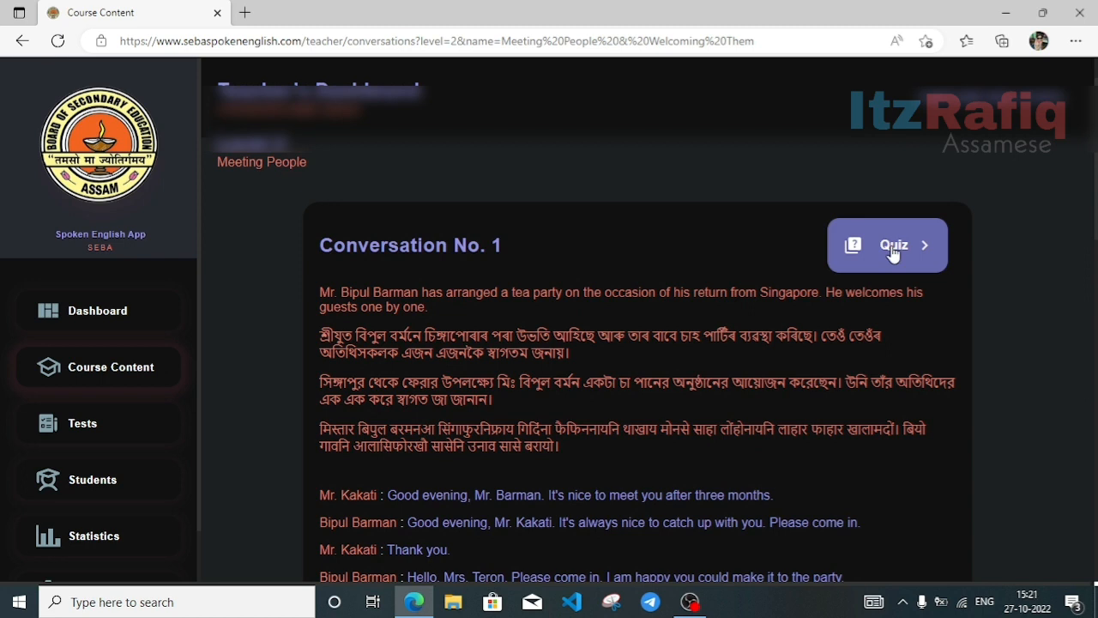
Open the Level 2 Conversation No. 1 quiz and have Question 1's sentence read aloud.
click(895, 245)
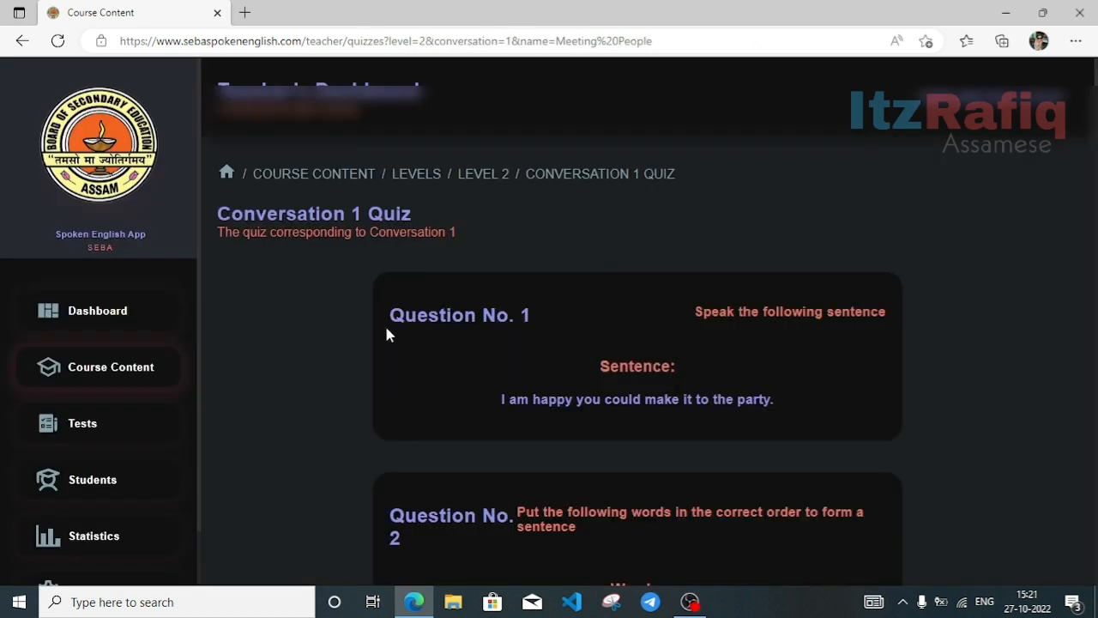
mouse_move(447, 435)
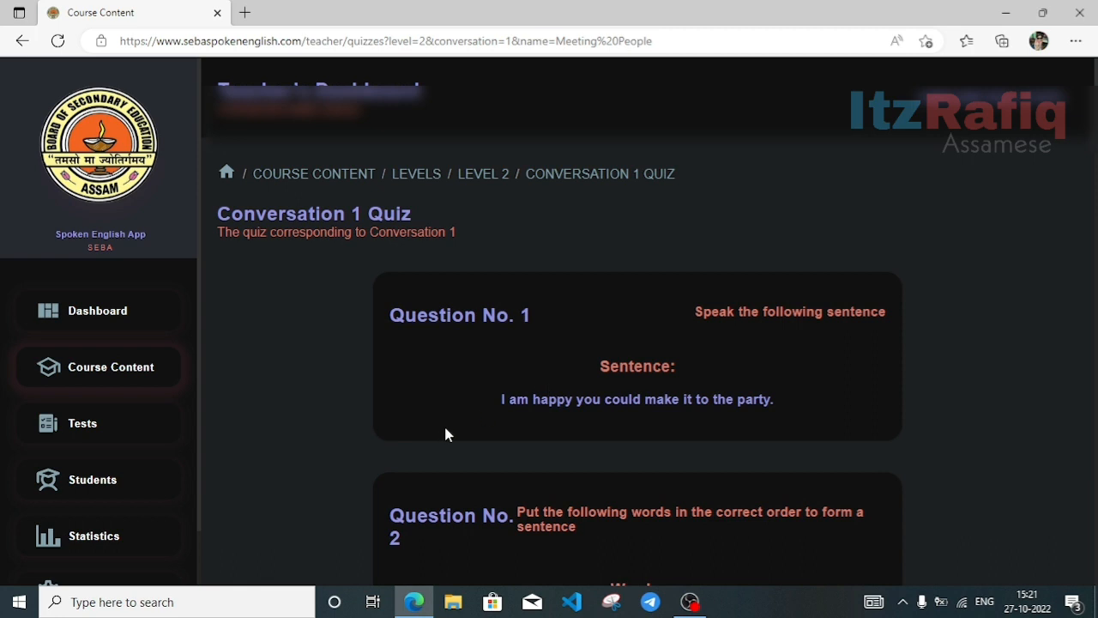
mouse_move(467, 431)
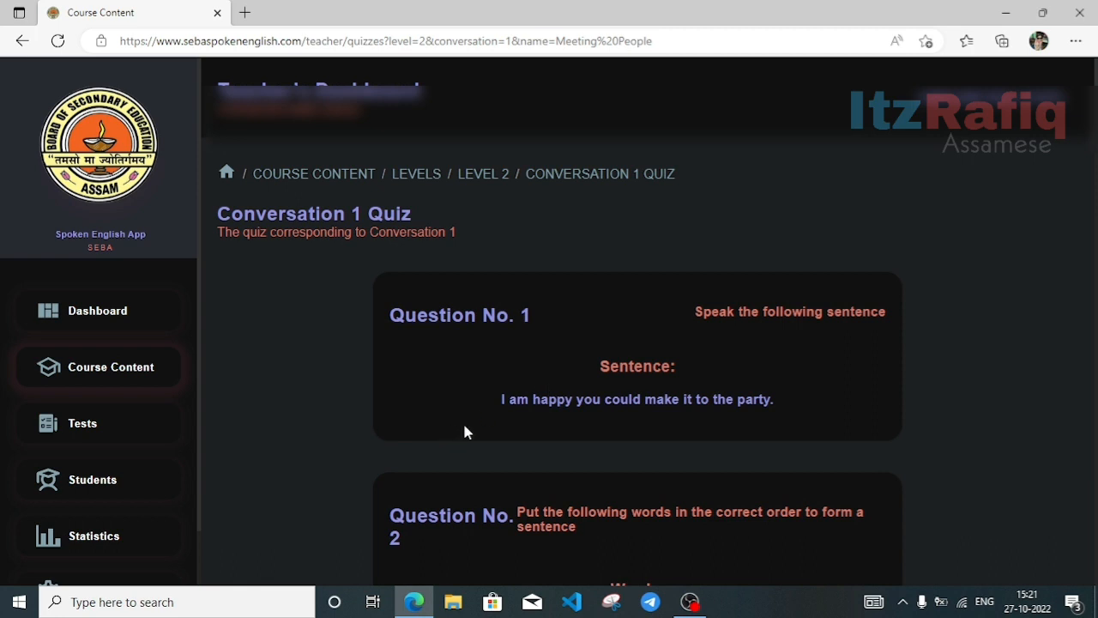
mouse_move(475, 429)
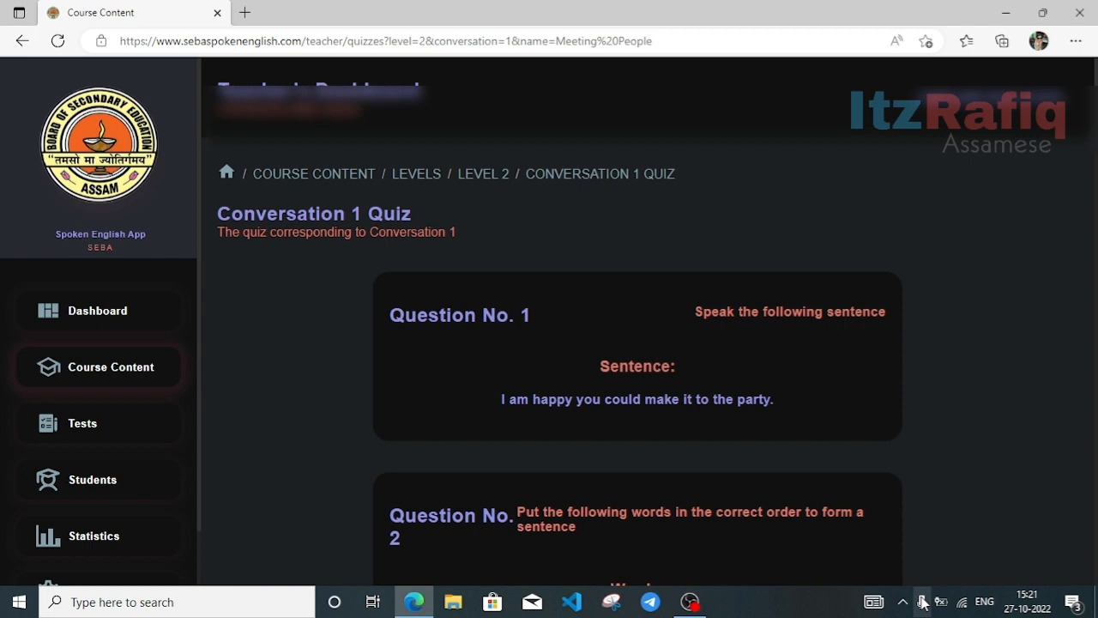
mouse_move(906, 600)
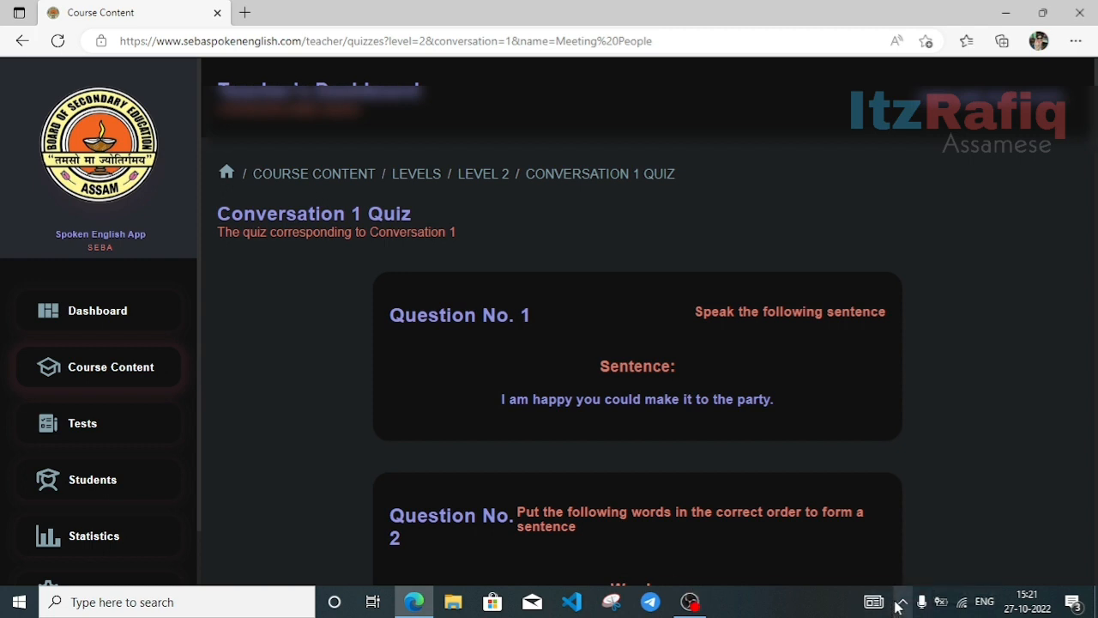
click(903, 600)
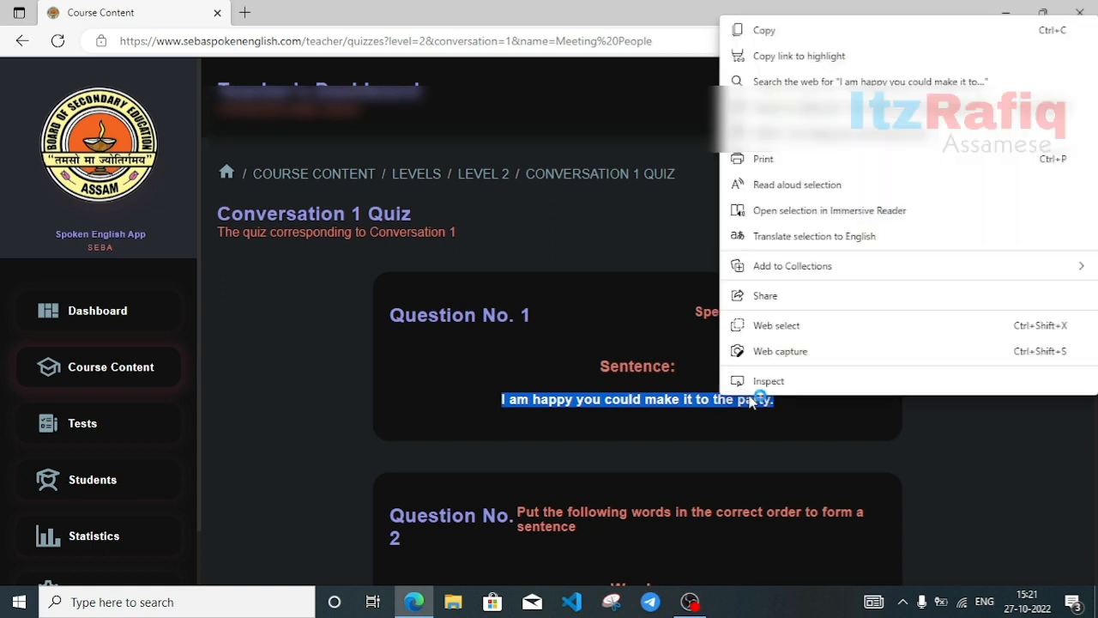
mouse_move(778, 222)
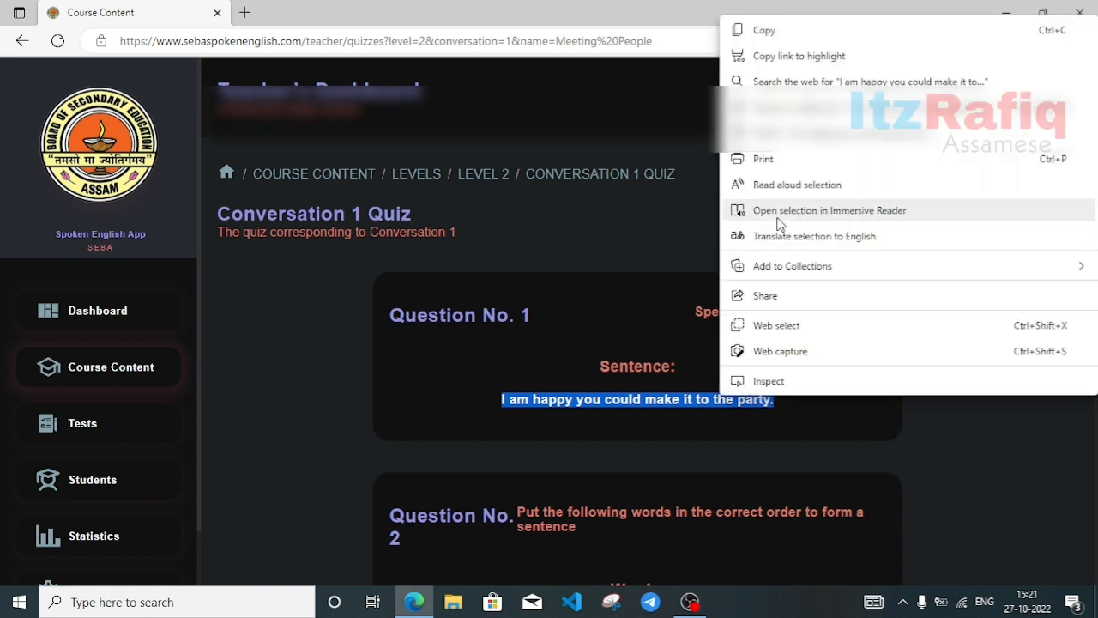
click(781, 193)
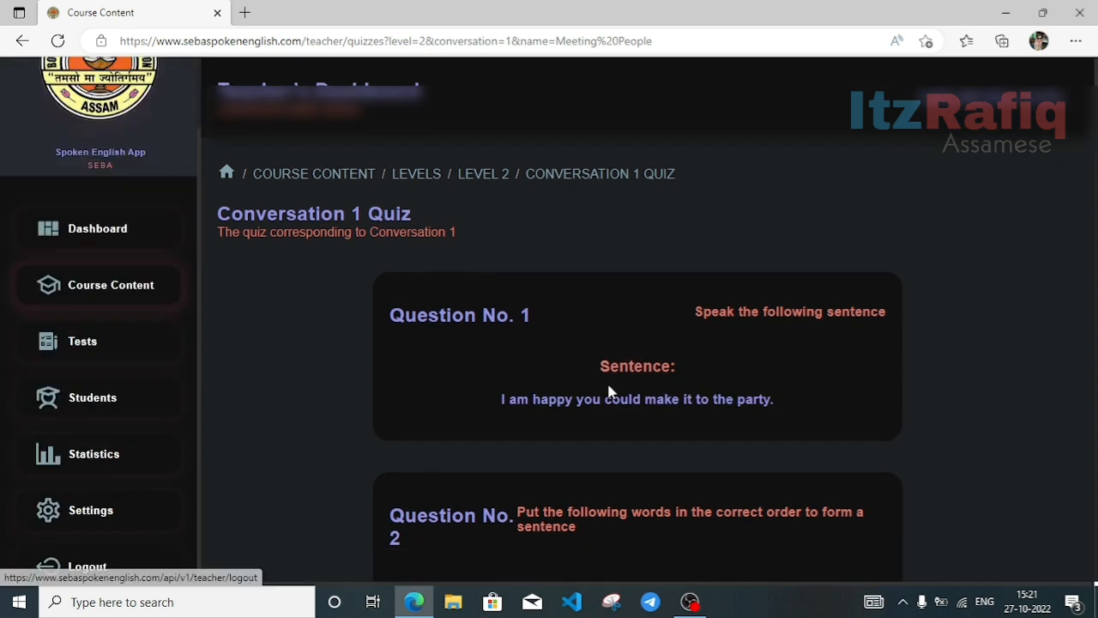
mouse_move(551, 547)
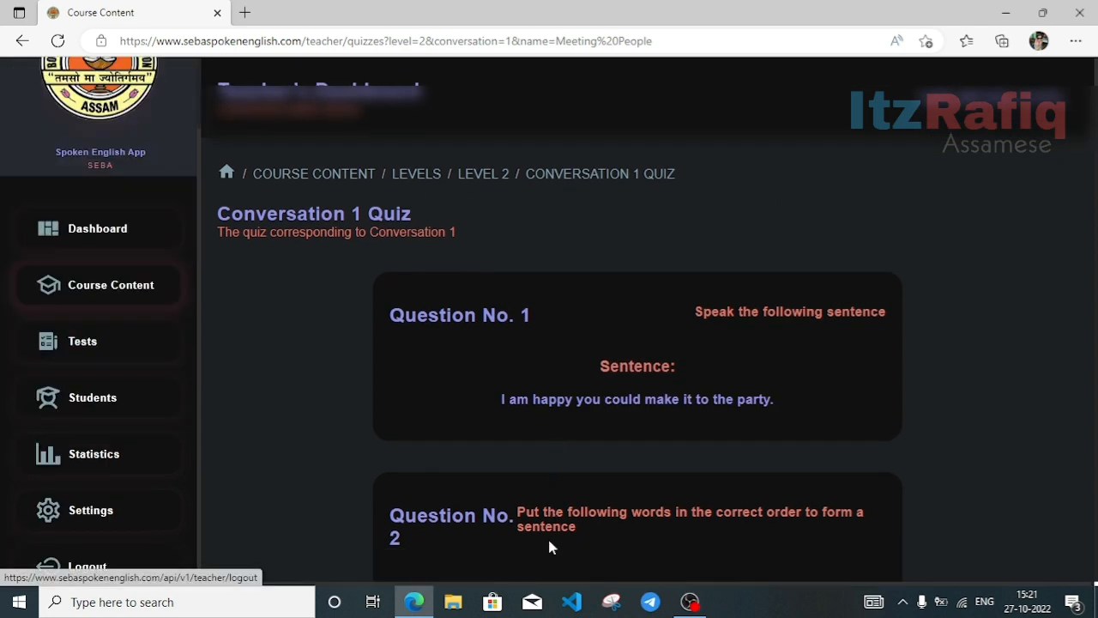
Have Question 2's answer "It's lovely meeting you after so long." read aloud.
scroll(down, 3)
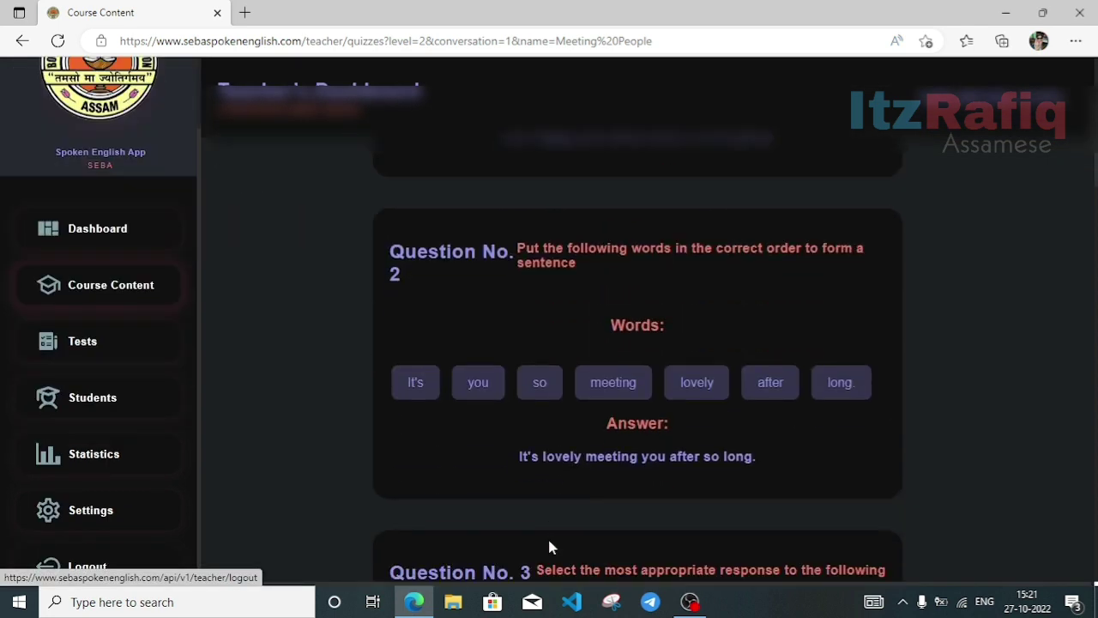
scroll(down, 3)
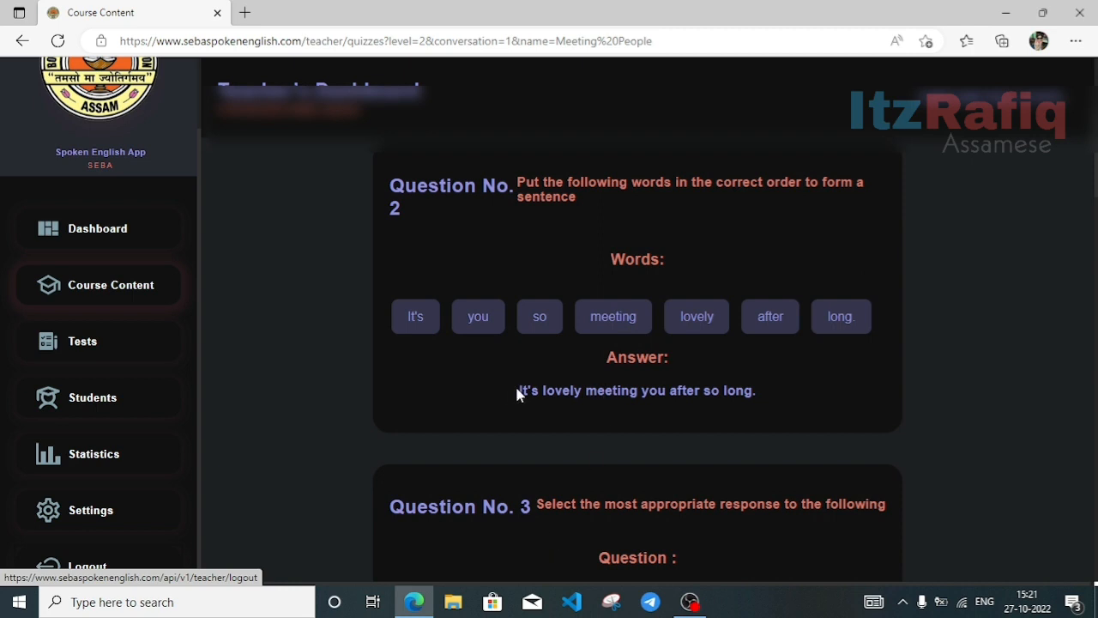
drag(517, 390, 736, 391)
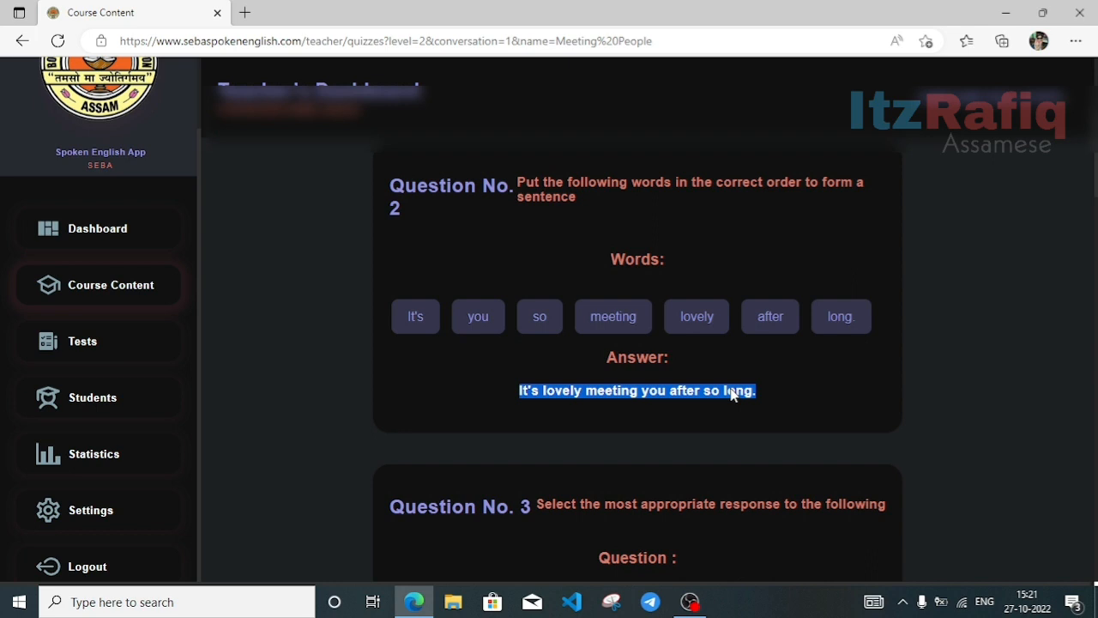
right_click(732, 391)
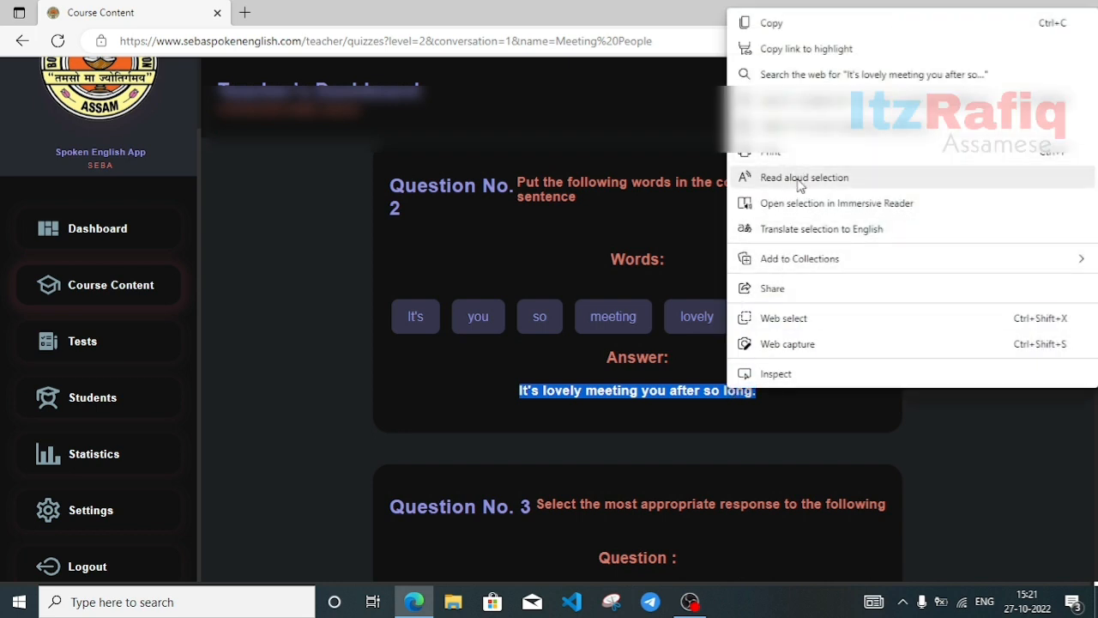
click(804, 177)
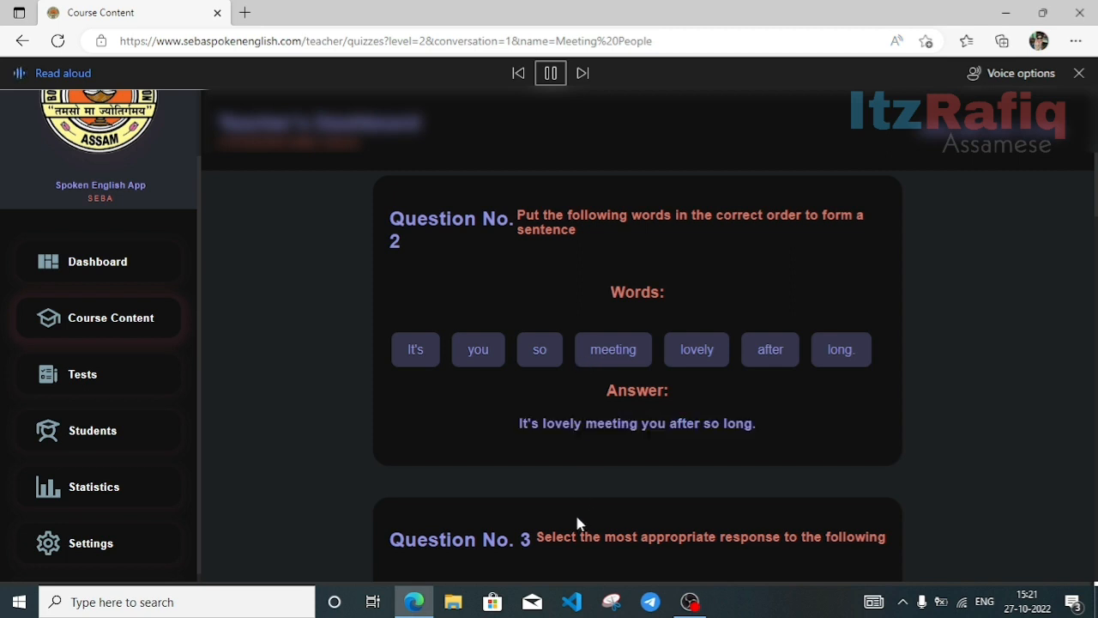
Review Question No. 3 and its answer.
scroll(down, 3)
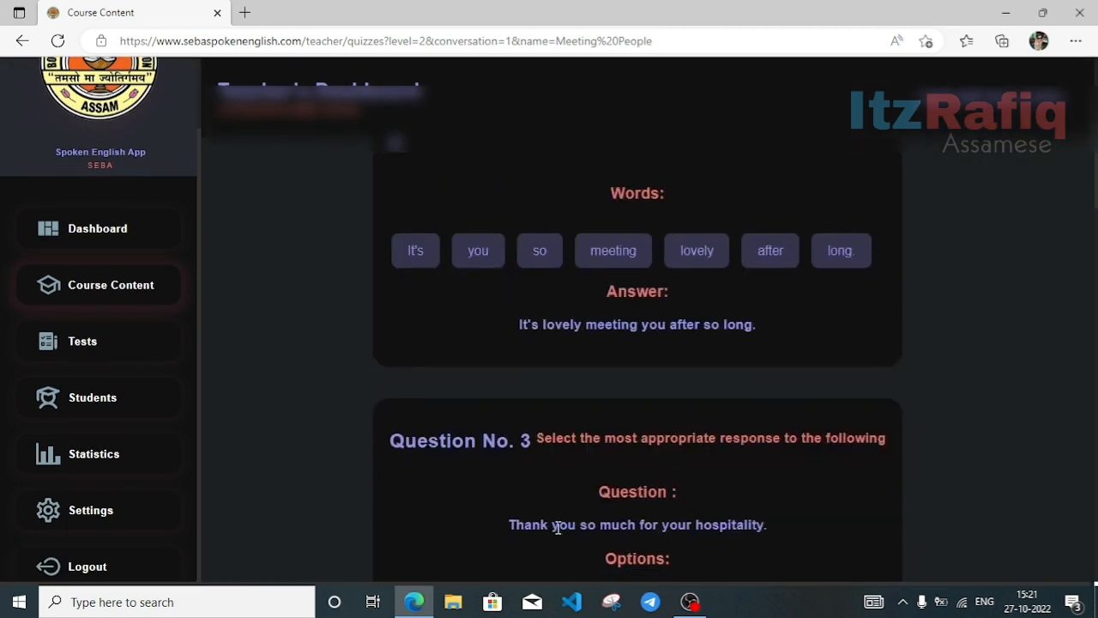
scroll(down, 3)
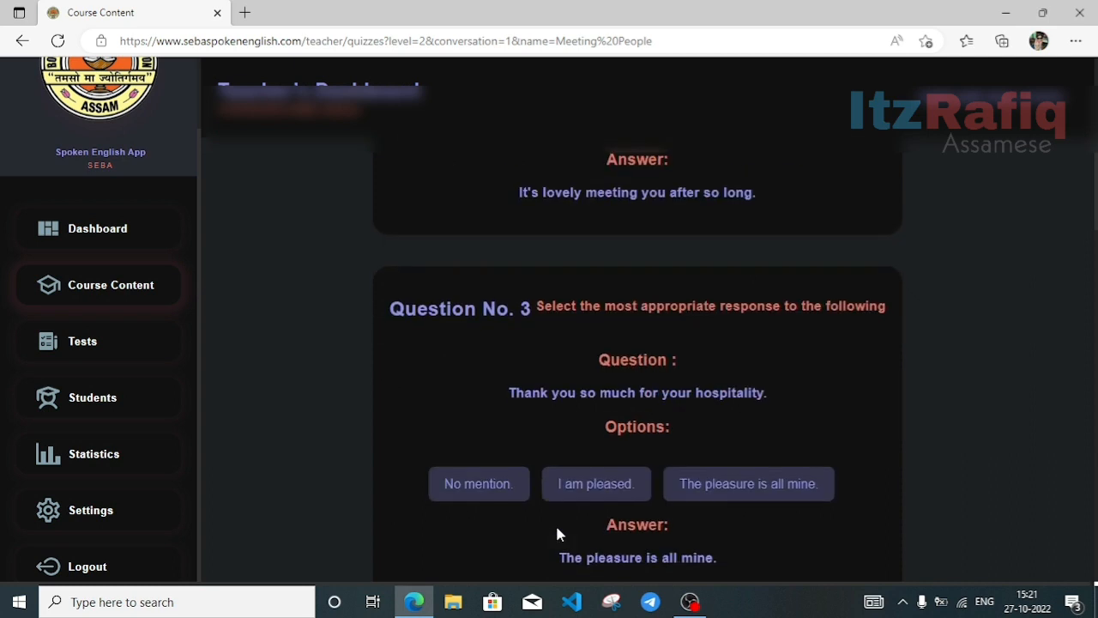
scroll(down, 3)
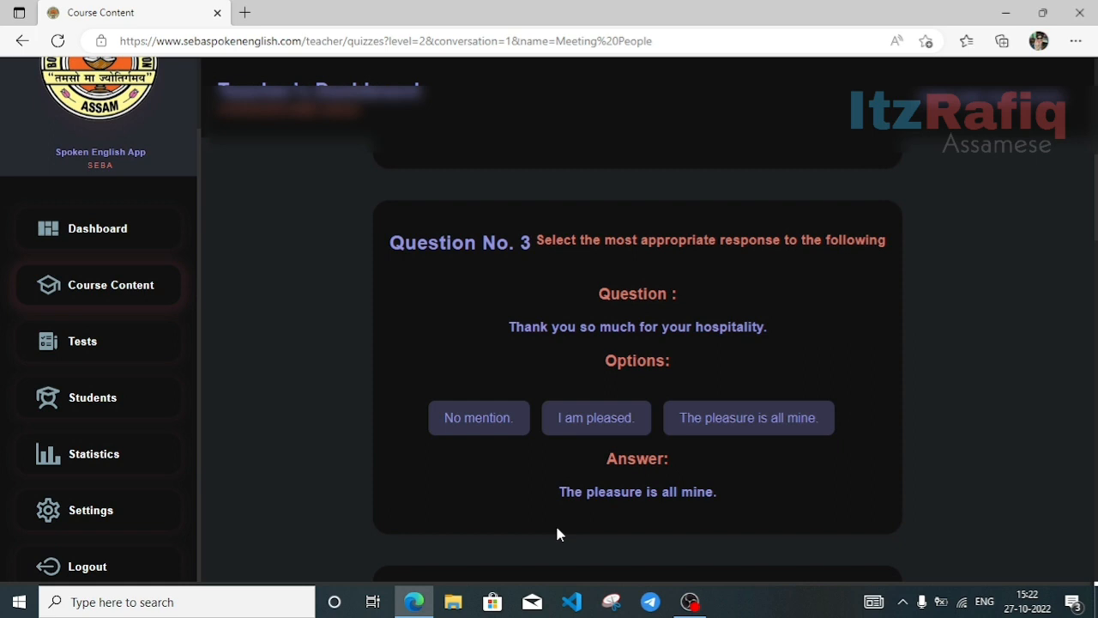
scroll(down, 3)
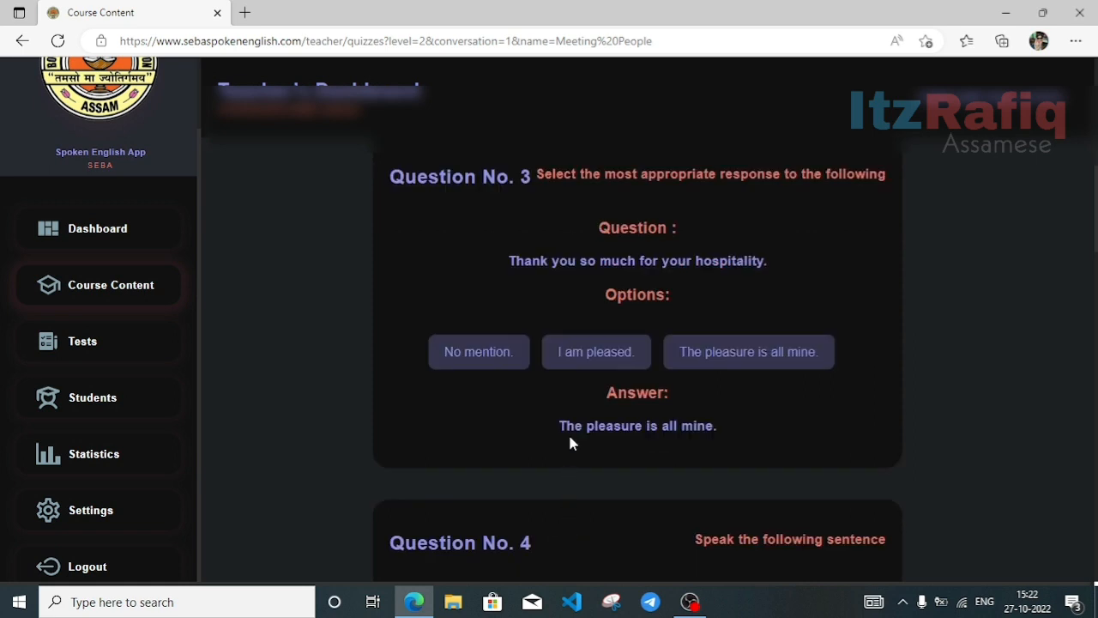
mouse_move(557, 429)
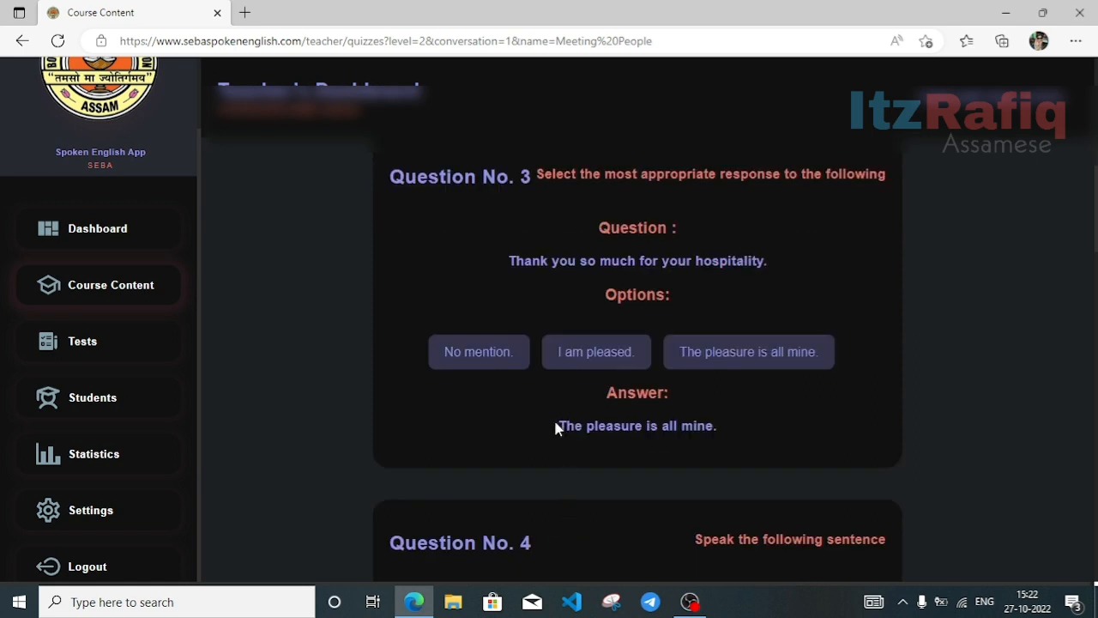
Select Question 3's answer, then have "Please make yourself comfortable." read aloud.
triple_click(637, 426)
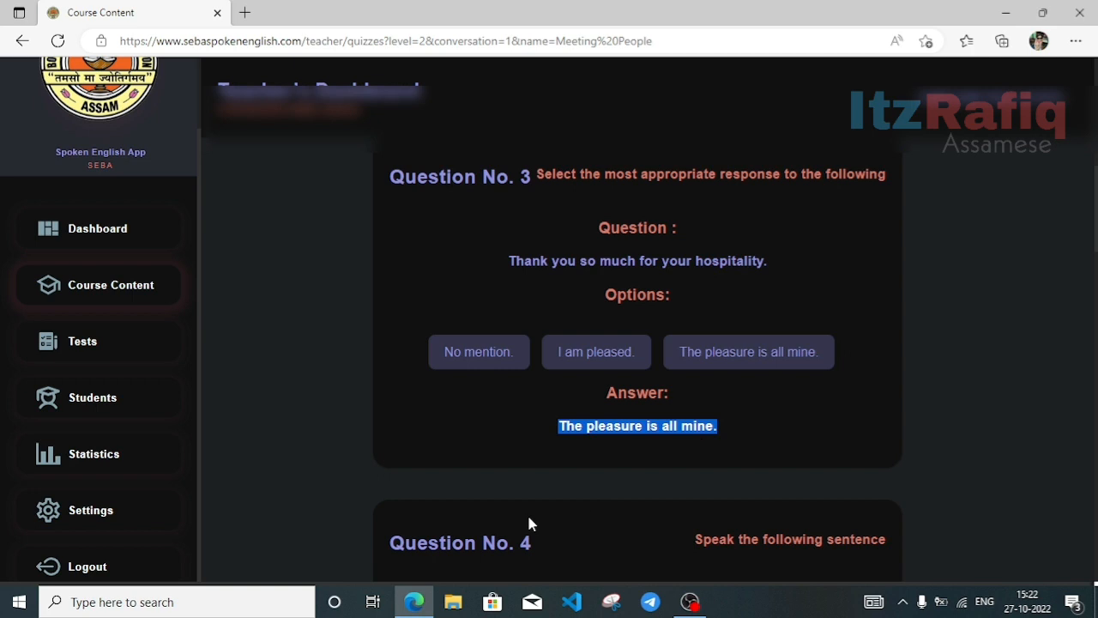
scroll(down, 3)
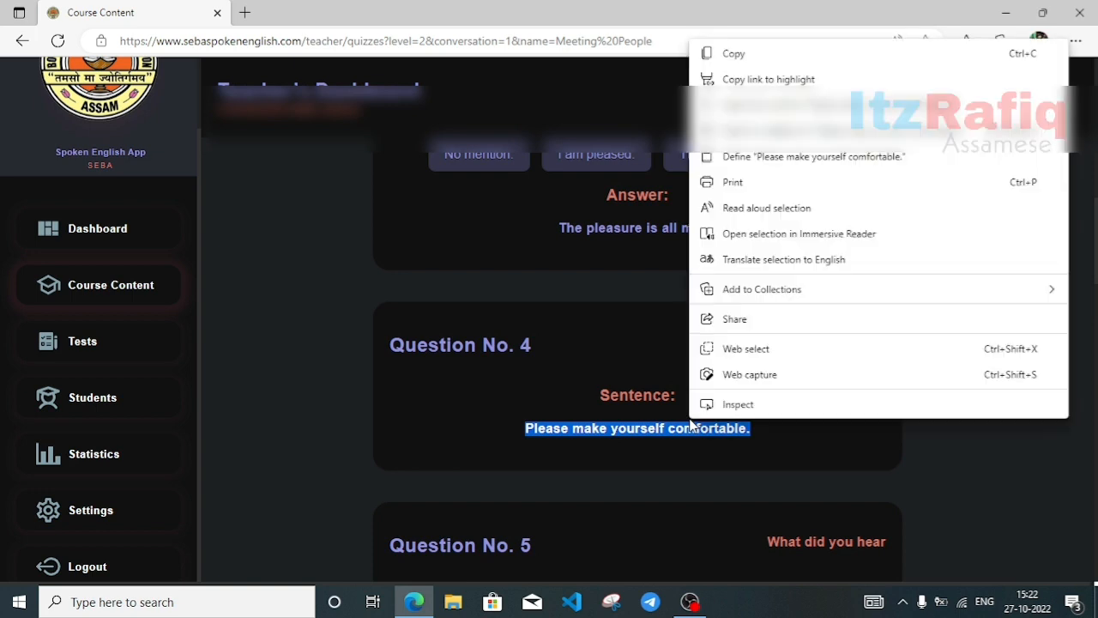
mouse_move(770, 193)
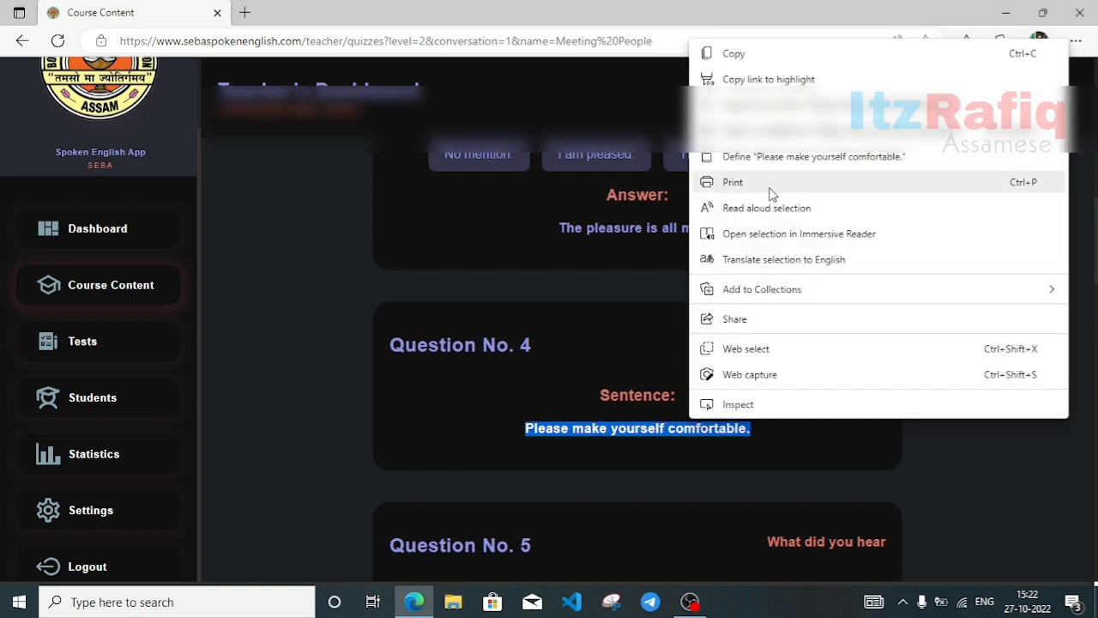
mouse_move(759, 208)
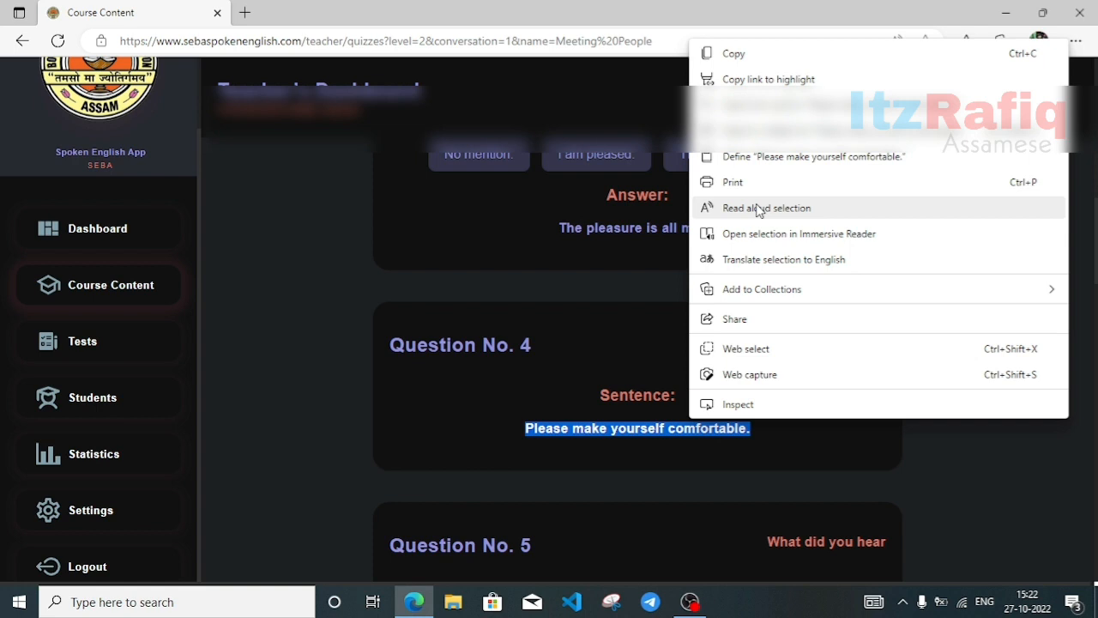
click(766, 207)
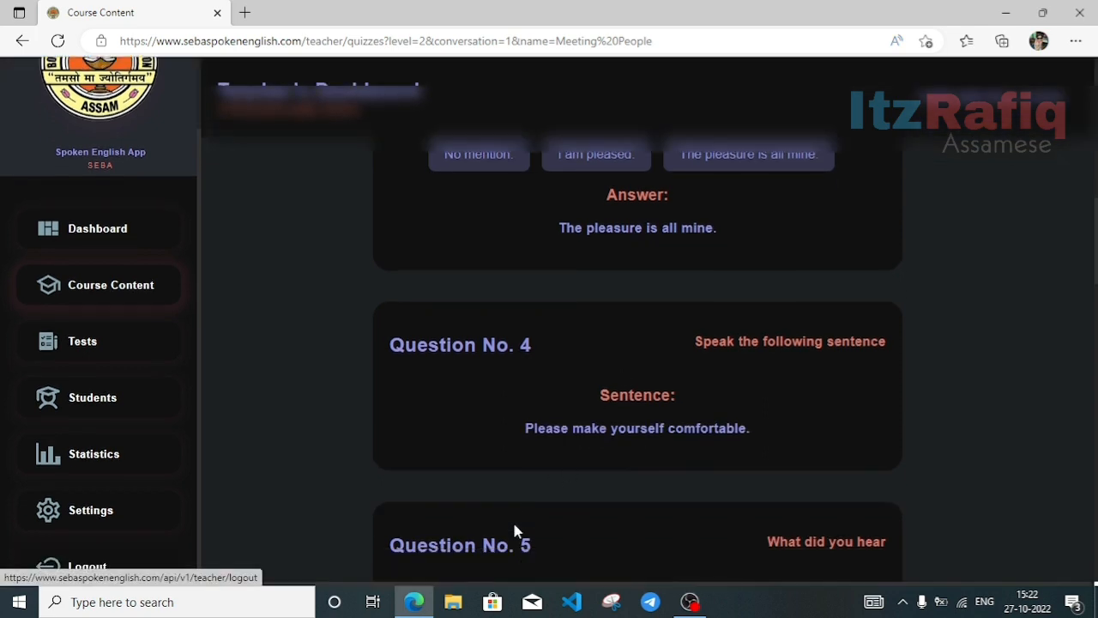
Read the quiz aloud starting from option 'Lid.', then stop the narration.
scroll(down, 3)
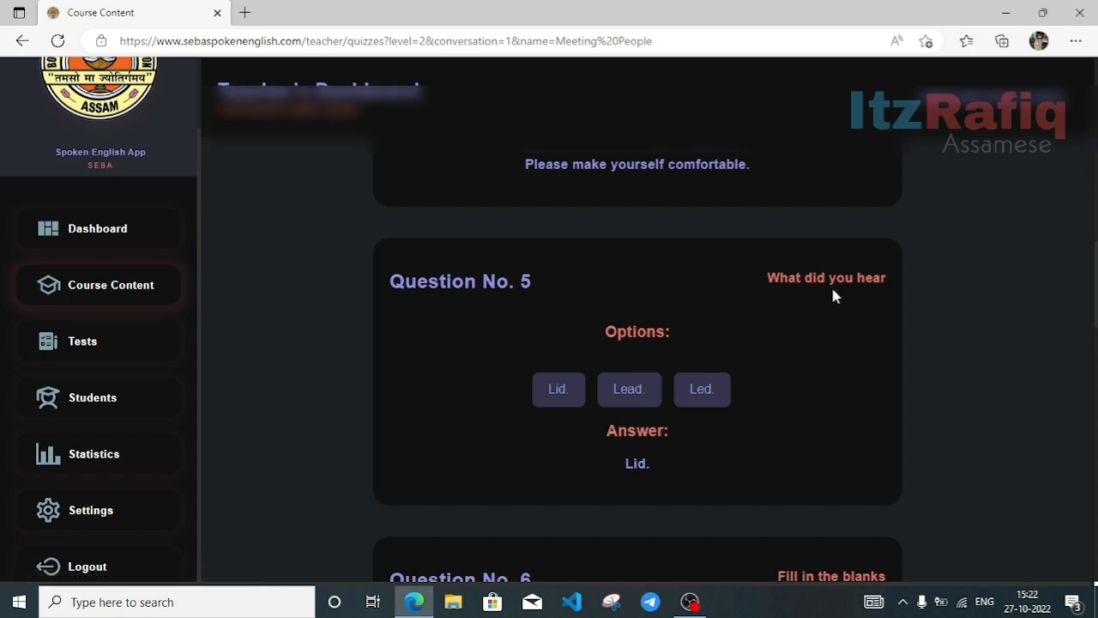
mouse_move(558, 403)
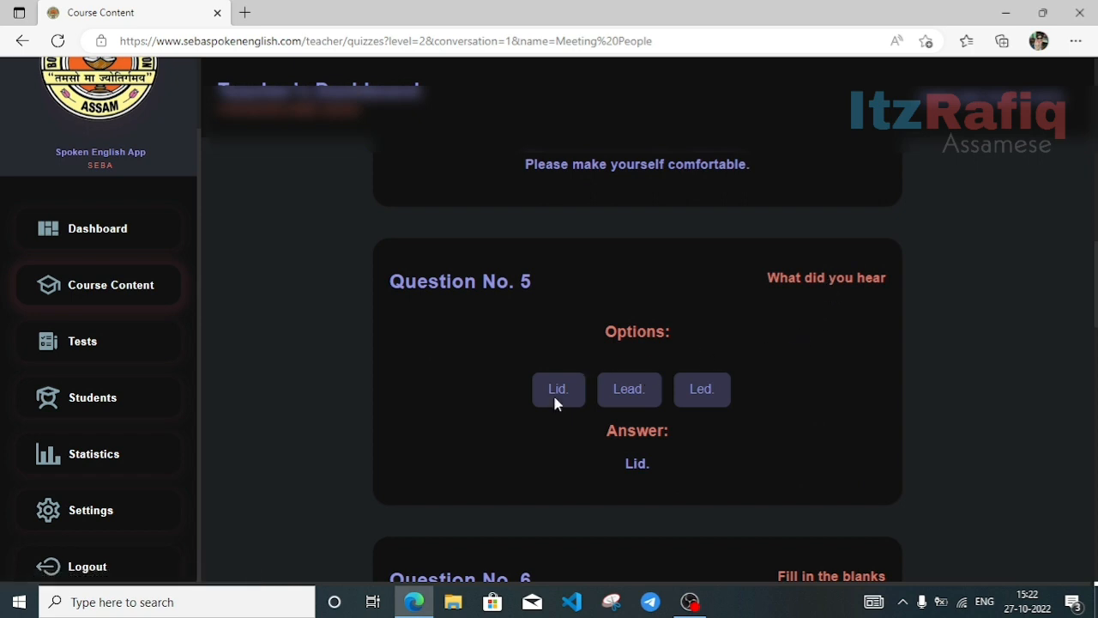
double_click(555, 390)
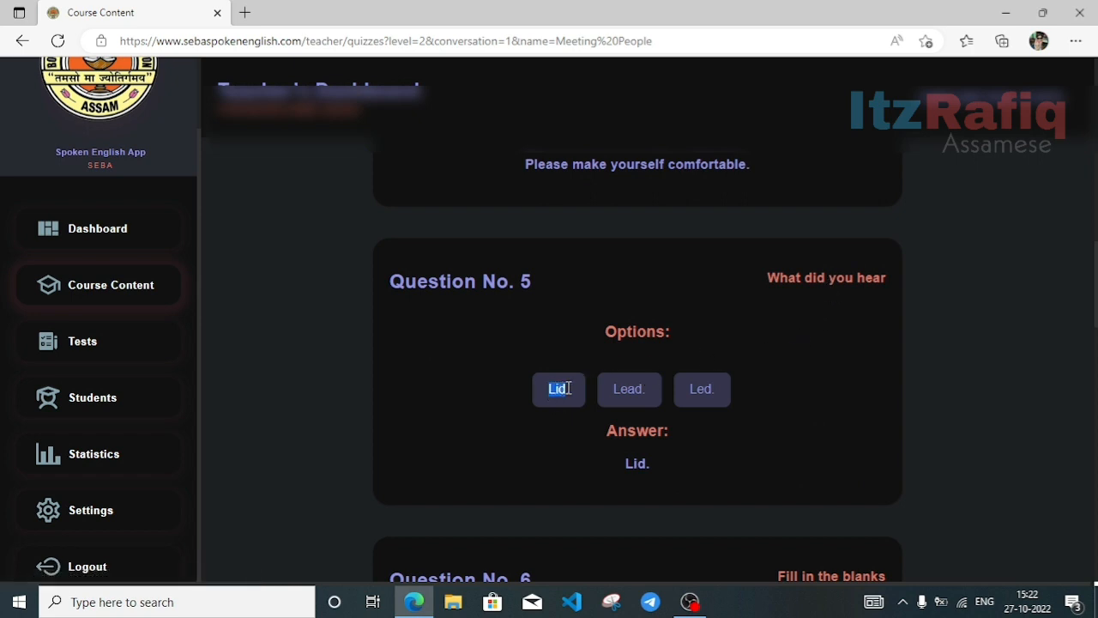
right_click(558, 389)
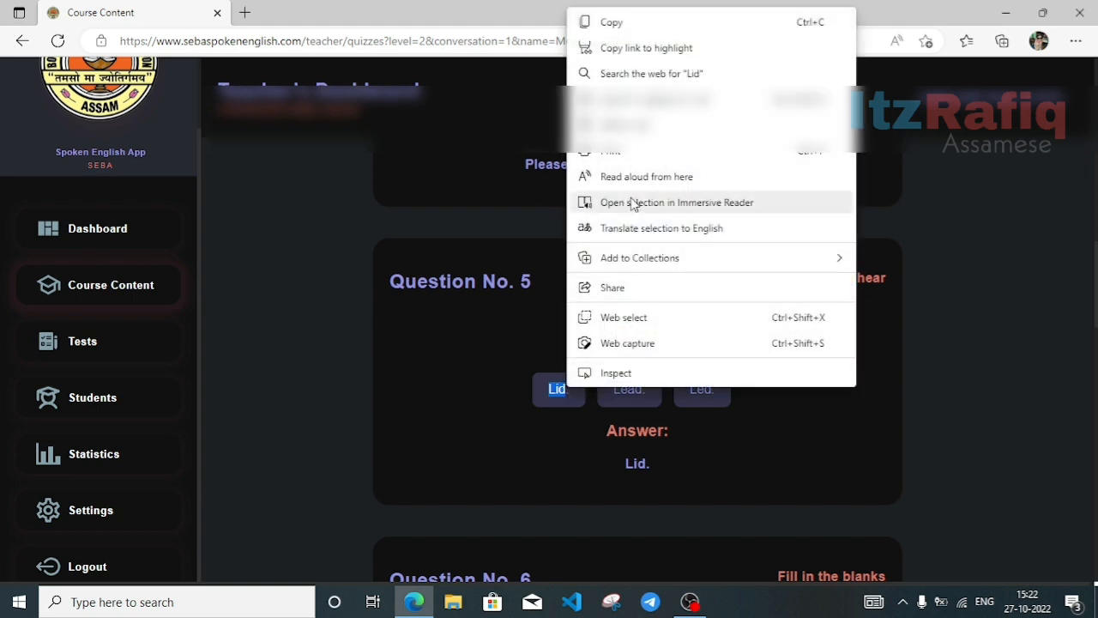
mouse_move(630, 155)
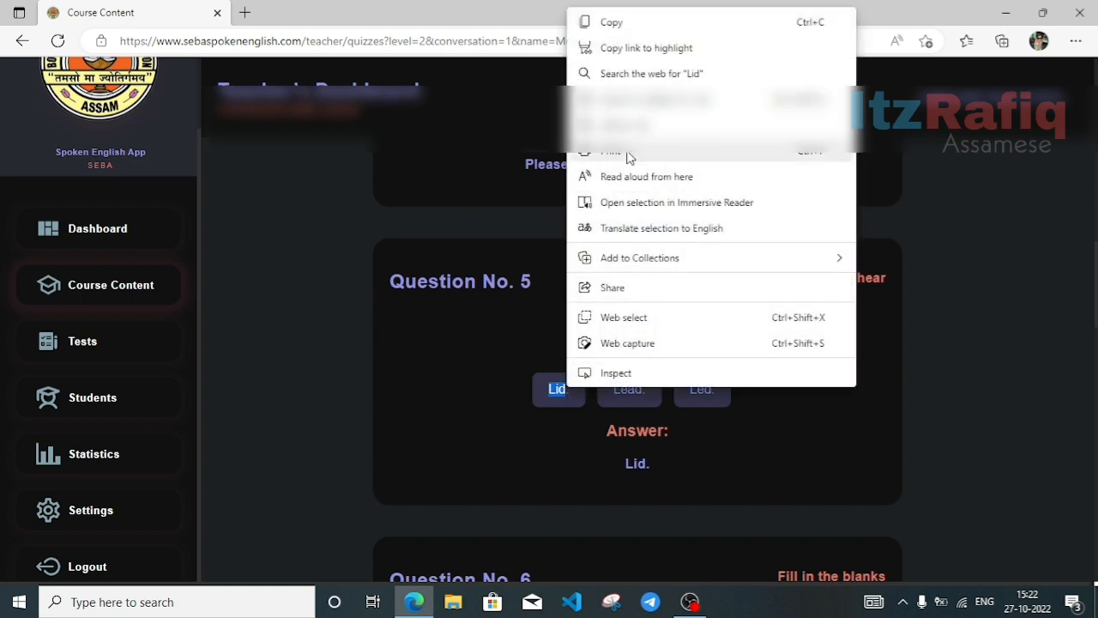
click(629, 180)
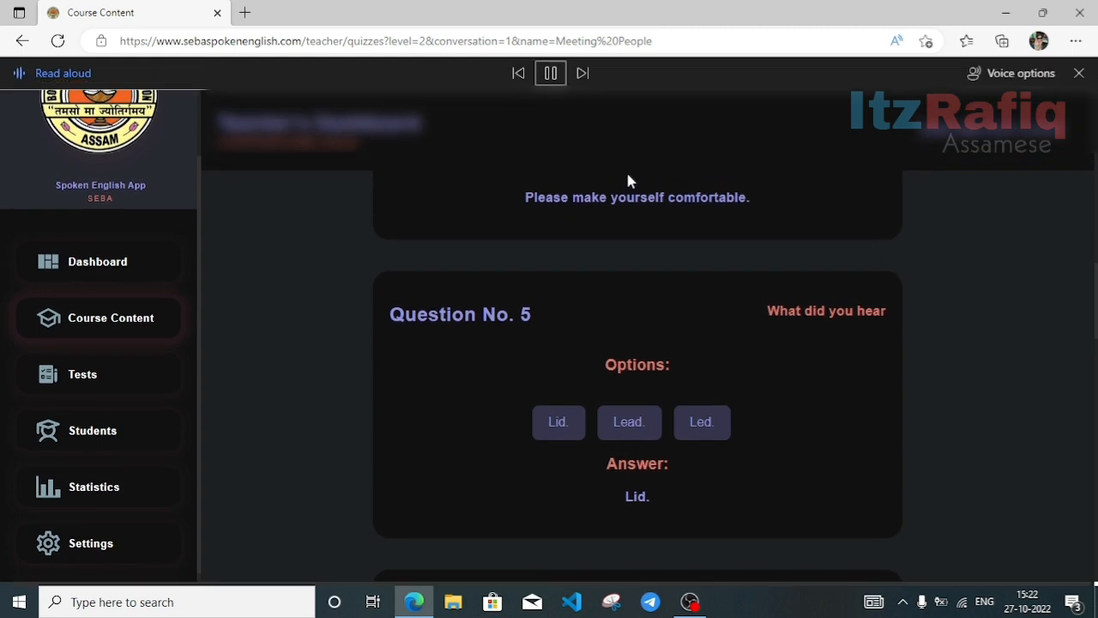
click(559, 422)
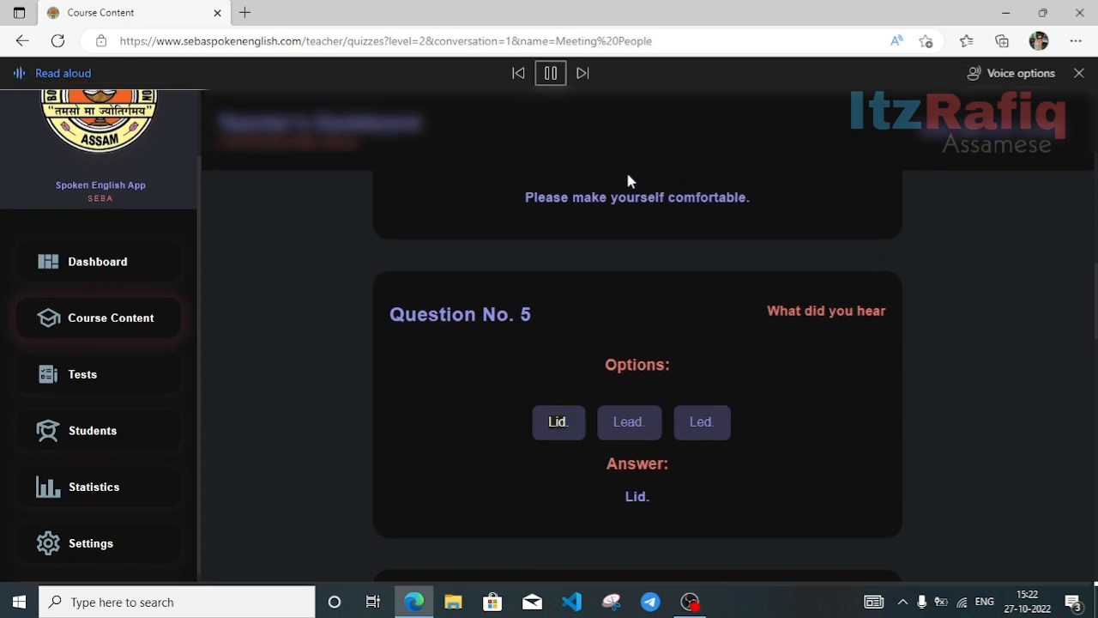
click(629, 422)
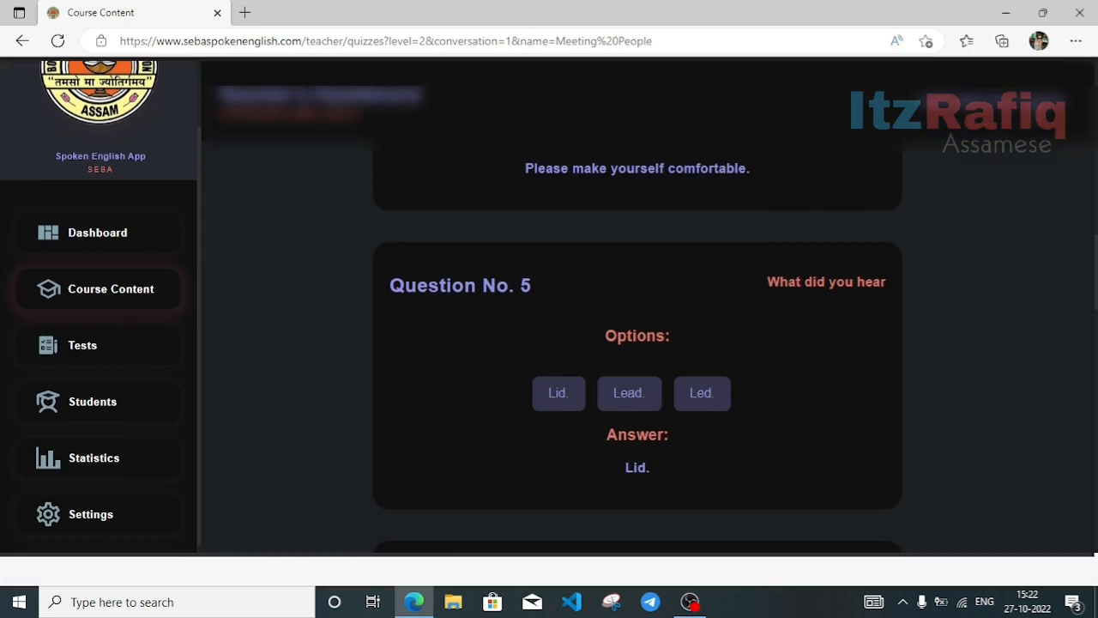
Have Question 7's answer 'It's nice to meet you after three months.' read aloud.
scroll(down, 3)
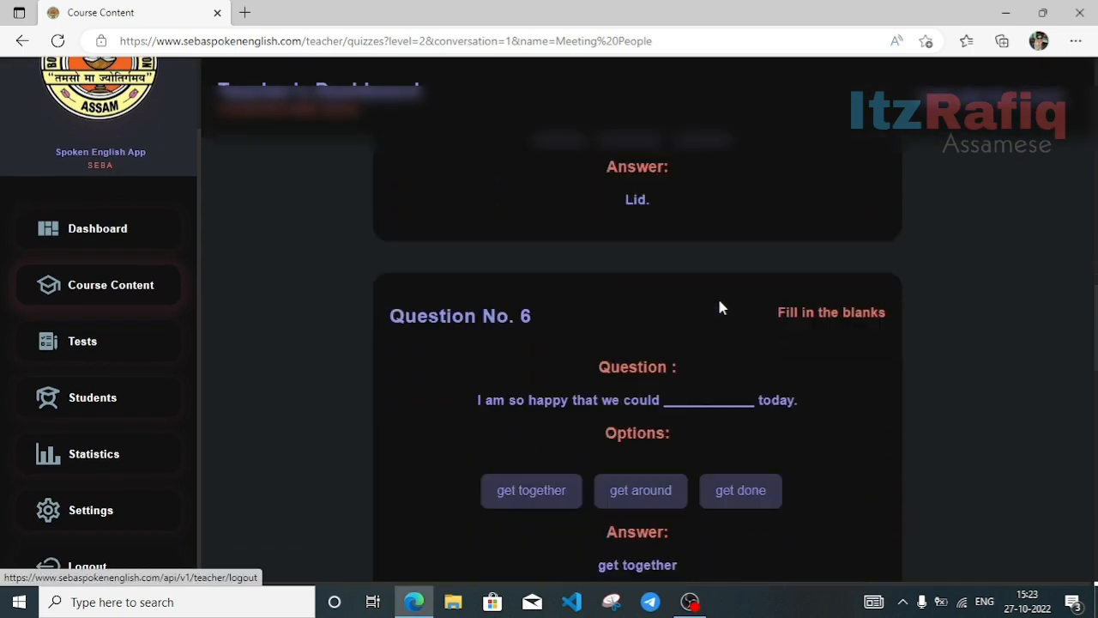
scroll(down, 3)
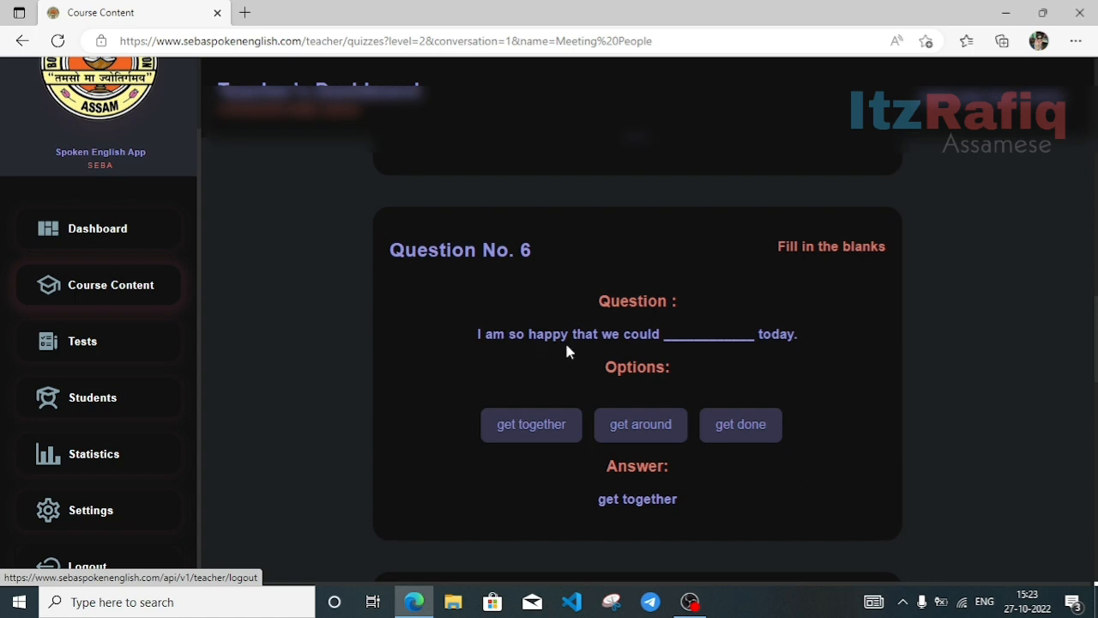
mouse_move(608, 494)
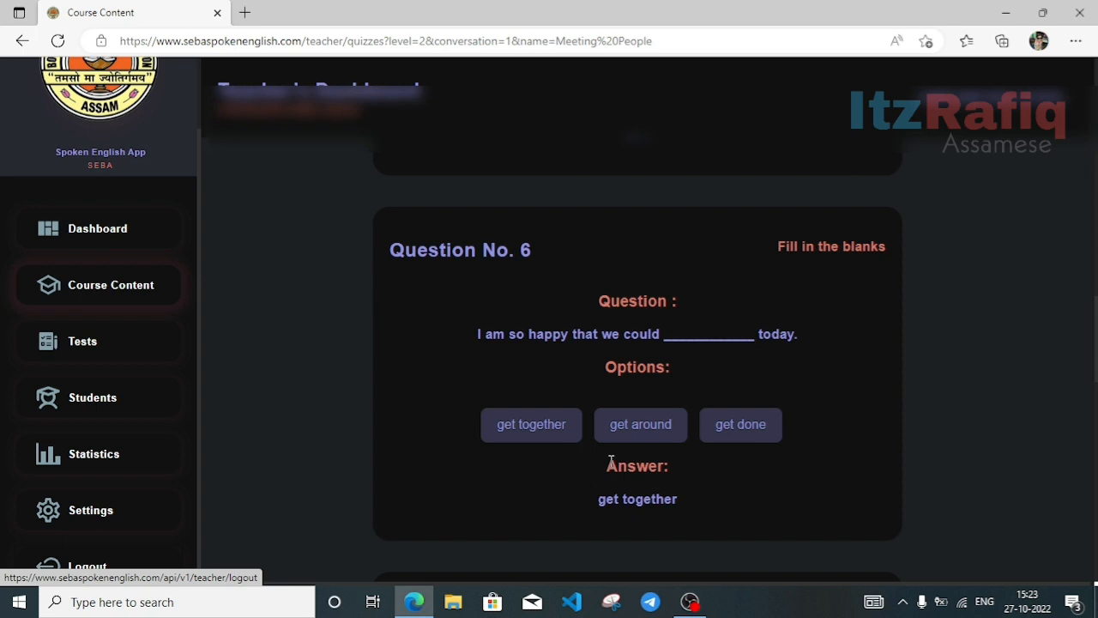
scroll(down, 3)
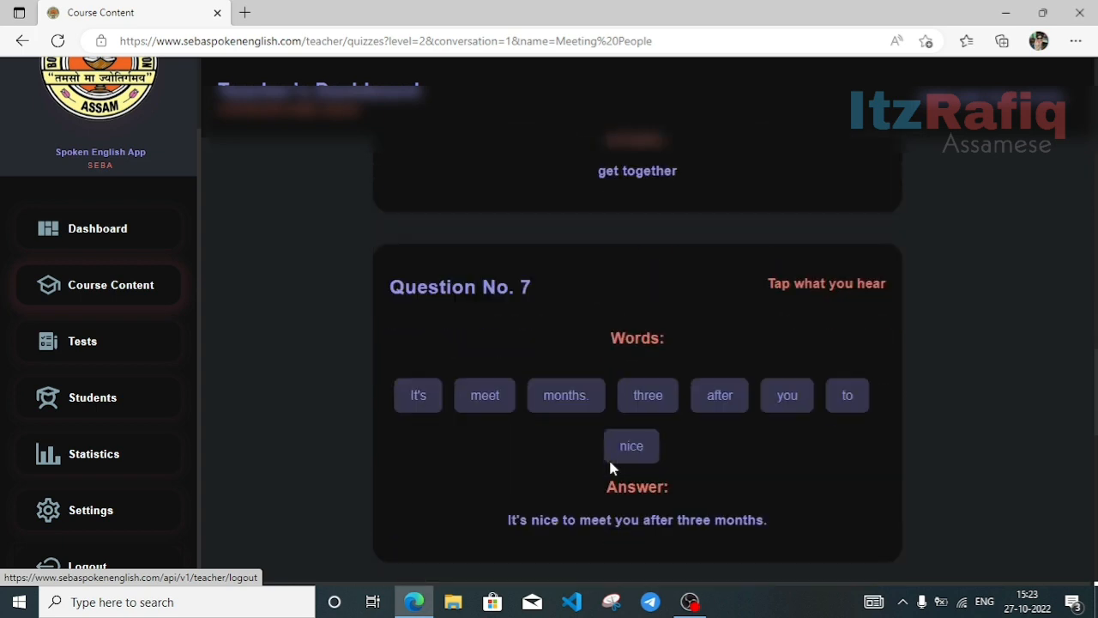
scroll(down, 3)
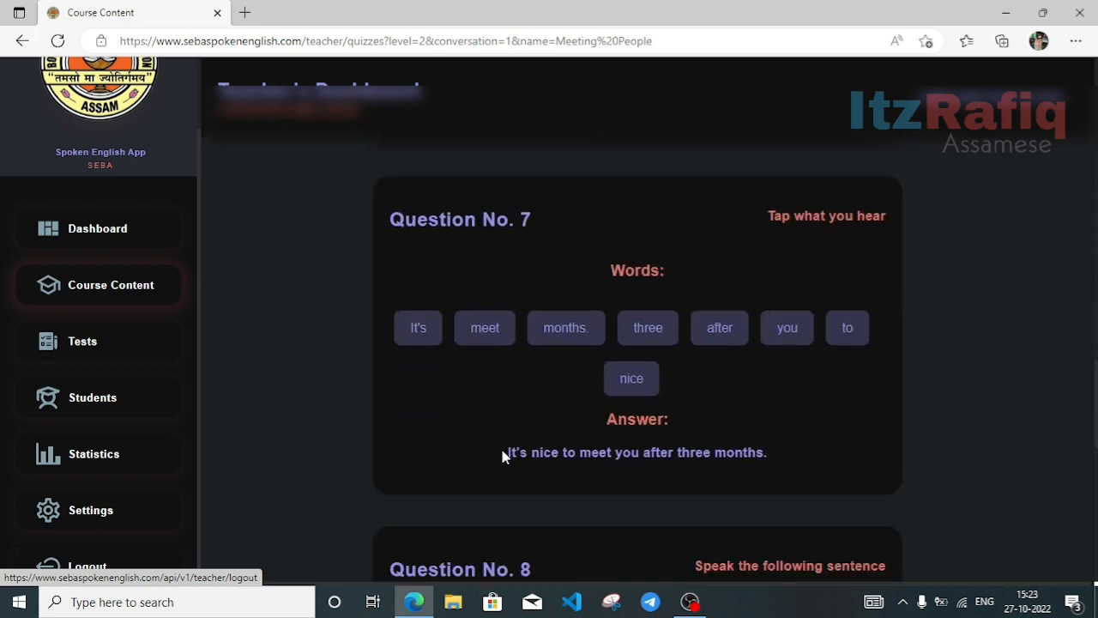
drag(504, 452, 768, 452)
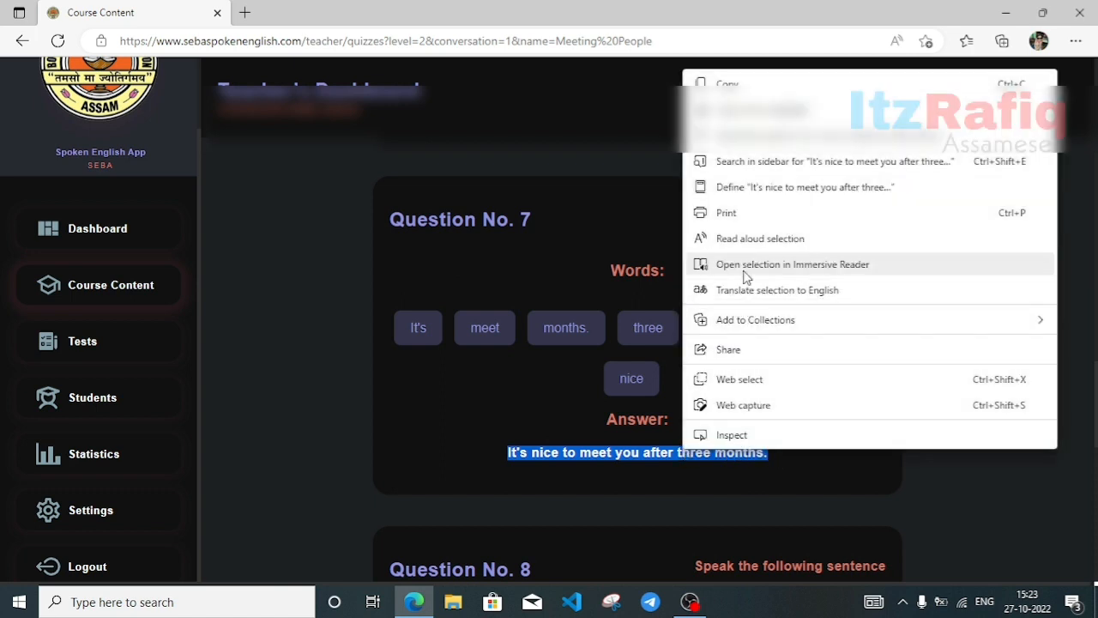
mouse_move(753, 253)
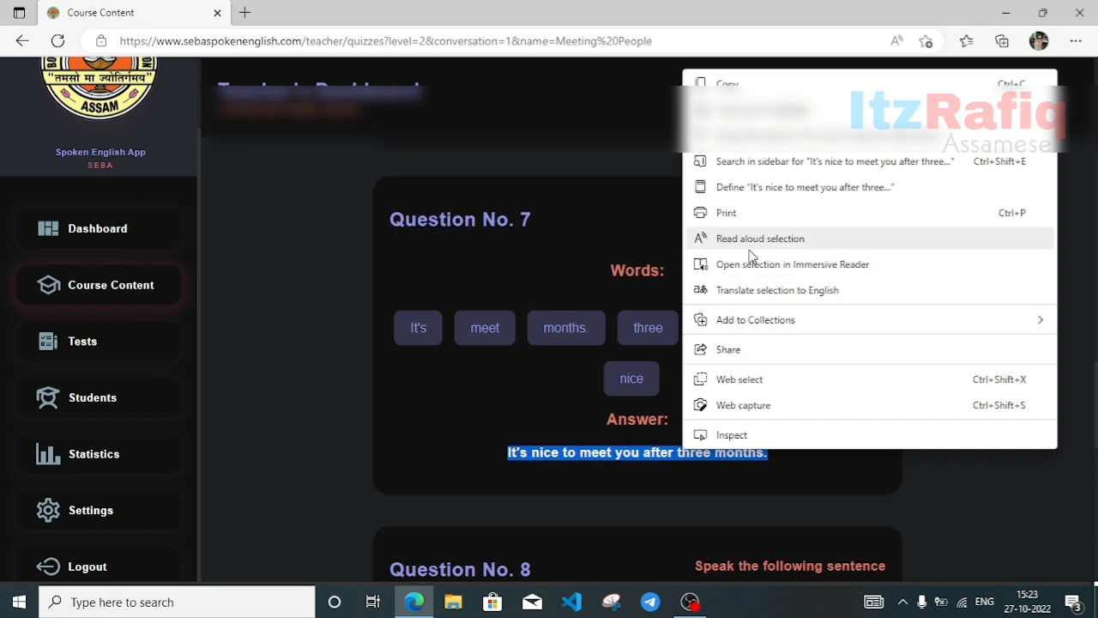
click(761, 237)
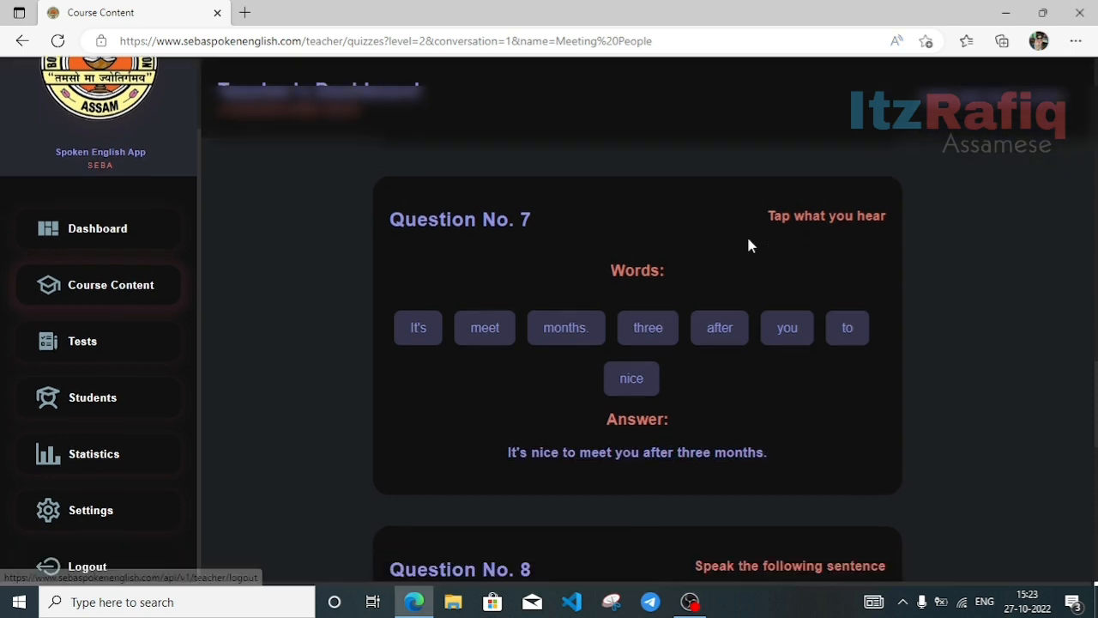
Read Question 8's sentence 'I am happy you could come.' aloud, then stop narration.
scroll(down, 3)
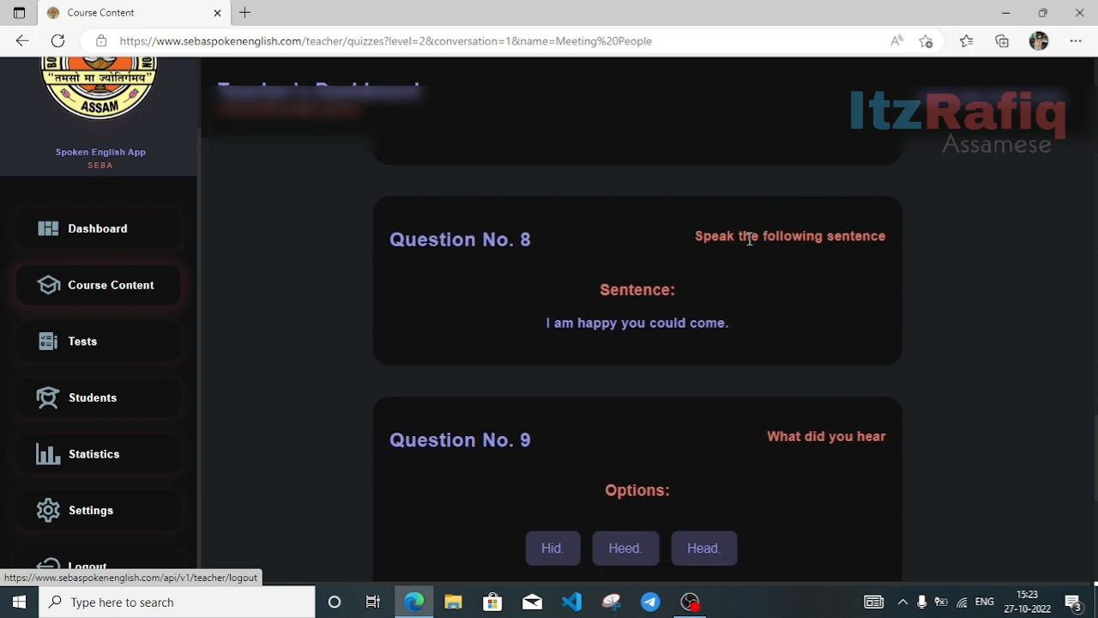
mouse_move(546, 328)
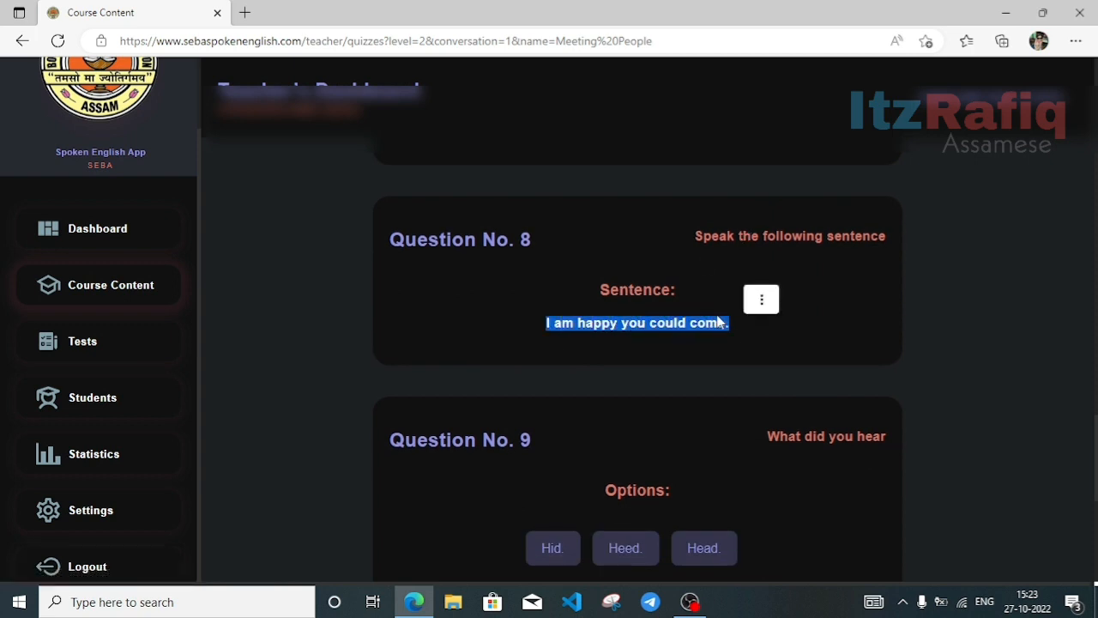
right_click(637, 322)
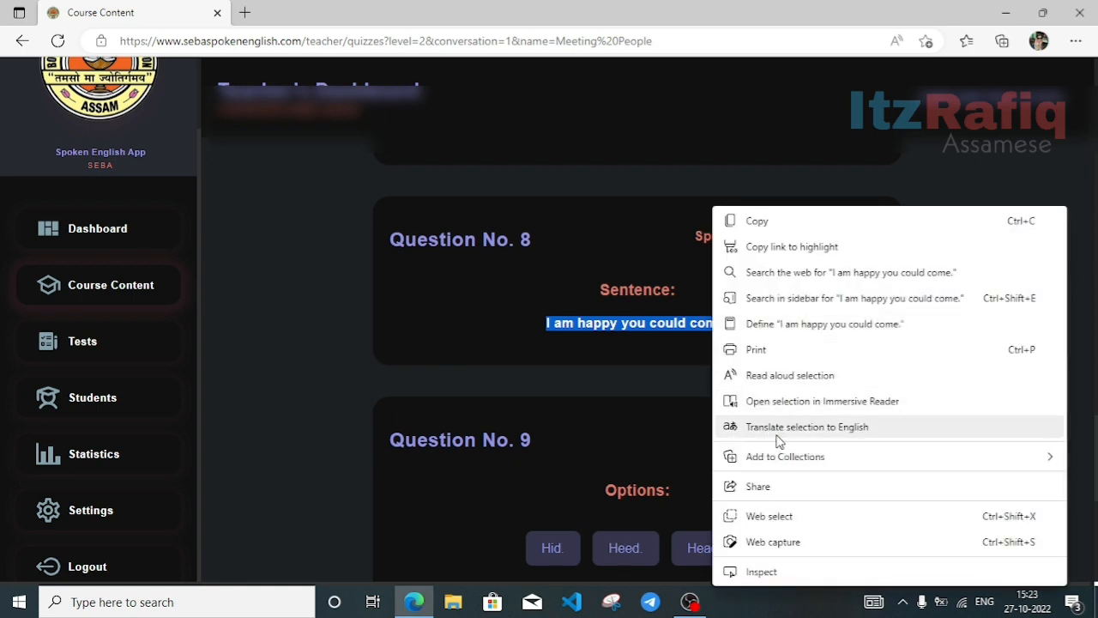
click(789, 375)
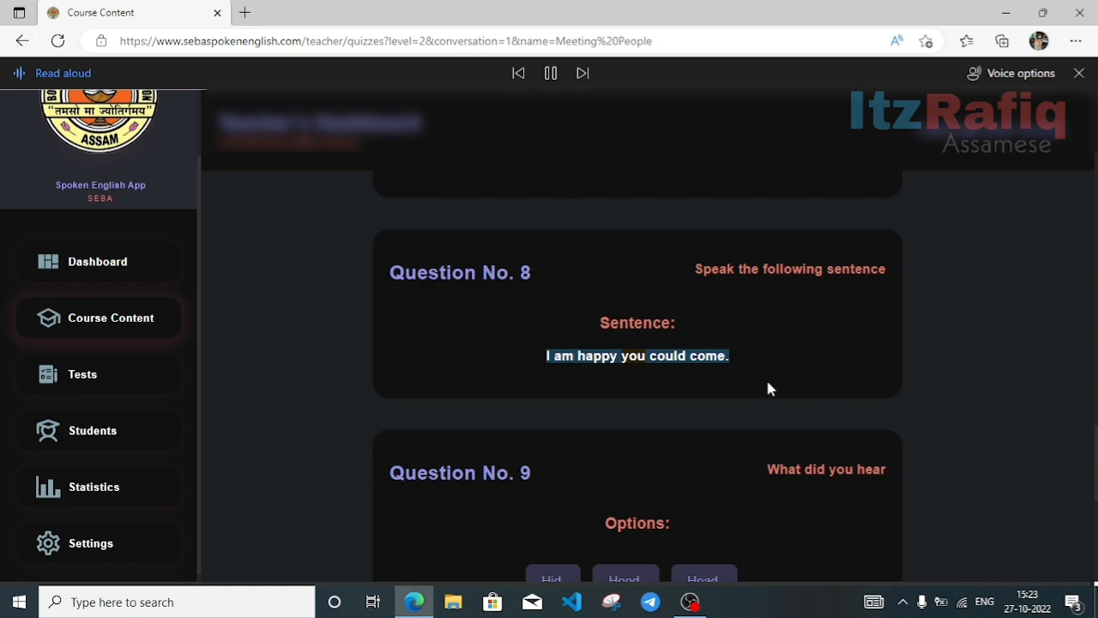
click(1075, 72)
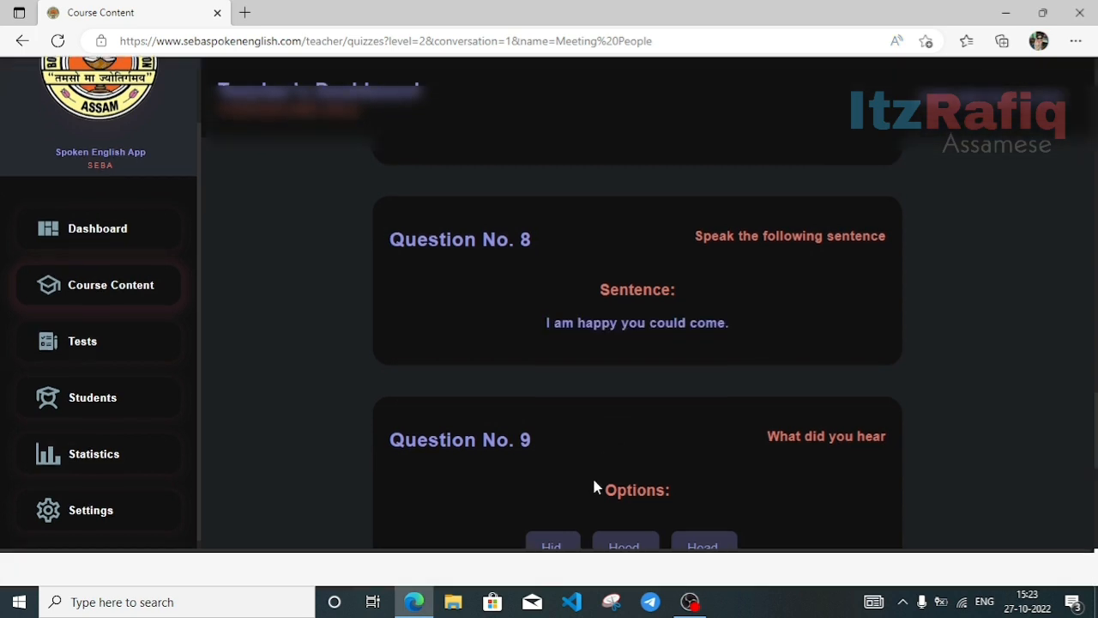
Start reading aloud from Question 9's option 'Hid.'.
scroll(down, 3)
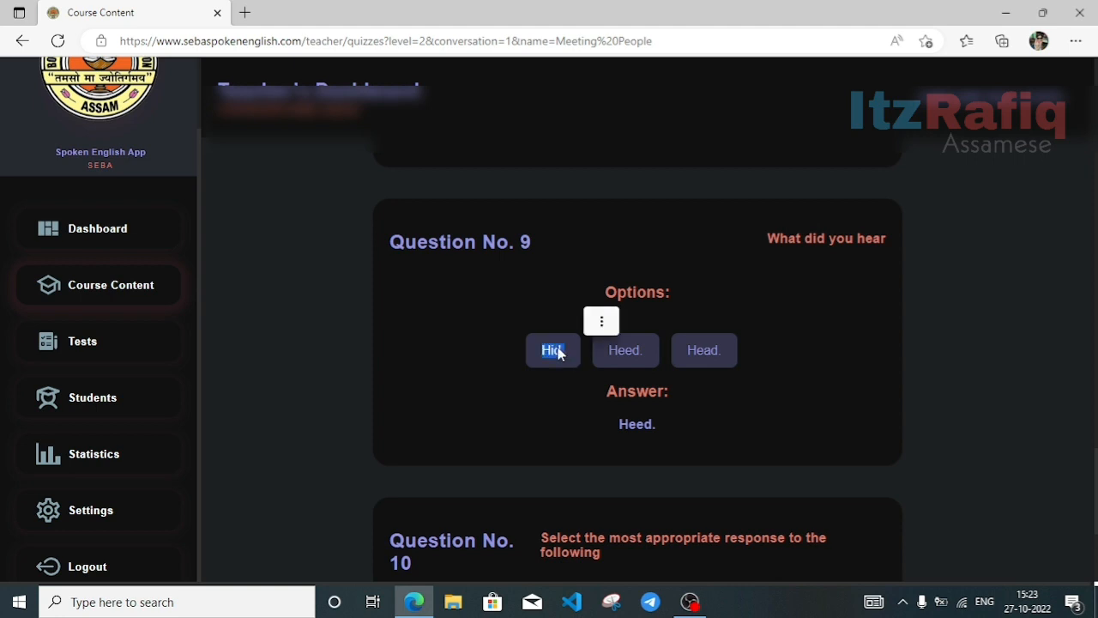
right_click(553, 350)
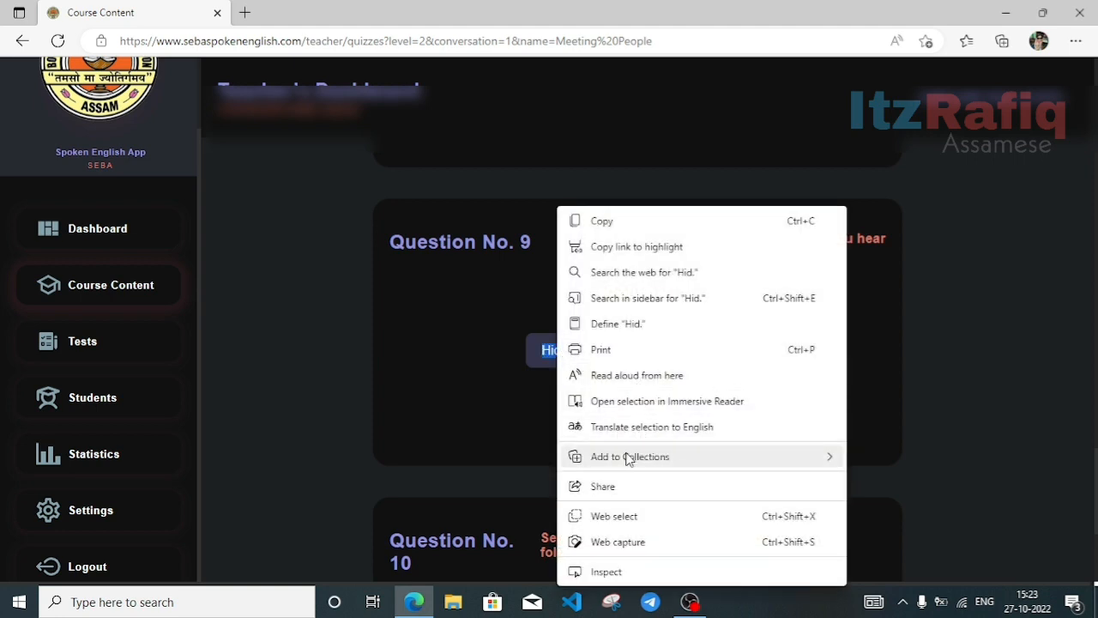
mouse_move(623, 375)
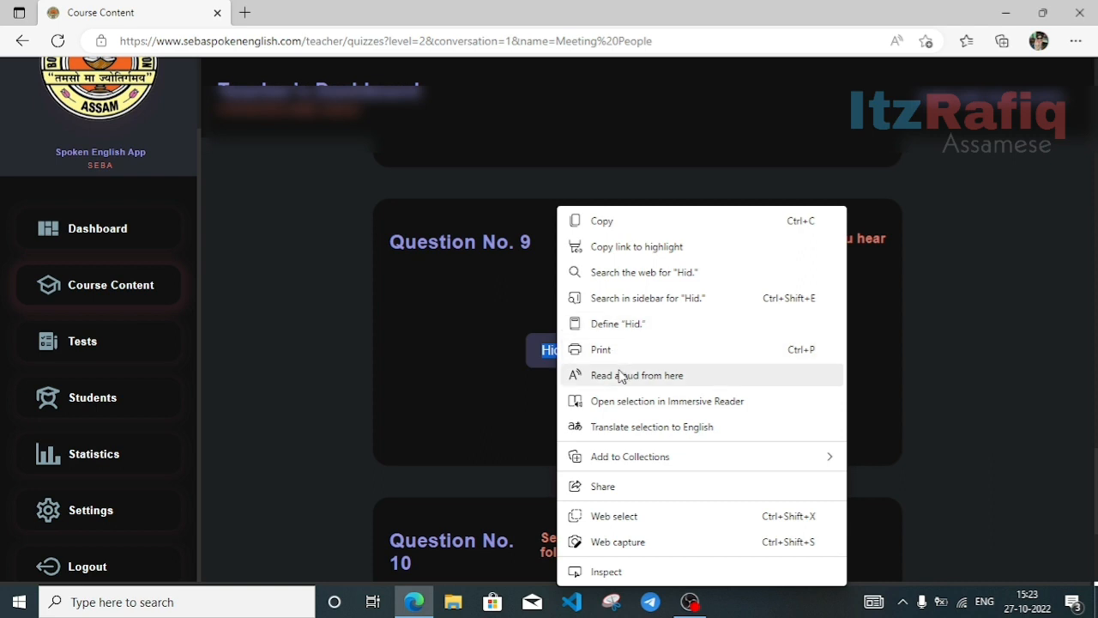
click(637, 375)
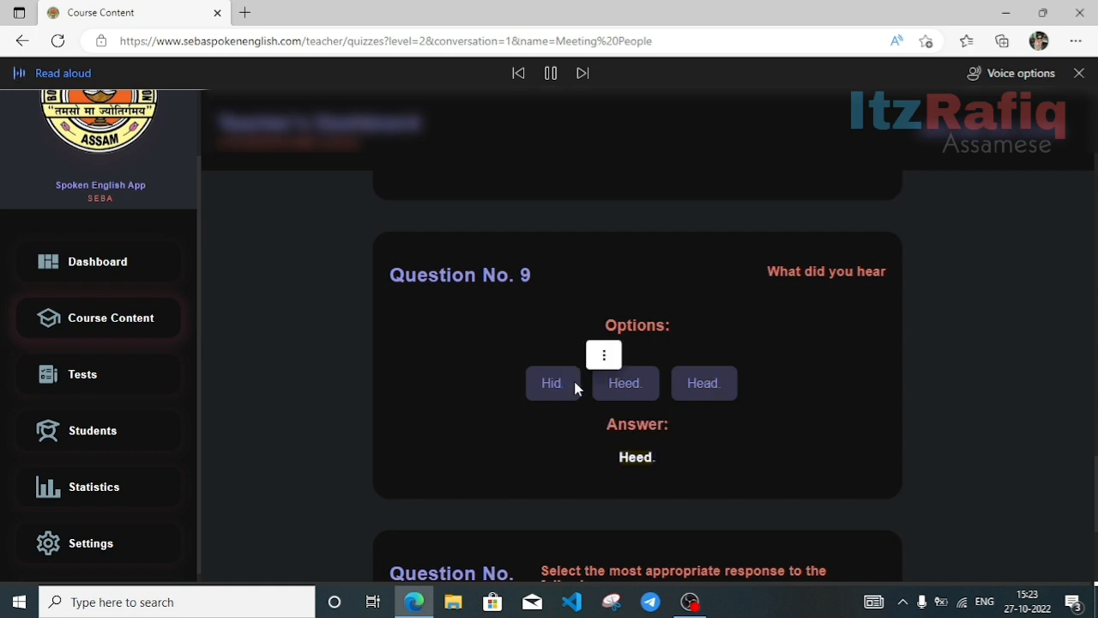
mouse_move(506, 452)
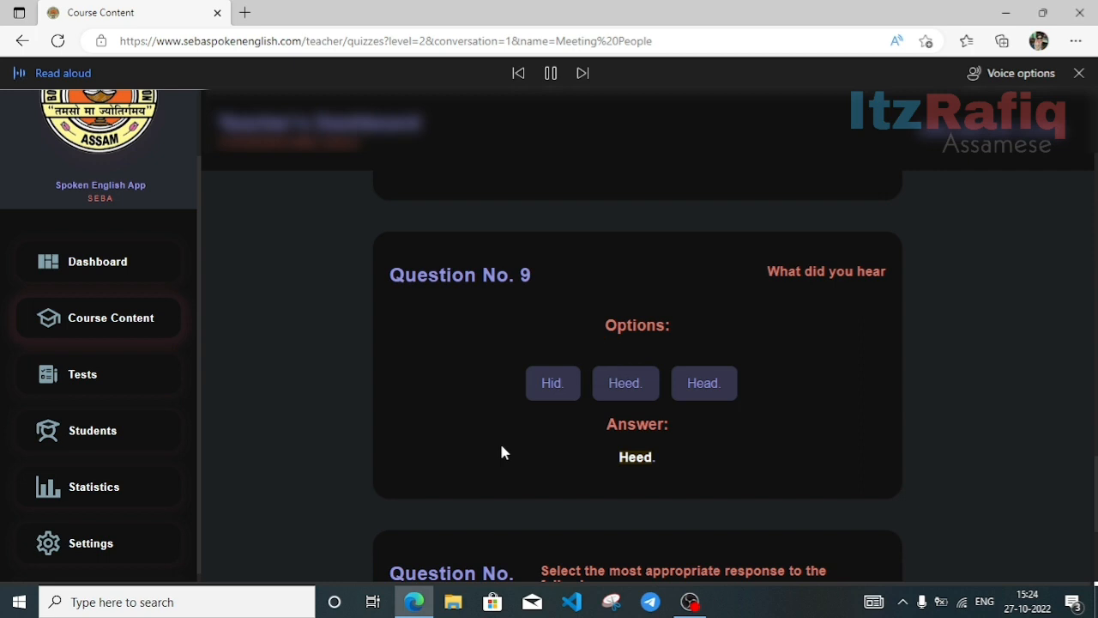
Stop the narration and have Question 10's answer 'Please do come in.' read aloud.
scroll(down, 3)
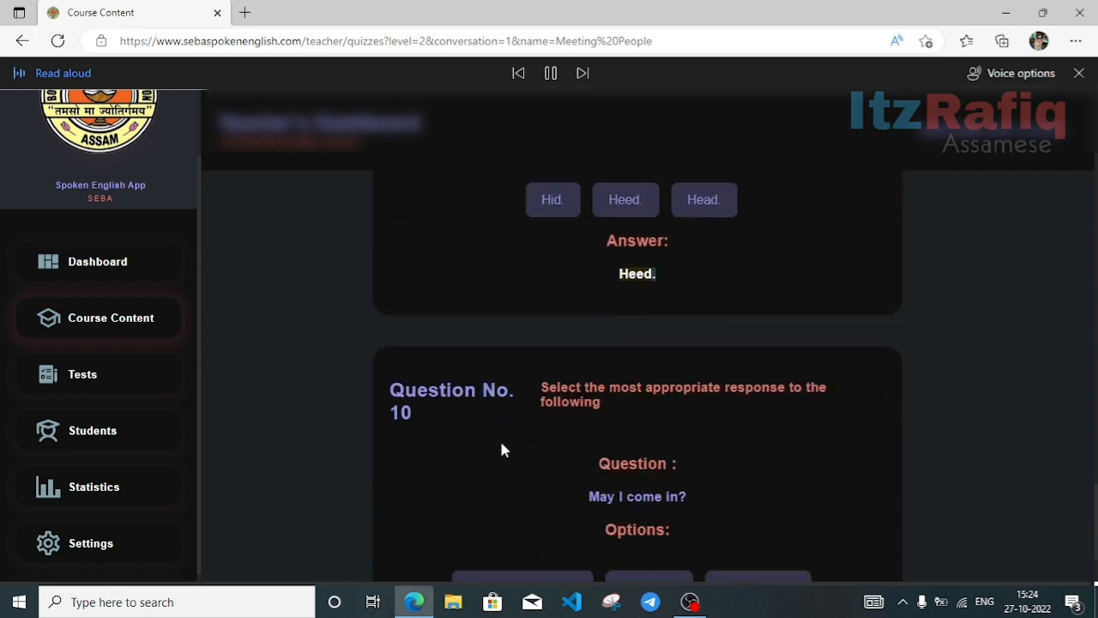
click(1077, 72)
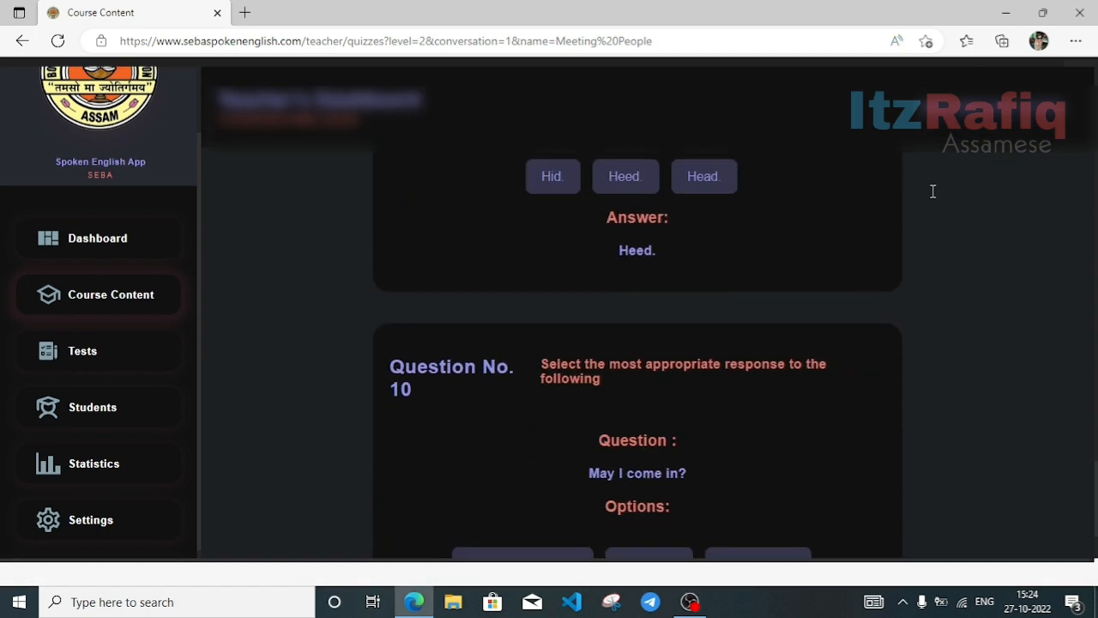
scroll(down, 3)
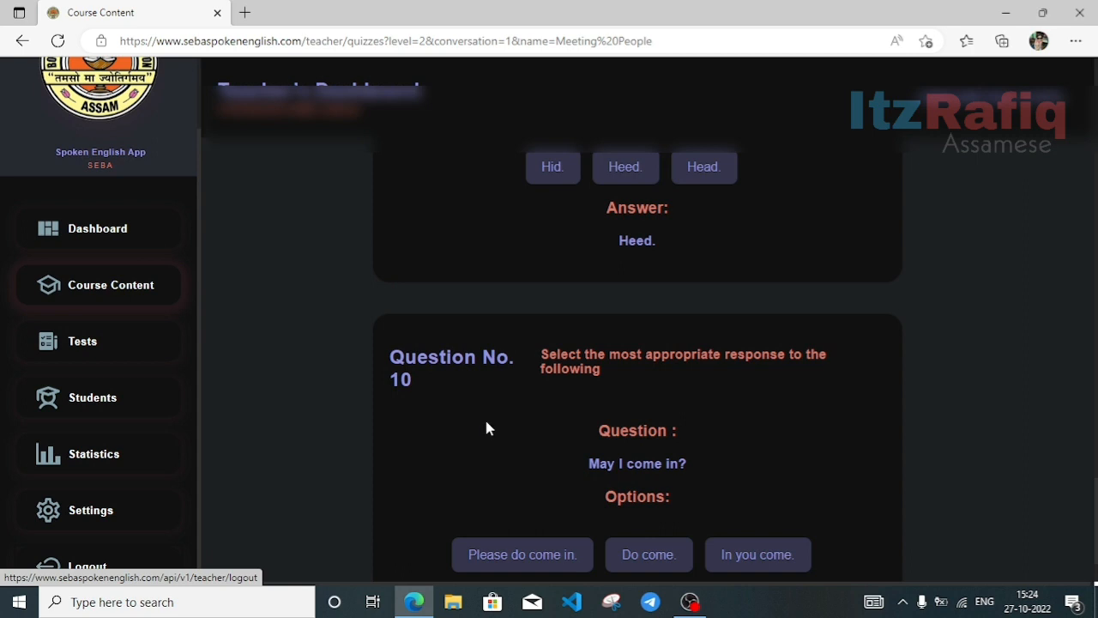
scroll(down, 3)
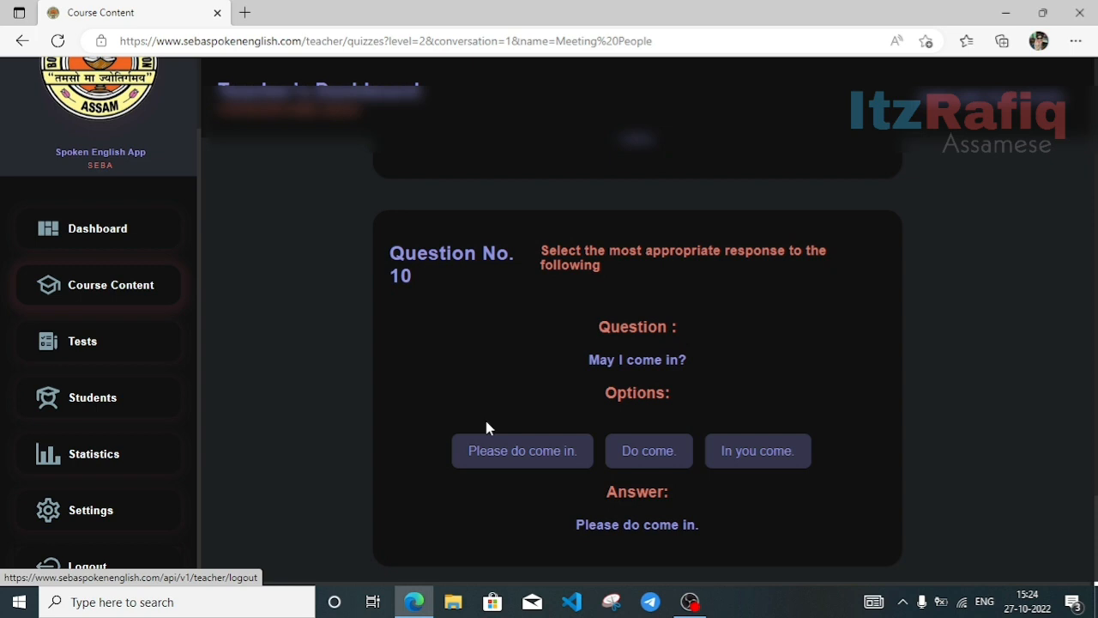
mouse_move(651, 542)
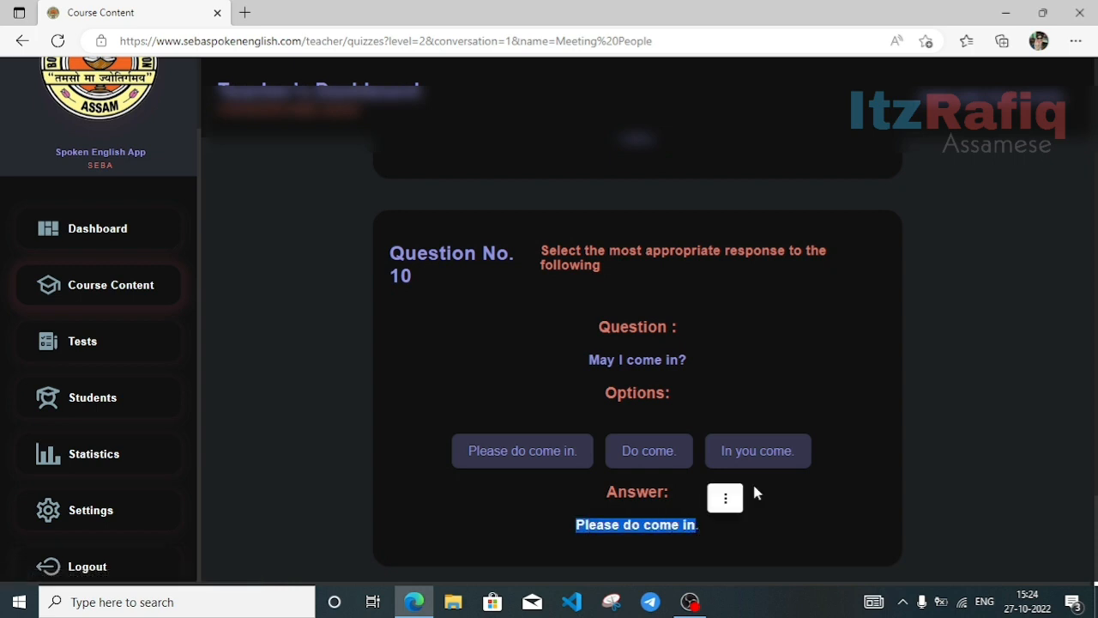
click(724, 498)
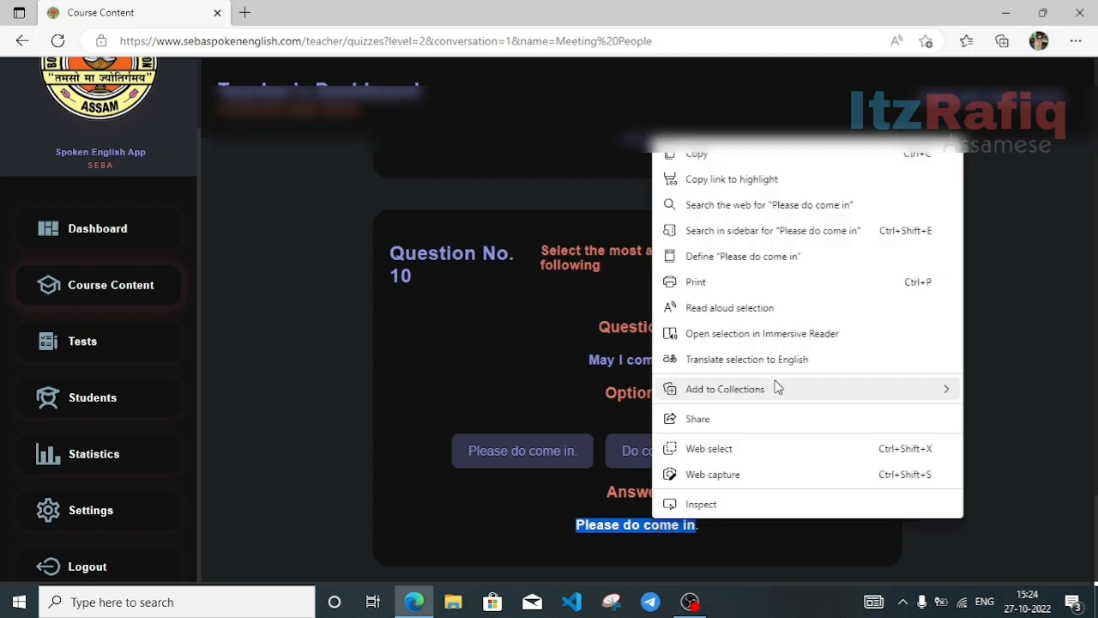
click(729, 307)
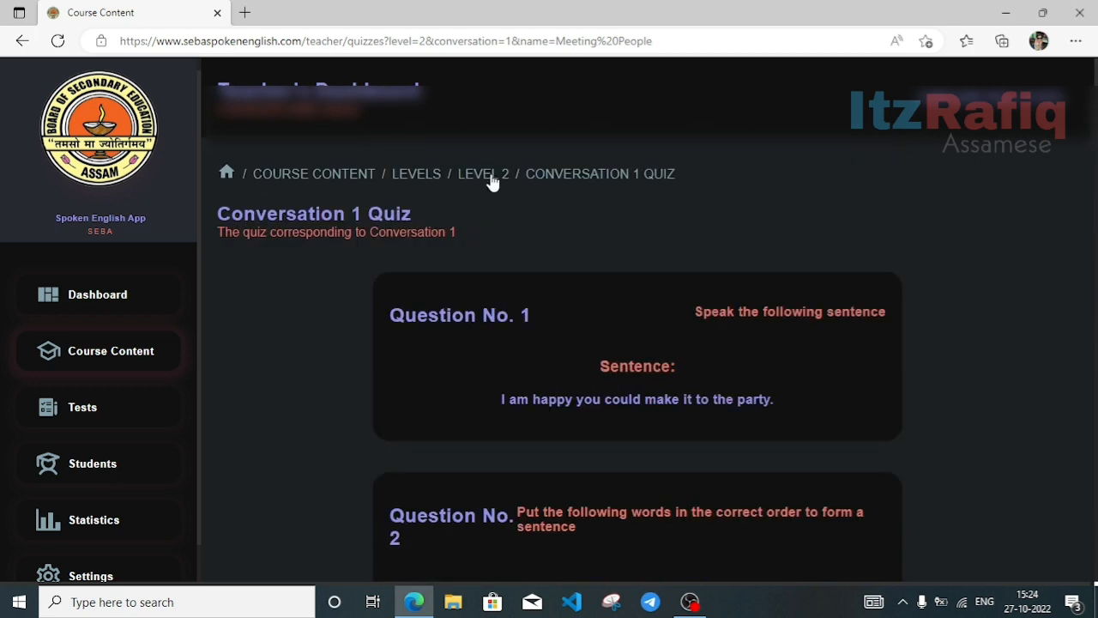
Return to the Level 2 Meeting People page via the breadcrumb and scroll down the dialogues.
click(483, 174)
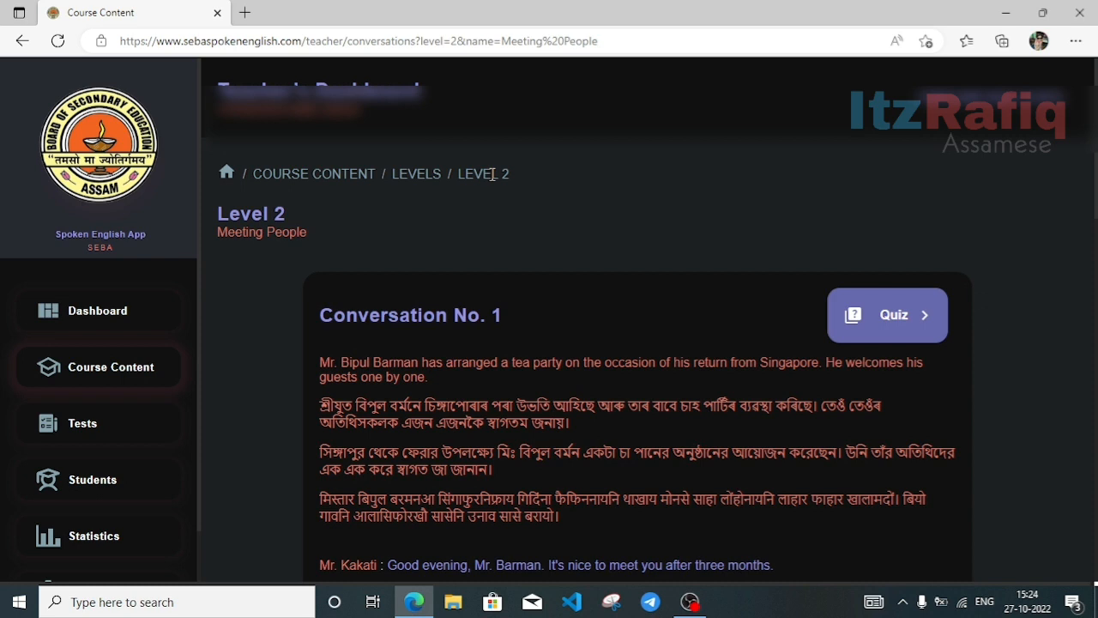
scroll(down, 3)
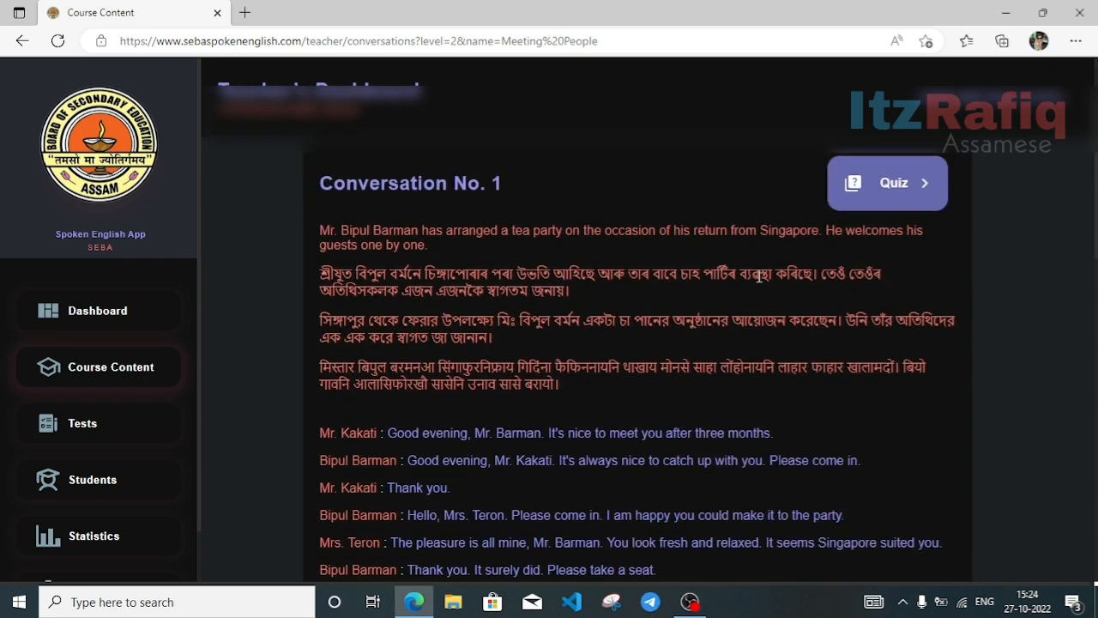
scroll(down, 3)
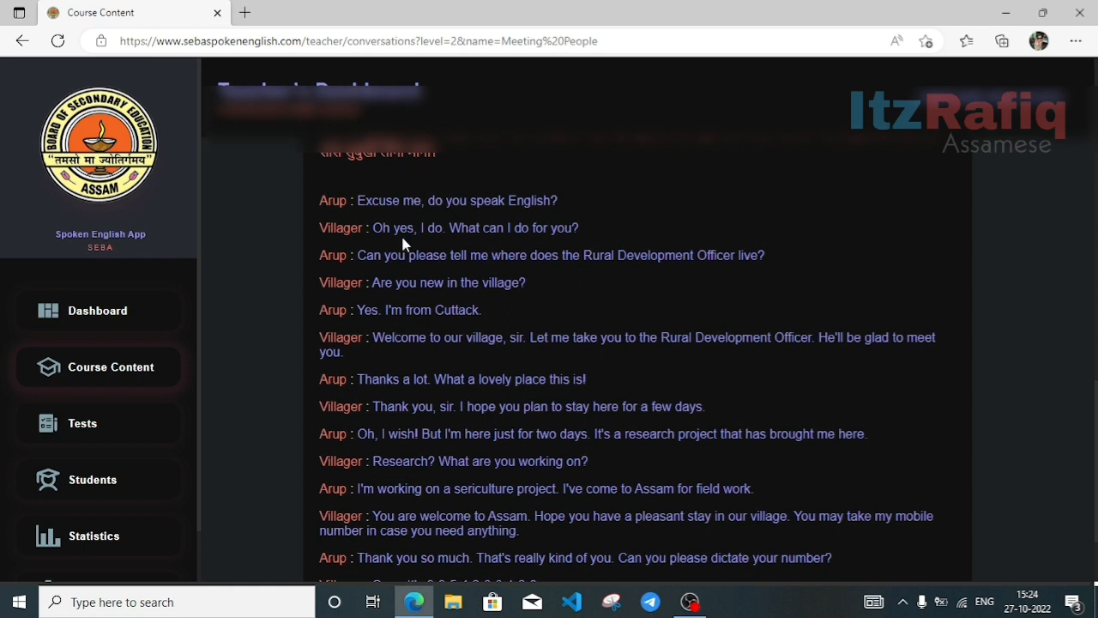
mouse_move(321, 200)
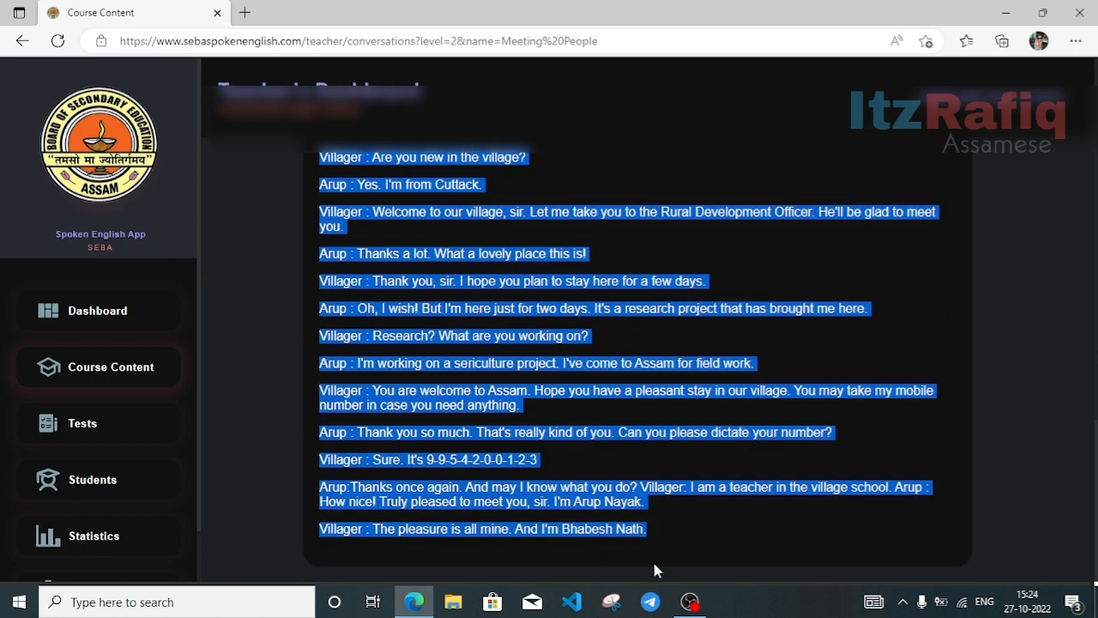
Have the selected Arup–Villager dialogue of Conversation 2 read aloud.
click(656, 566)
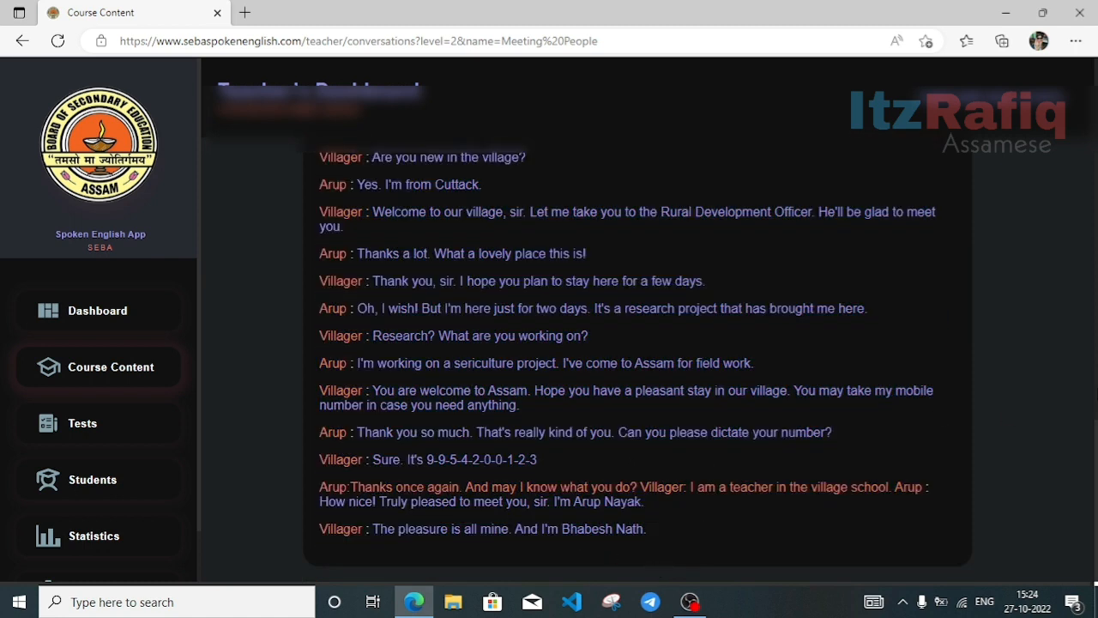
mouse_move(414, 282)
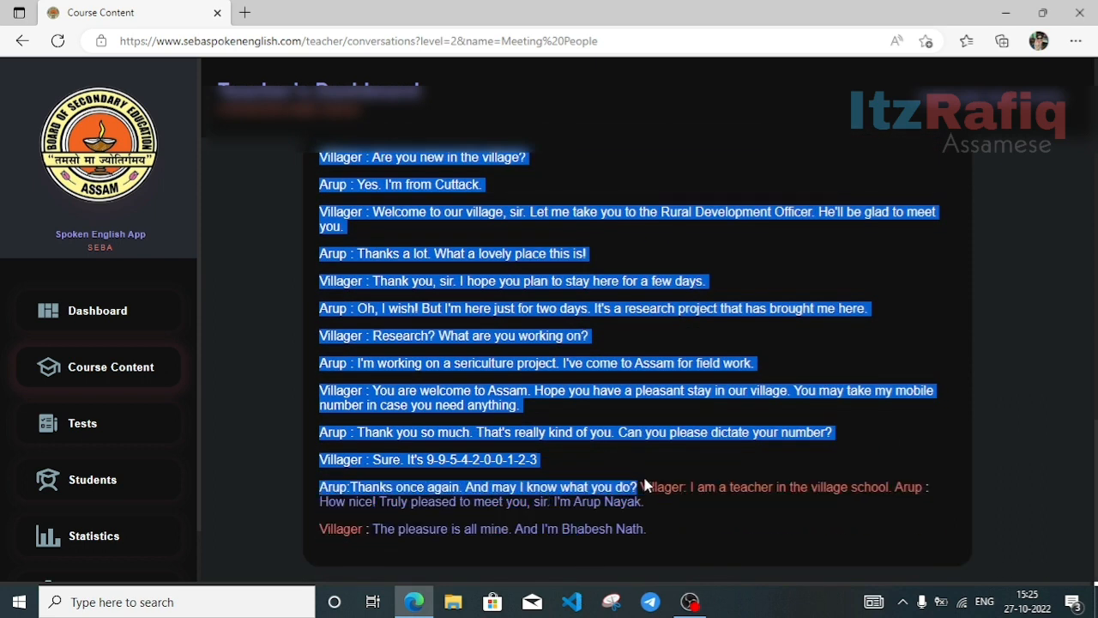
right_click(645, 482)
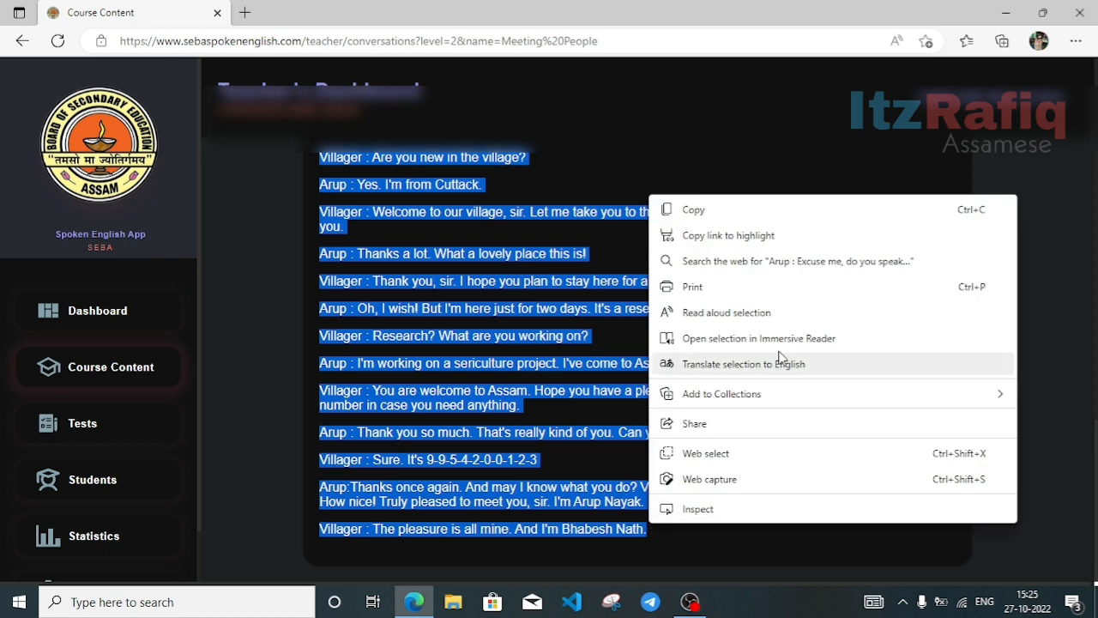
mouse_move(731, 394)
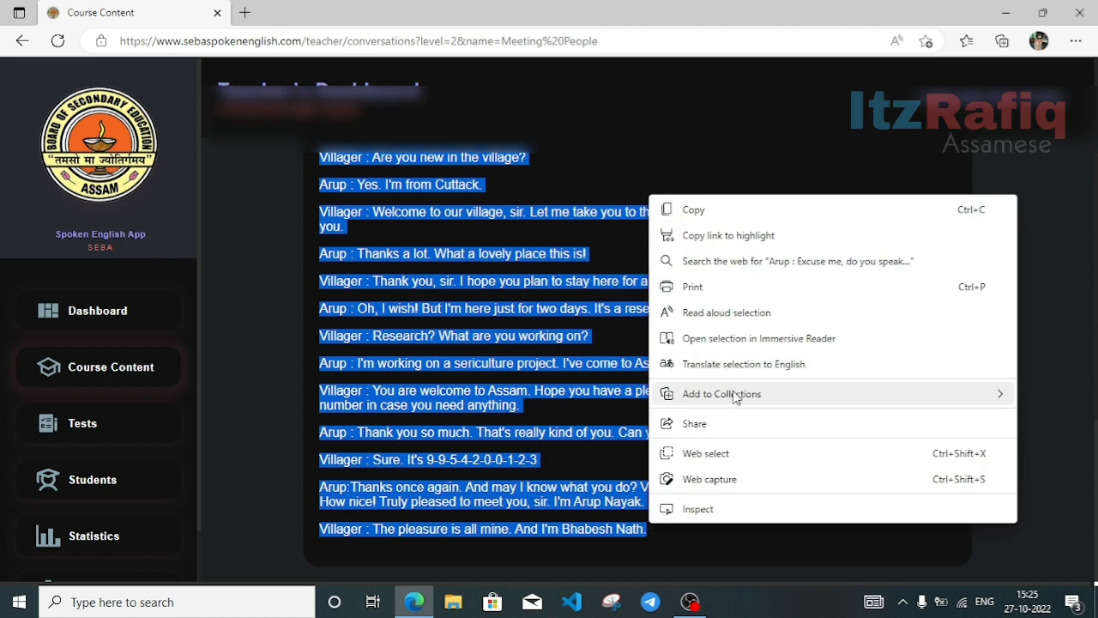
mouse_move(734, 315)
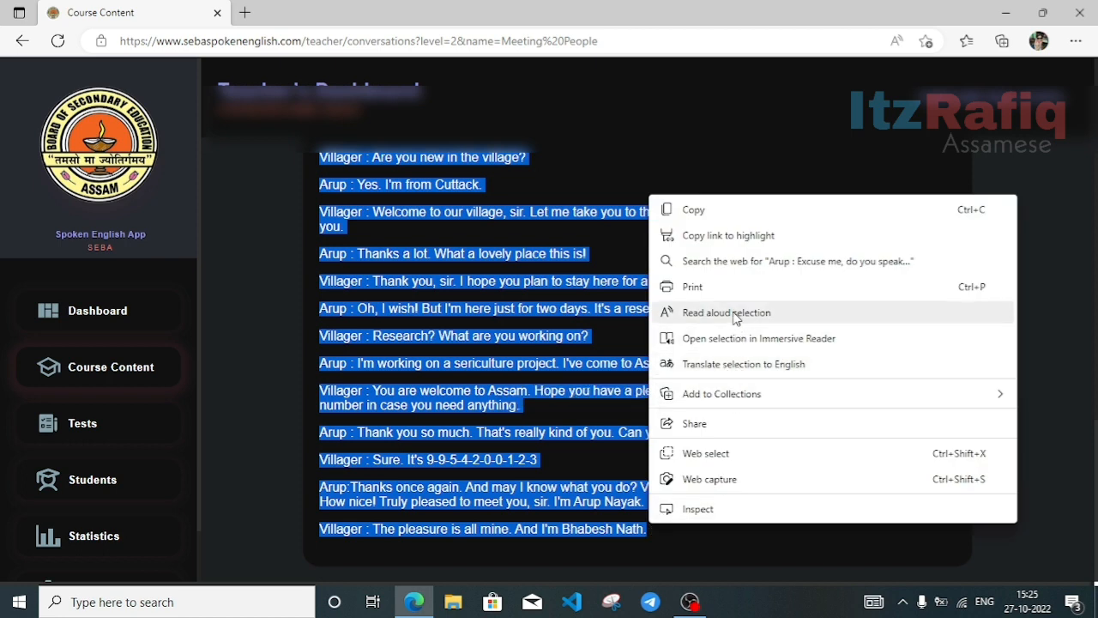
click(726, 312)
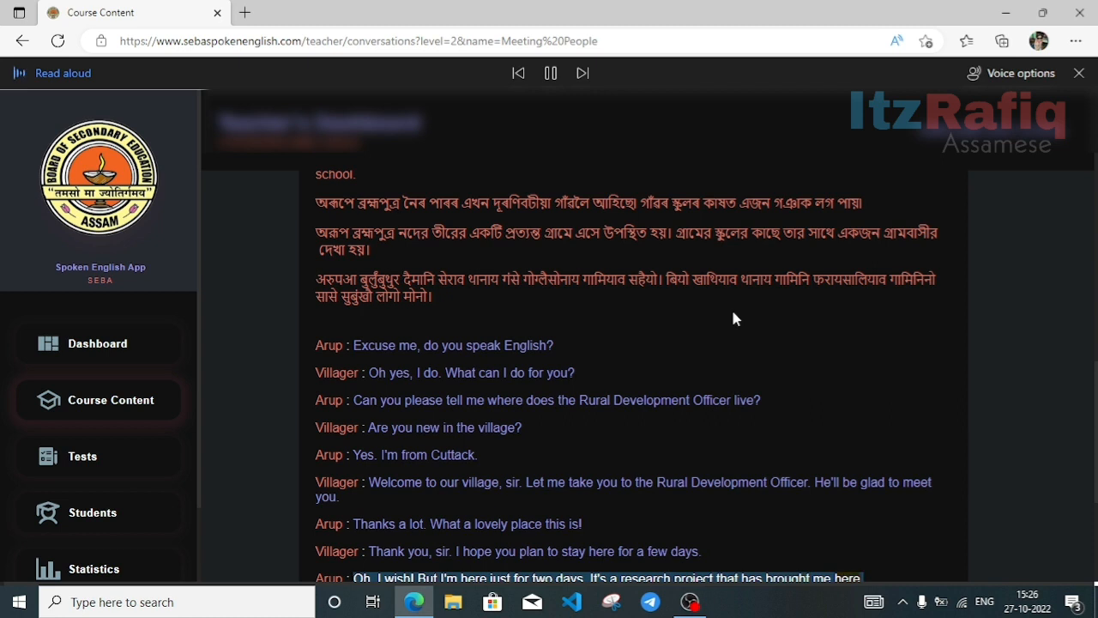
Scroll to Conversation No. 2 and open its Quiz.
scroll(down, 3)
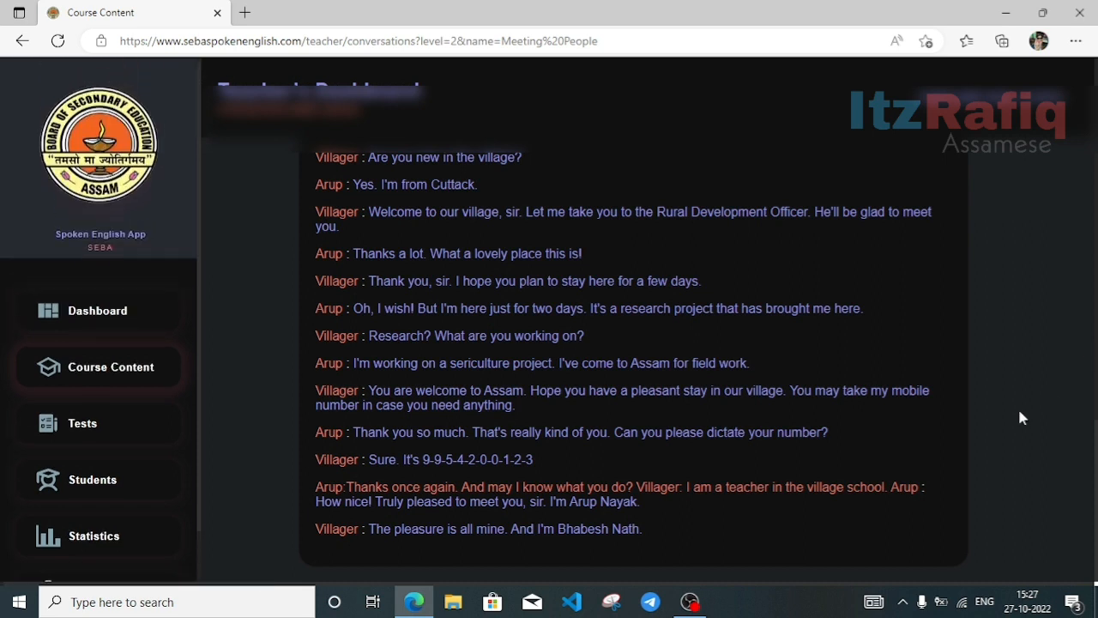
scroll(down, 3)
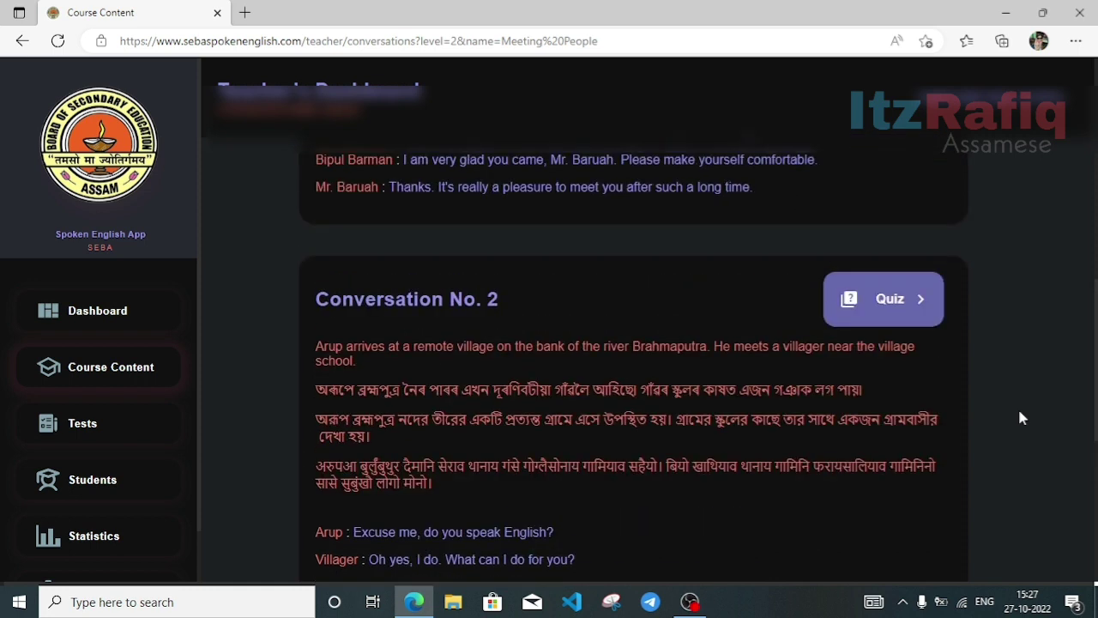
click(883, 299)
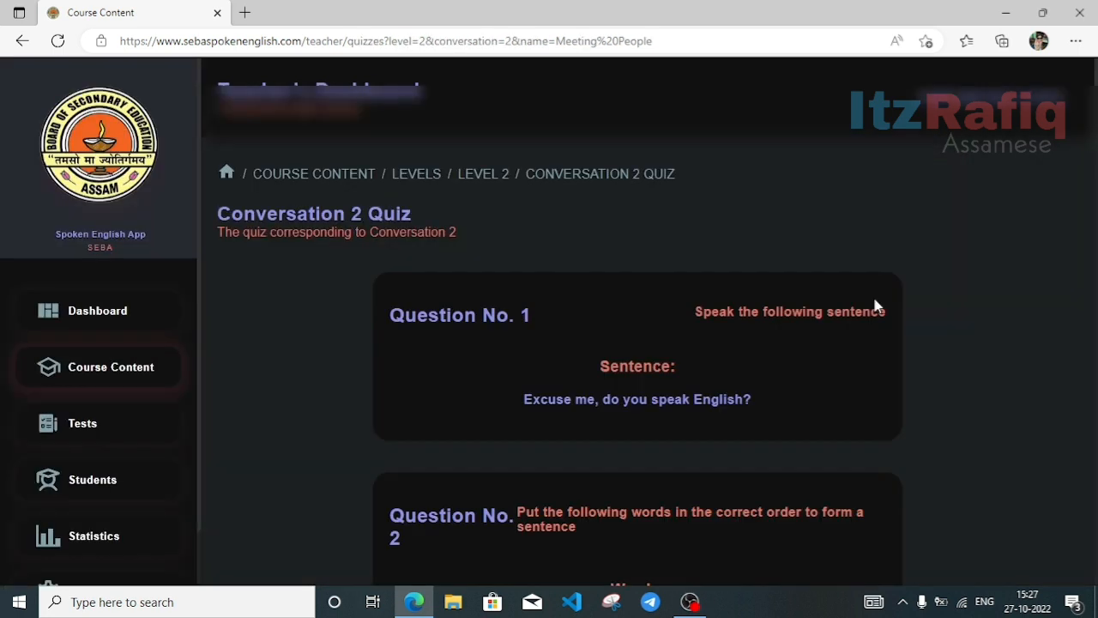
mouse_move(543, 420)
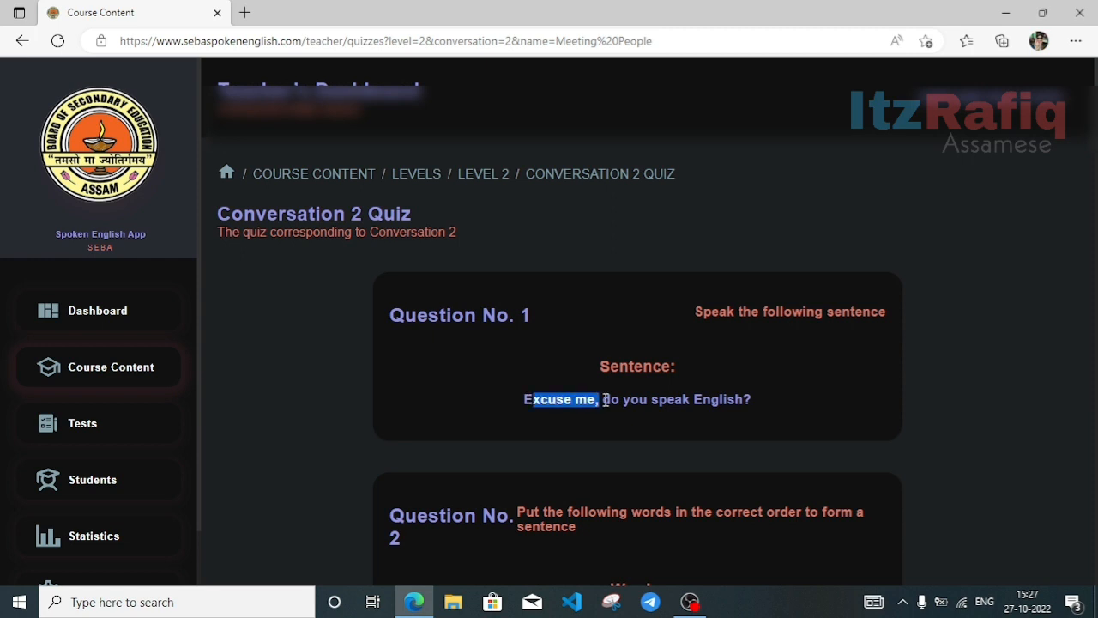
Read question 1's sentence 'Excuse me, do you speak English?' aloud, then close the reader.
click(525, 393)
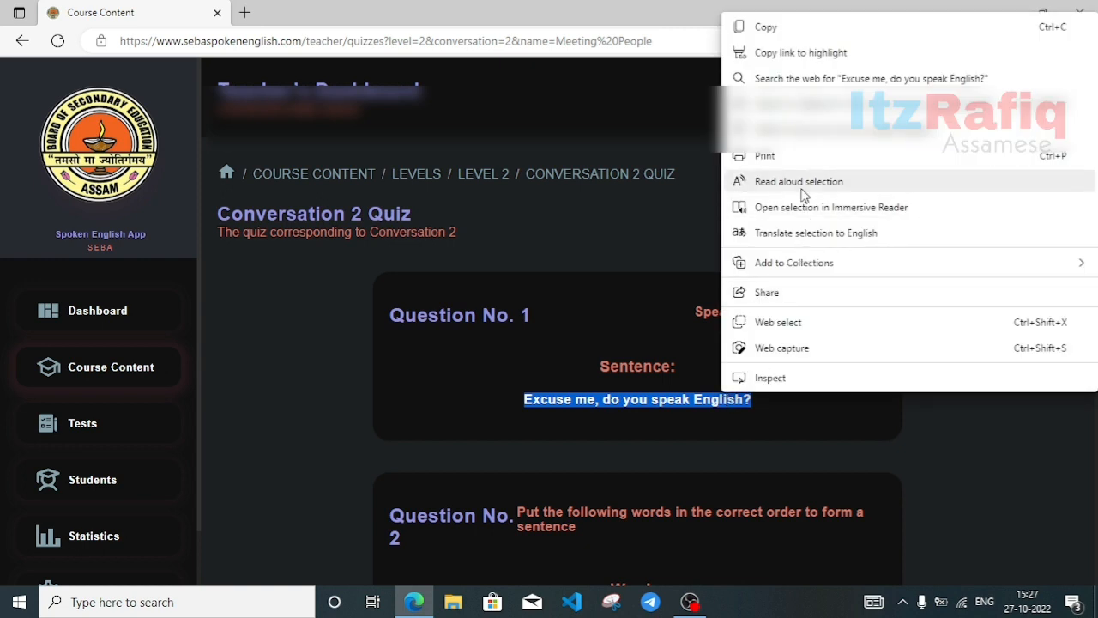
click(798, 181)
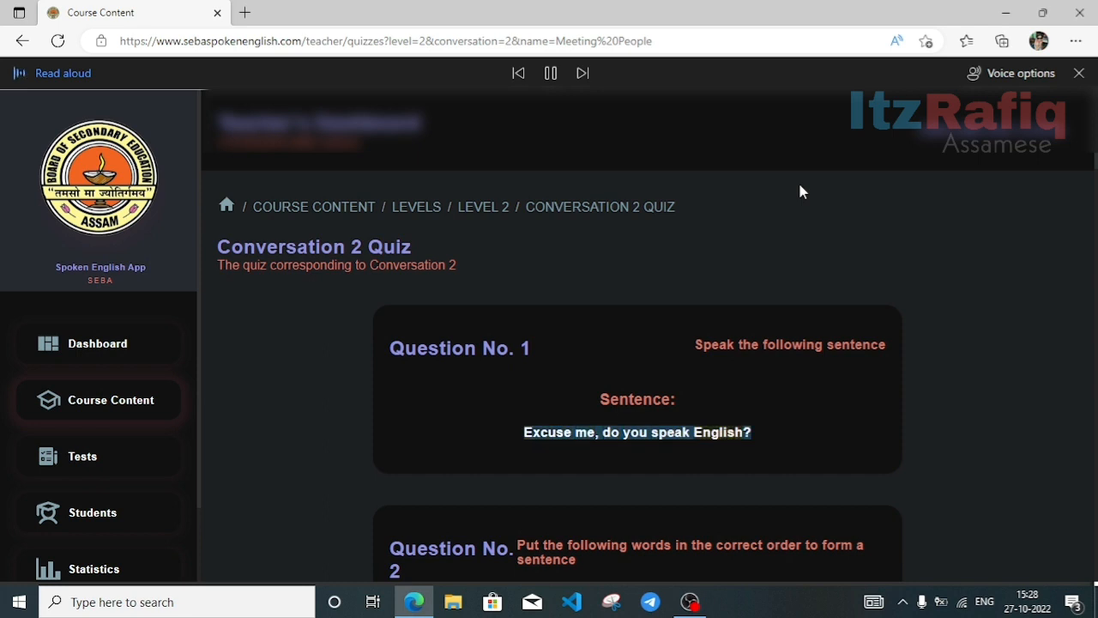
click(1075, 72)
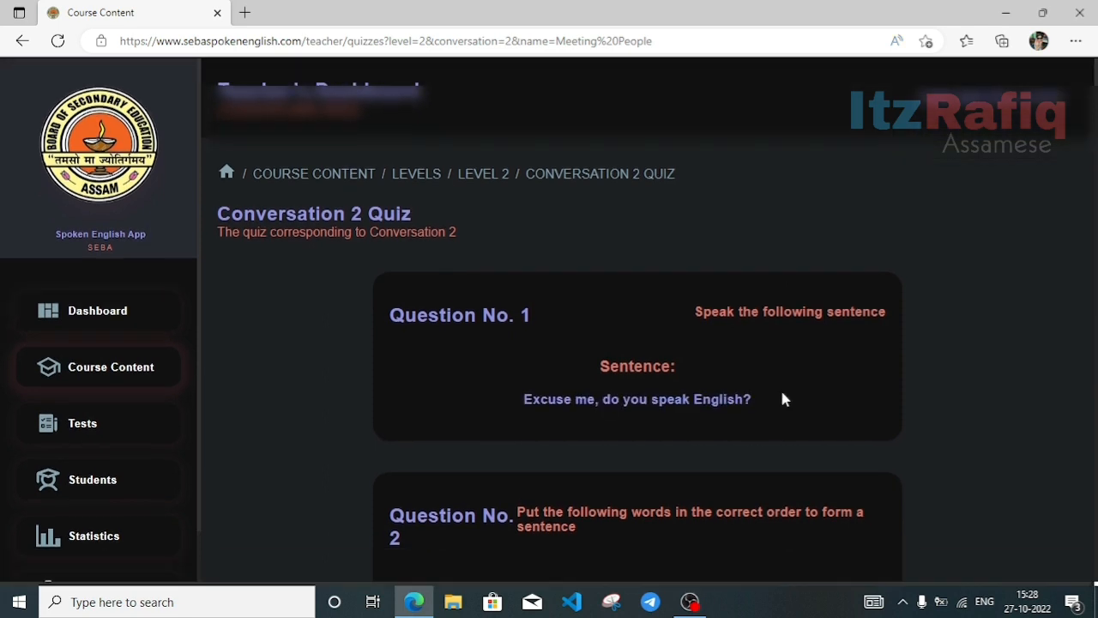
Scroll past Questions 4–7 to Question 8 and select its option 'Lend'.
scroll(down, 3)
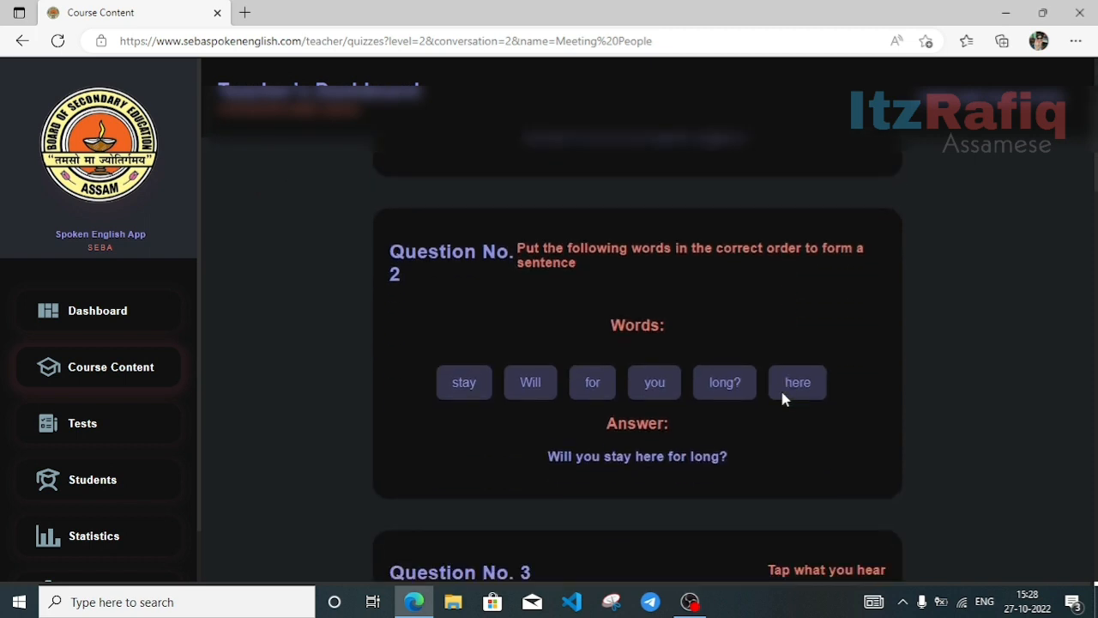
mouse_move(585, 464)
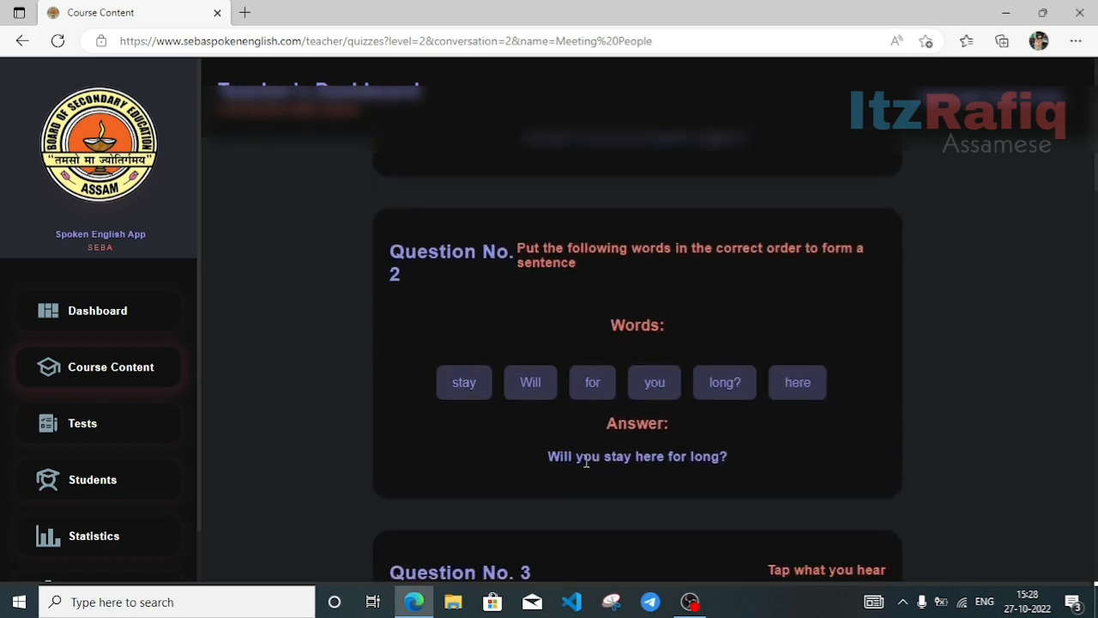
scroll(down, 3)
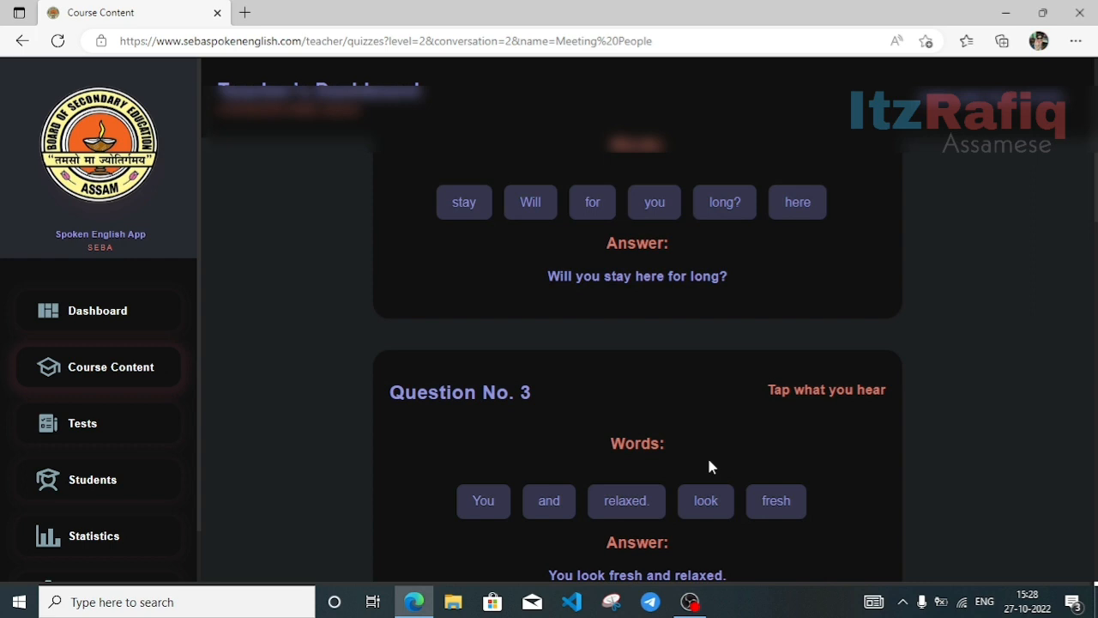
scroll(down, 3)
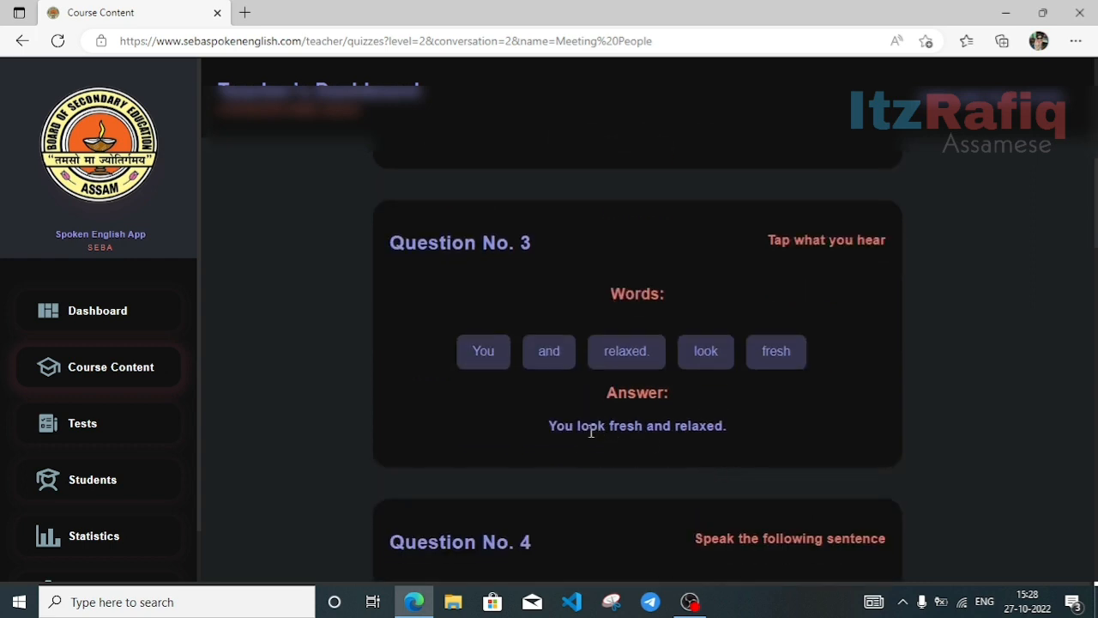
mouse_move(814, 247)
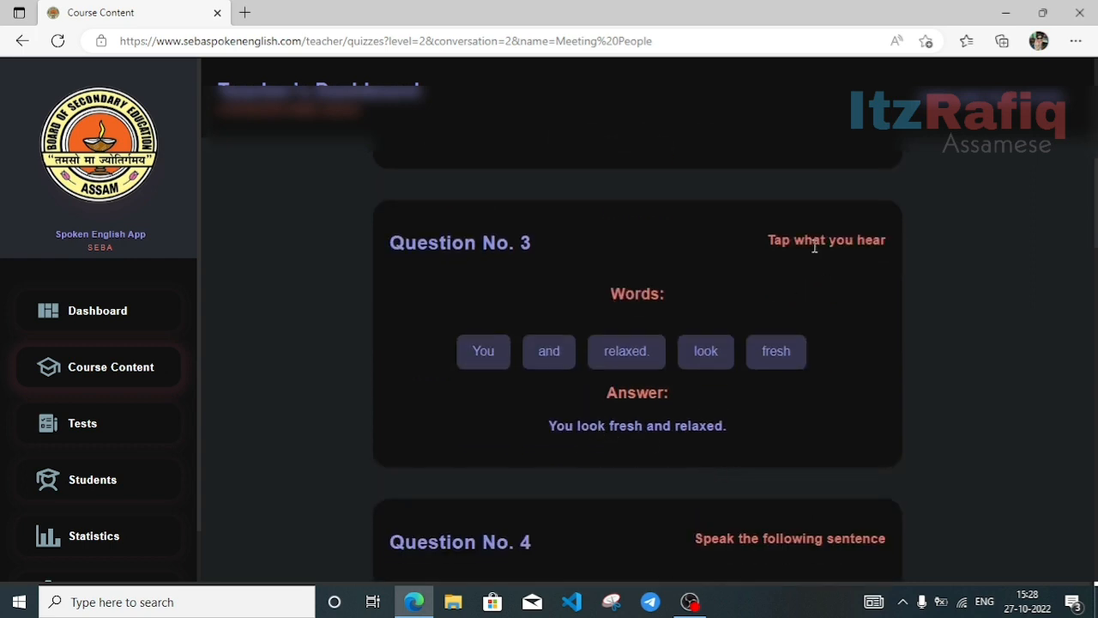
mouse_move(558, 436)
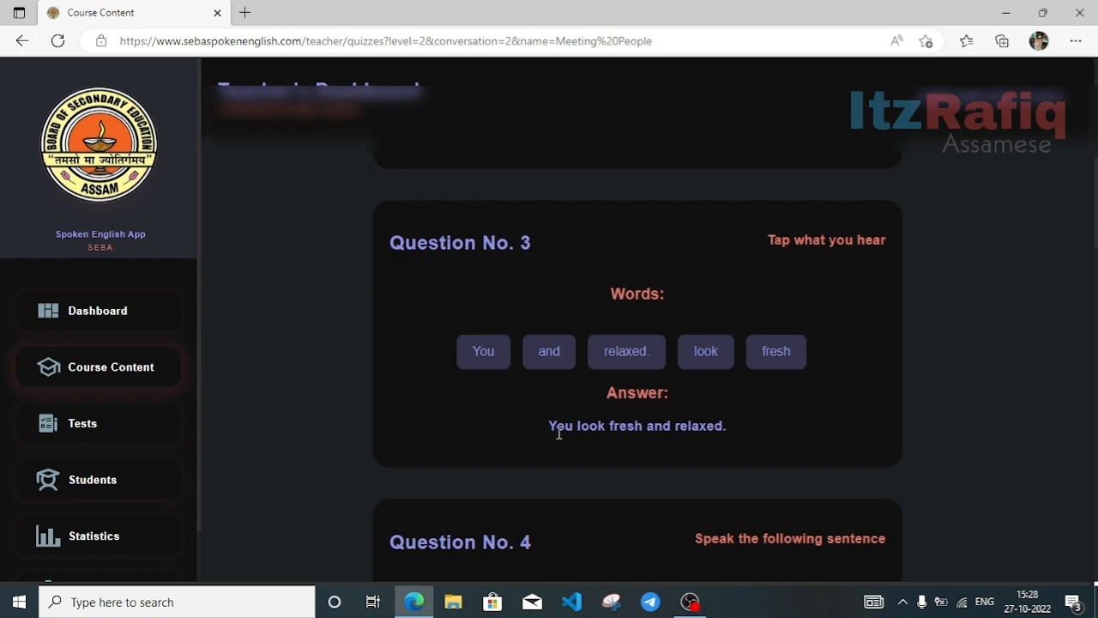
mouse_move(693, 458)
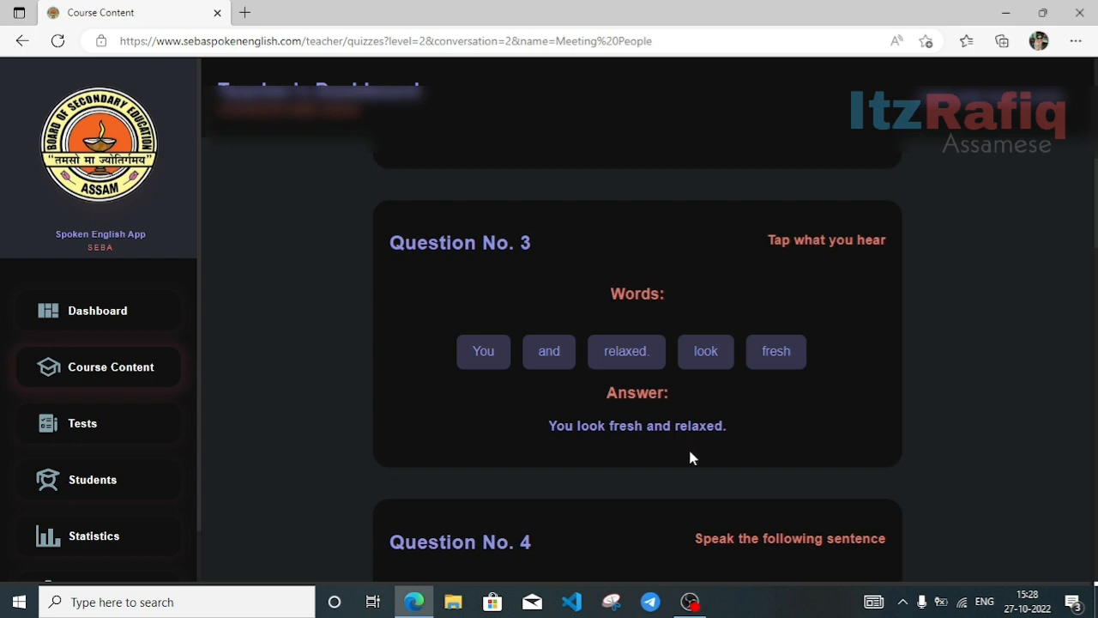
scroll(down, 3)
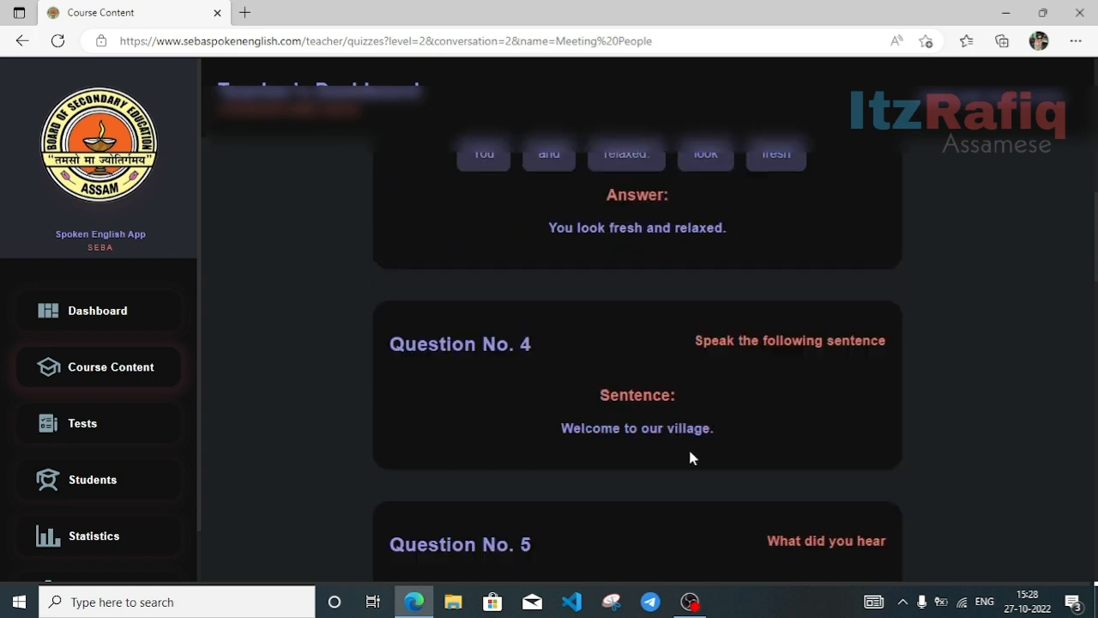
mouse_move(744, 378)
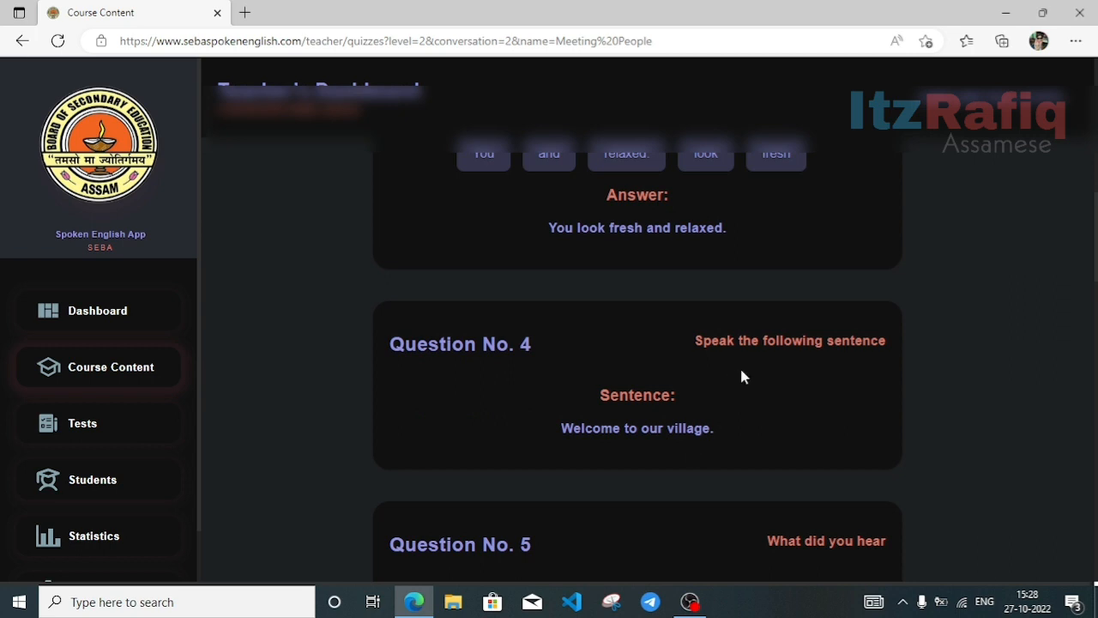
mouse_move(644, 426)
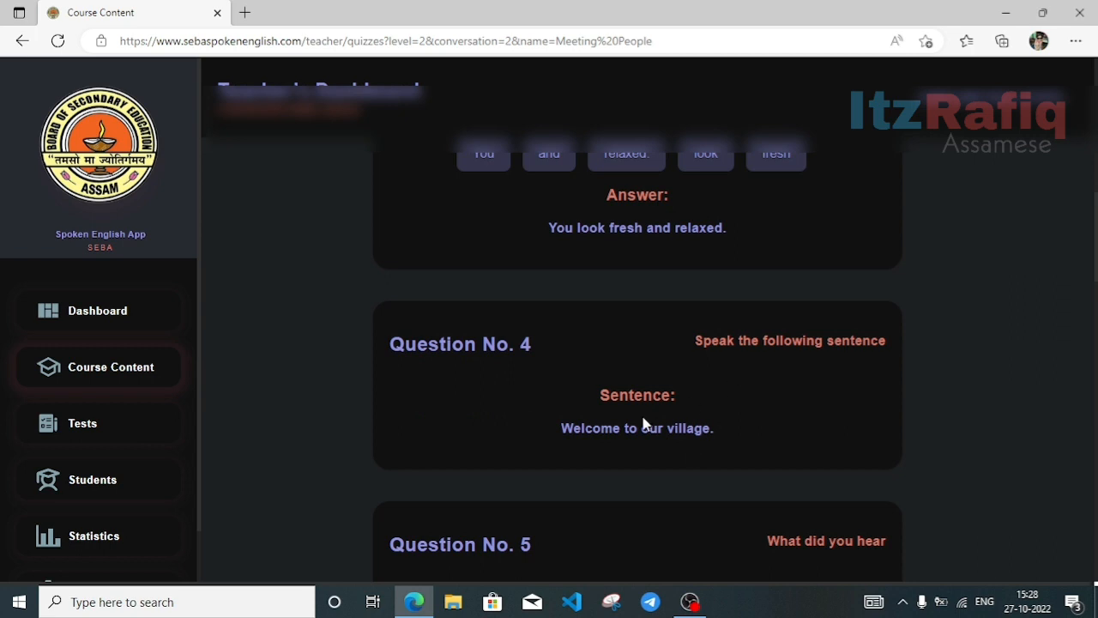
mouse_move(563, 428)
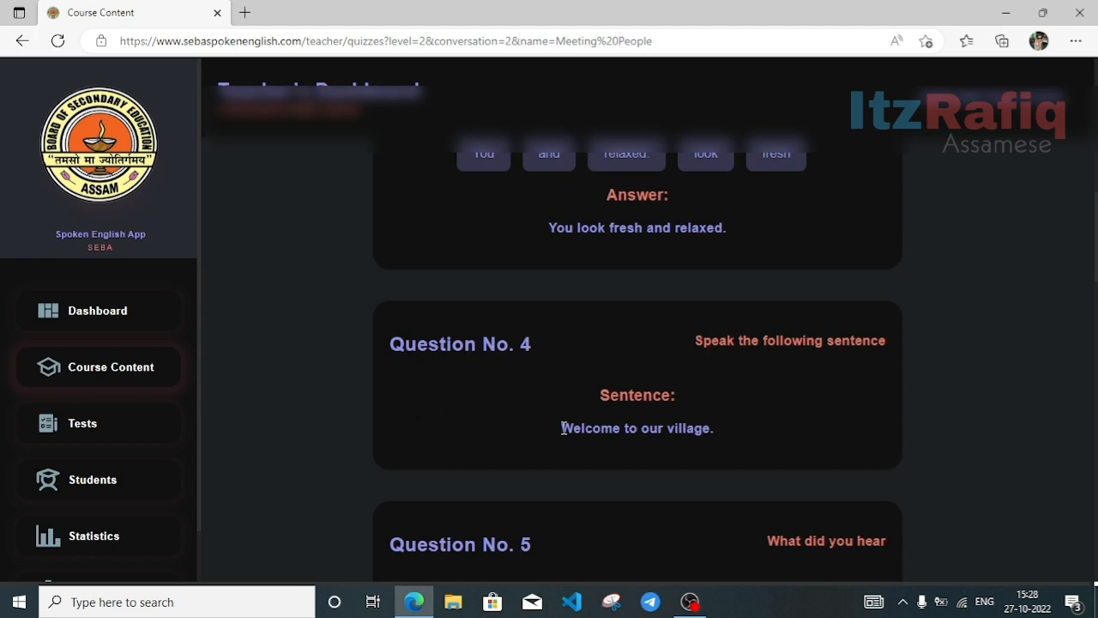
scroll(down, 3)
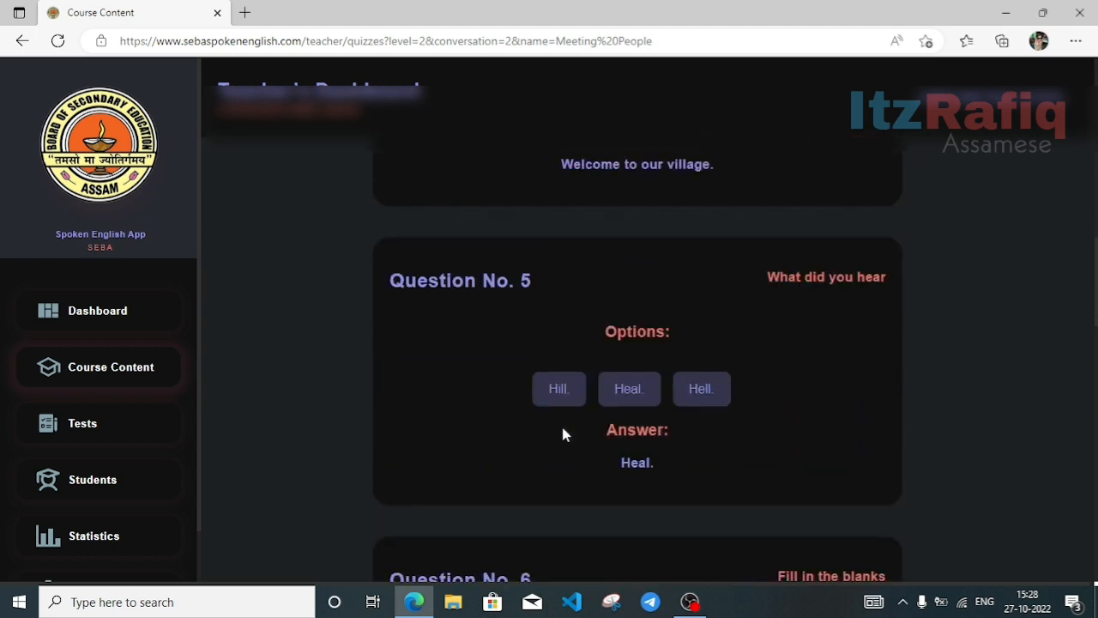
scroll(down, 3)
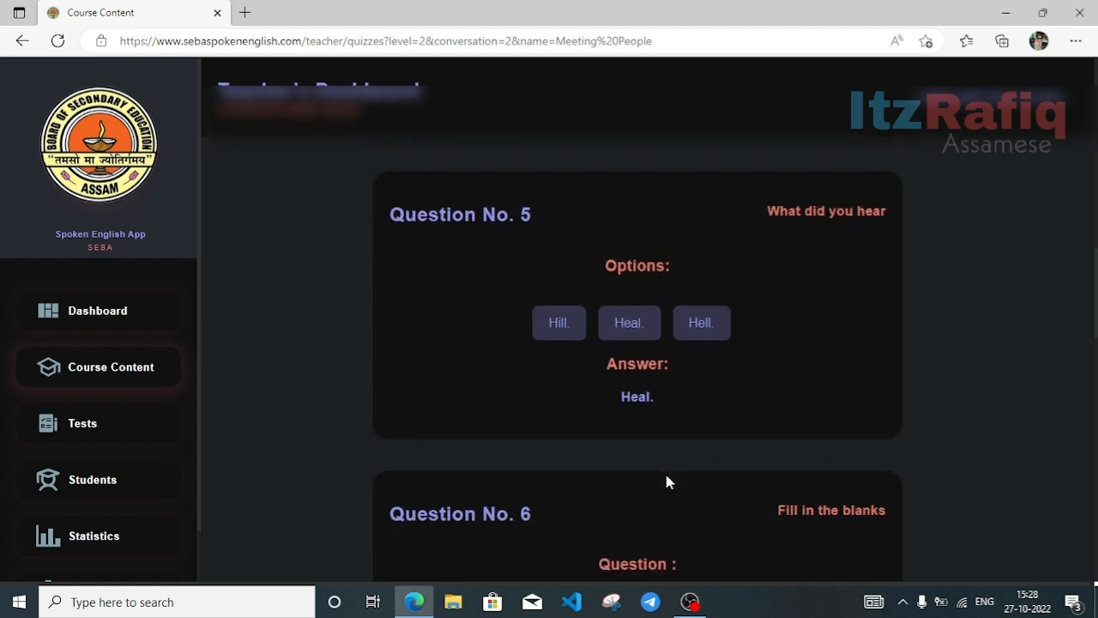
scroll(down, 3)
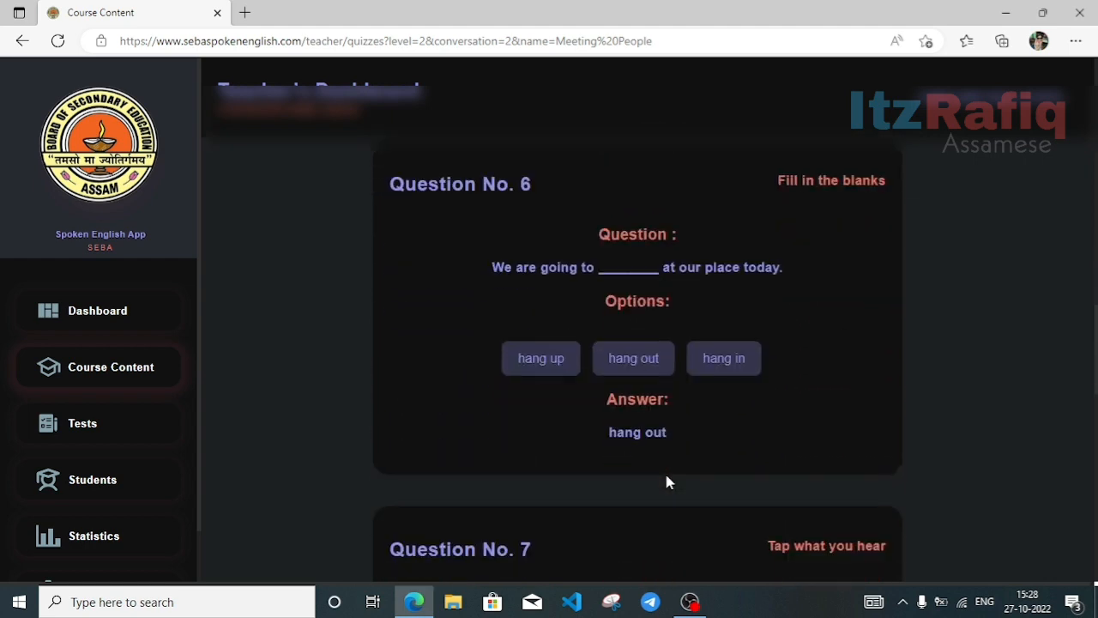
mouse_move(740, 273)
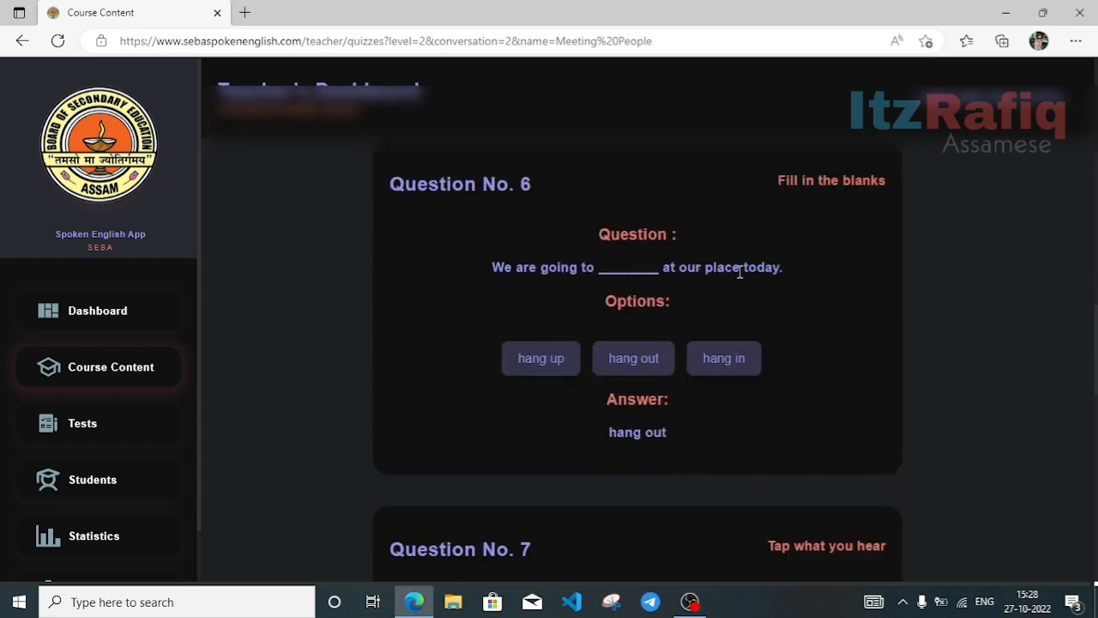
scroll(down, 3)
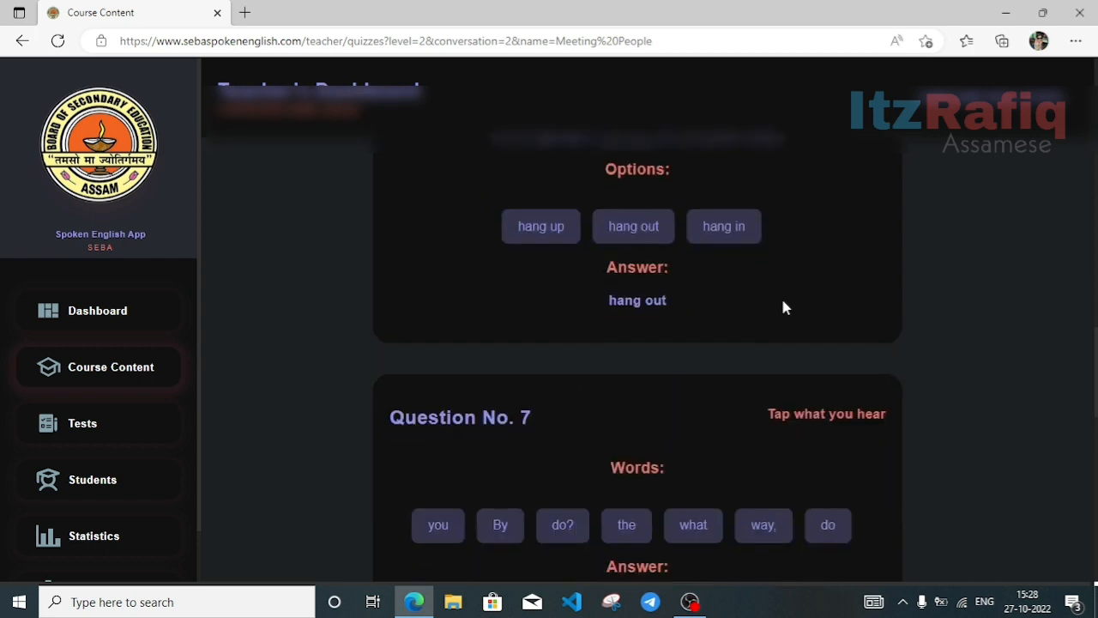
scroll(down, 3)
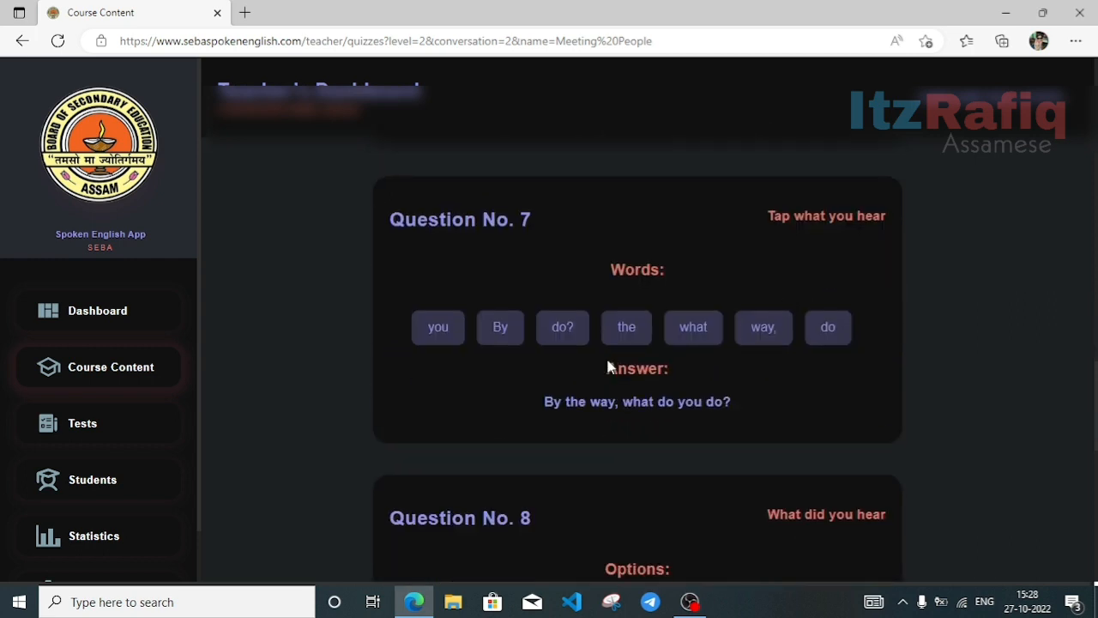
mouse_move(546, 416)
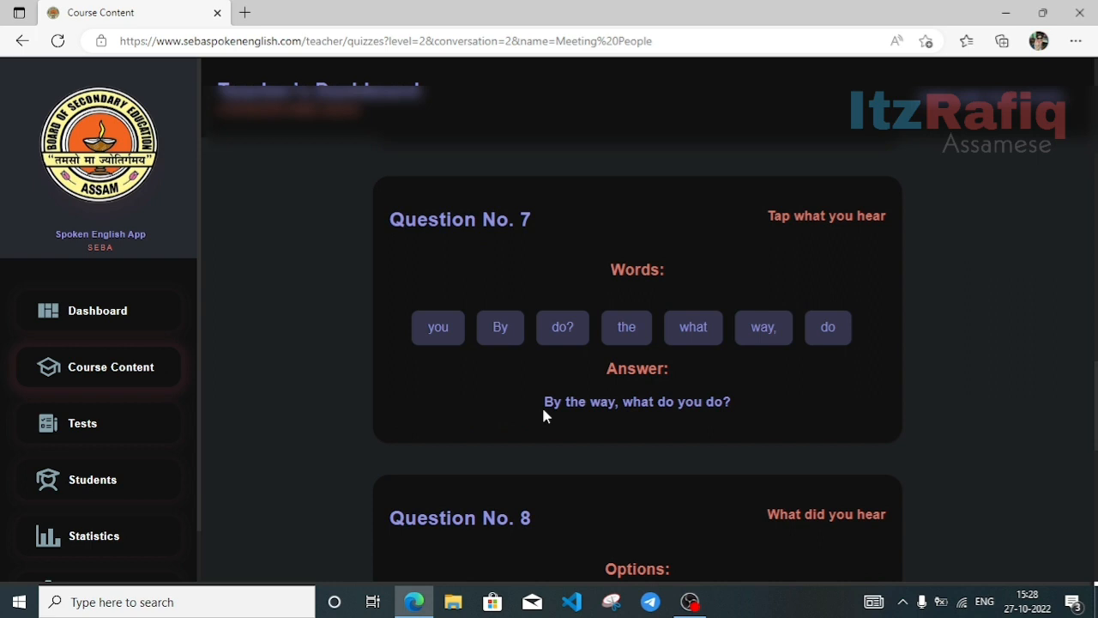
mouse_move(723, 410)
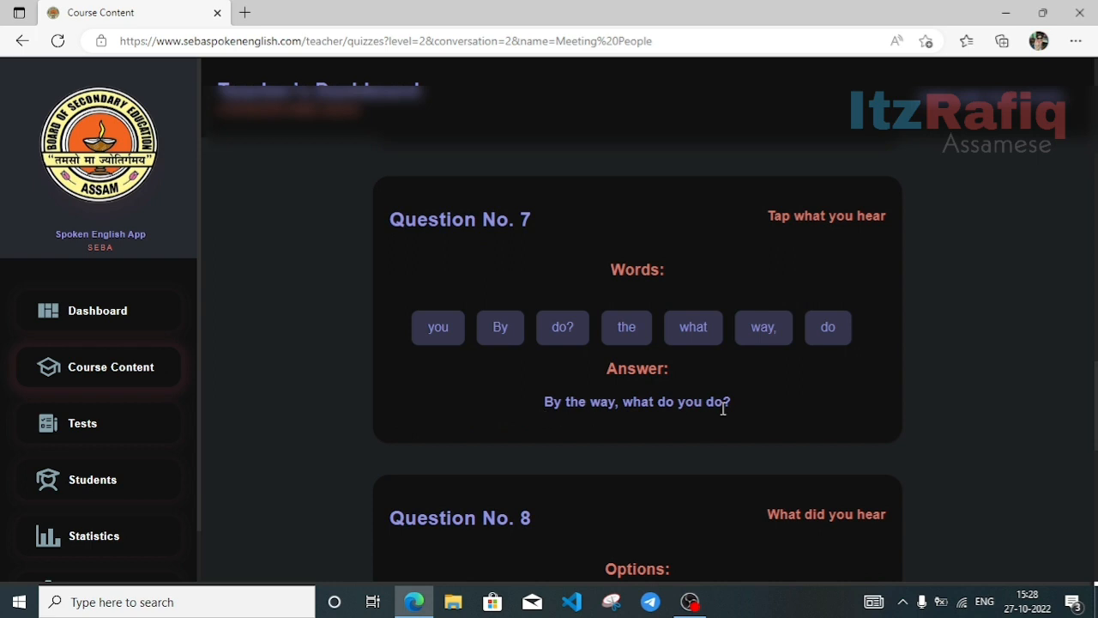
scroll(down, 3)
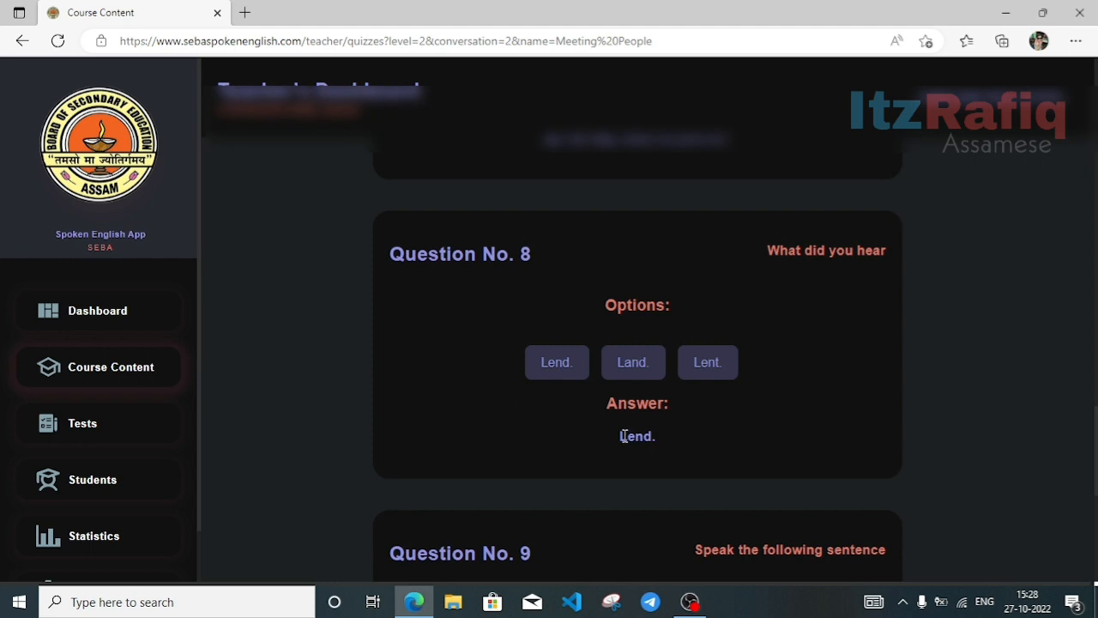
double_click(634, 436)
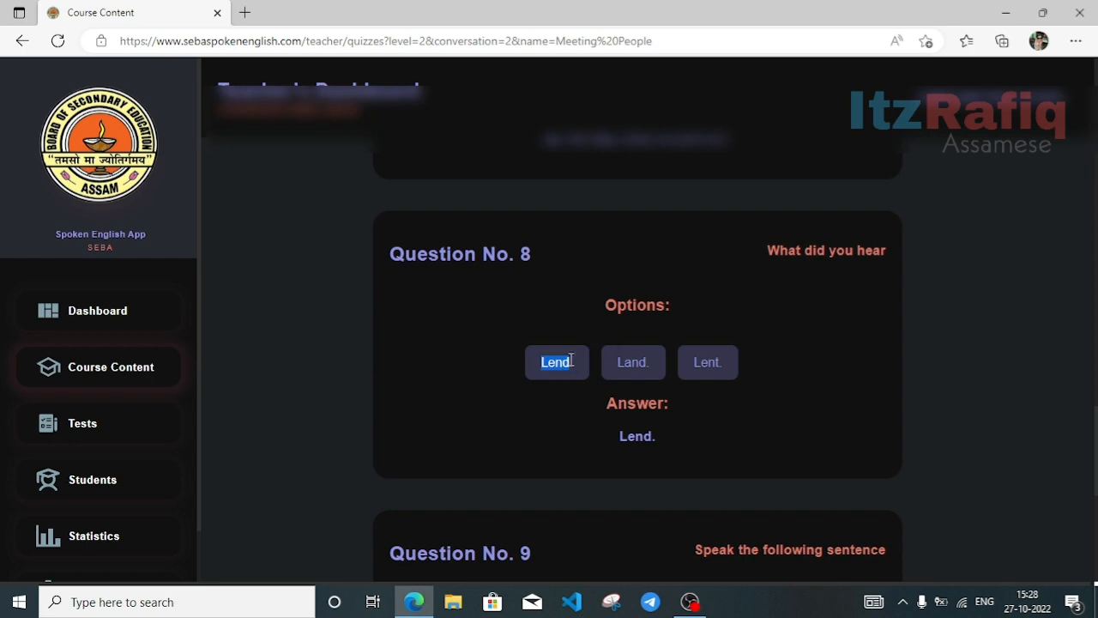
Read the quiz aloud from option 'Lend', then scroll down to Question 9.
right_click(556, 362)
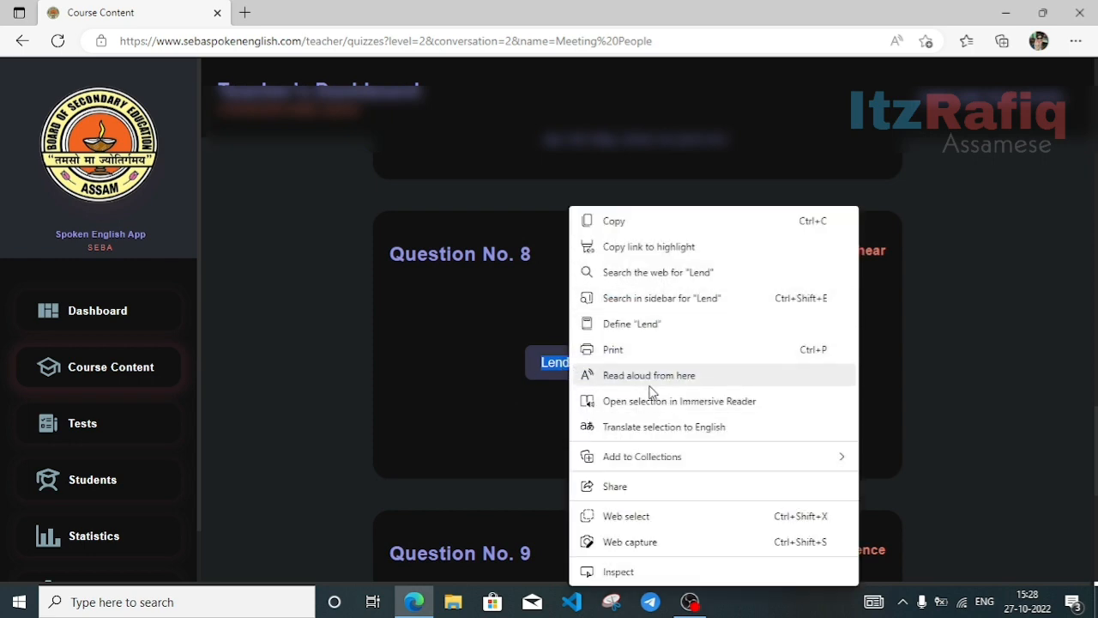
click(649, 375)
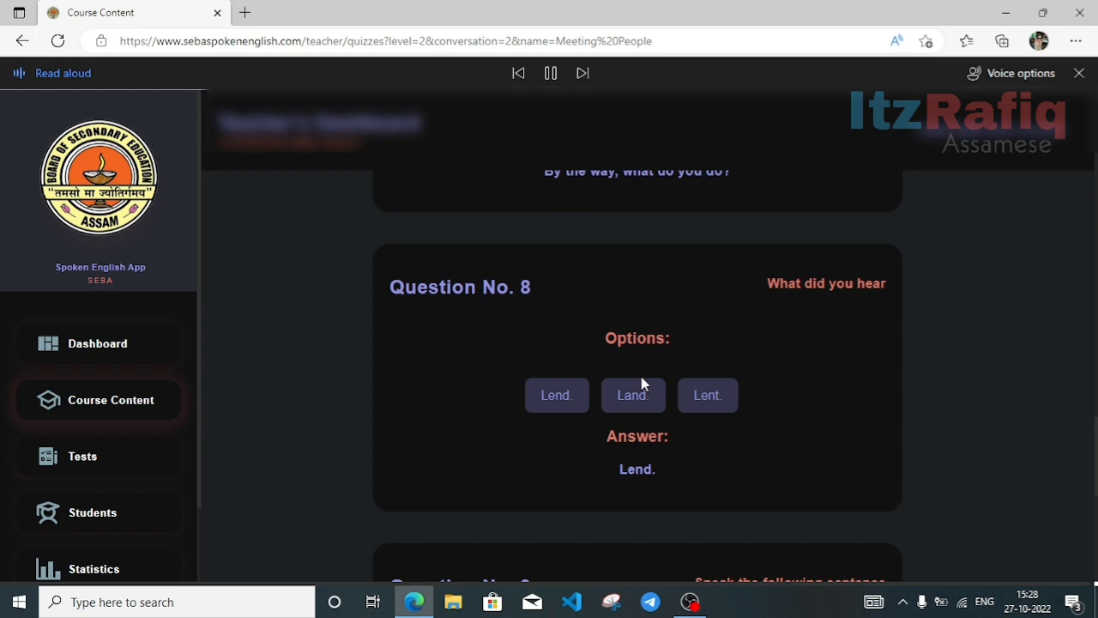
click(557, 395)
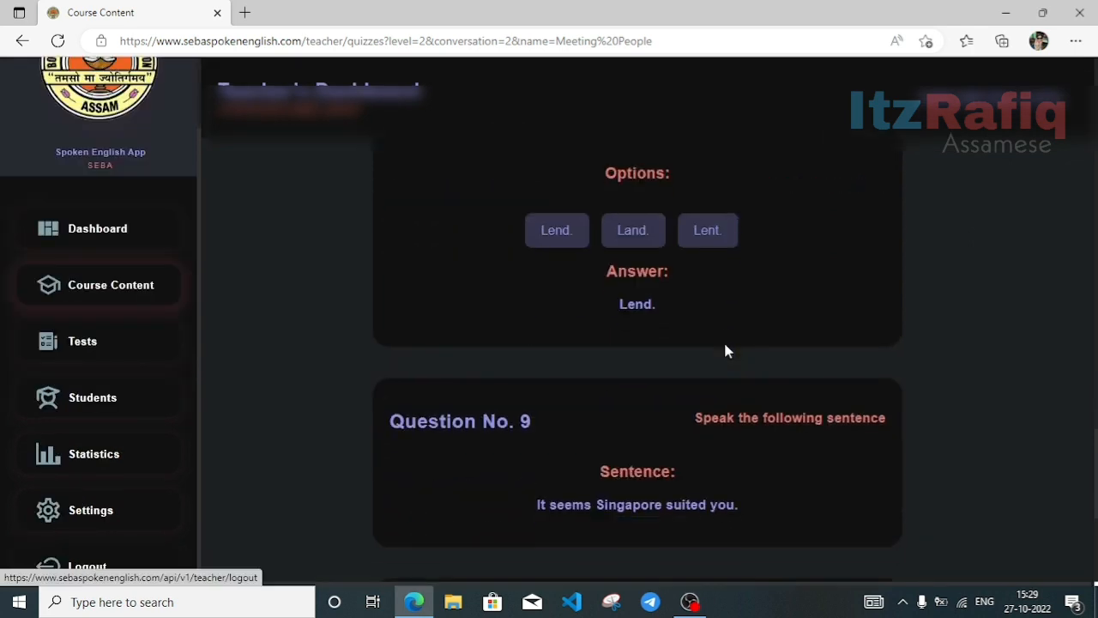
scroll(down, 3)
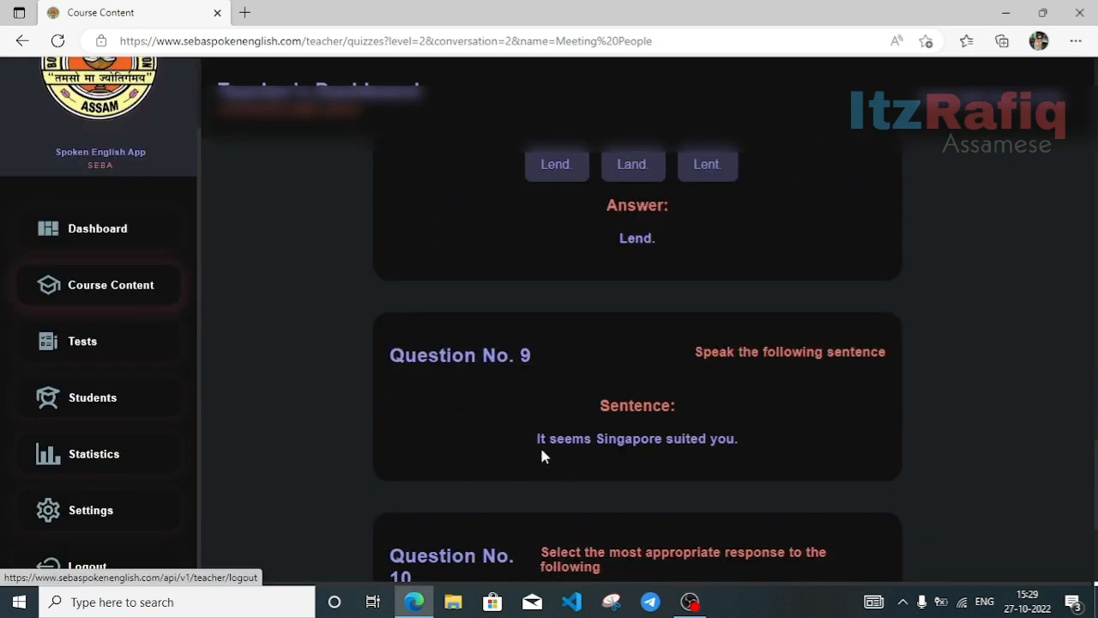
mouse_move(534, 441)
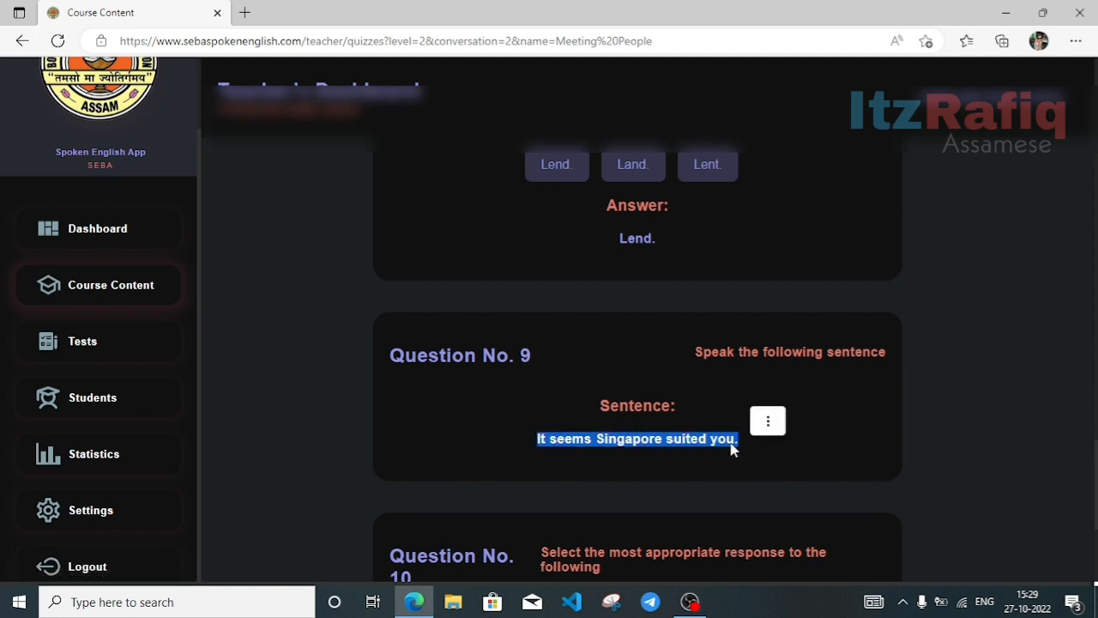
Read Question 9's sentence 'It seems Singapore suited you.' aloud, then close the toolbar.
right_click(731, 445)
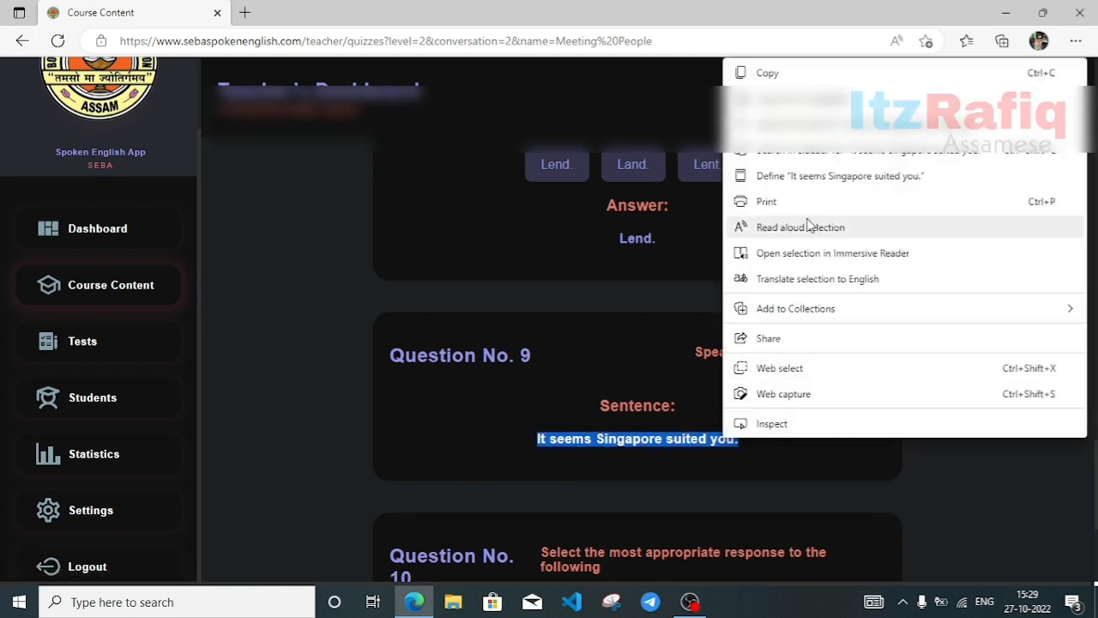
click(800, 226)
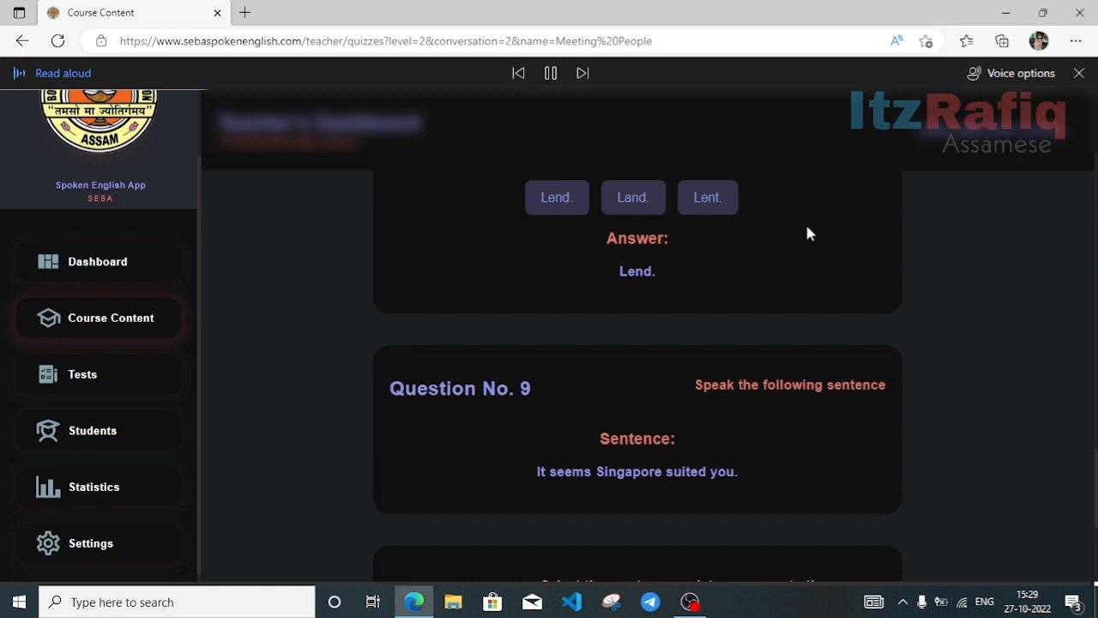
scroll(down, 3)
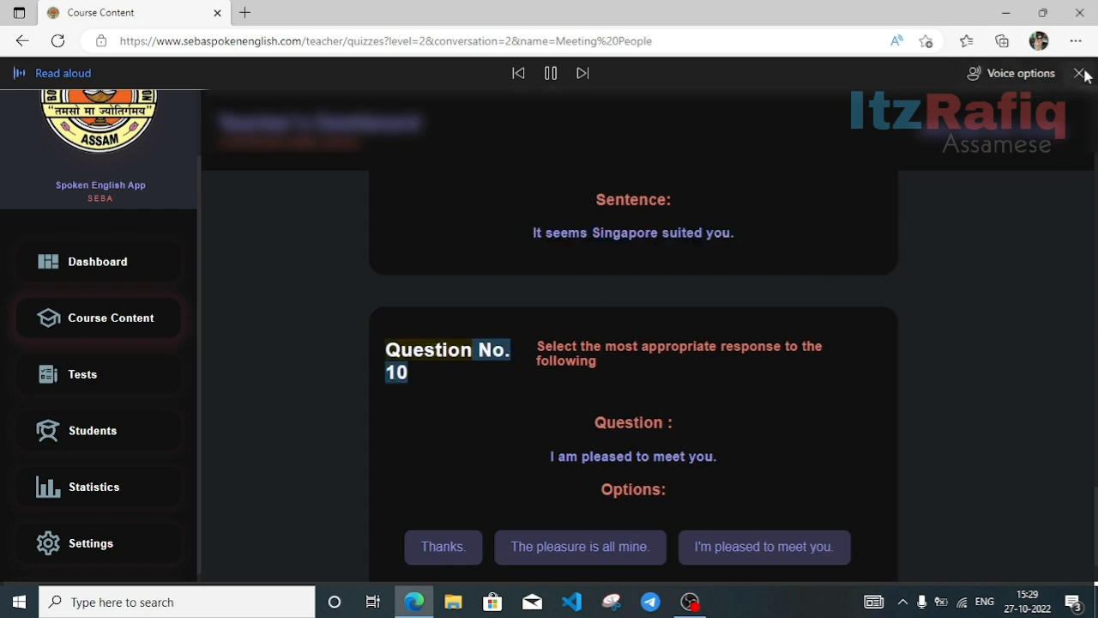
click(1077, 73)
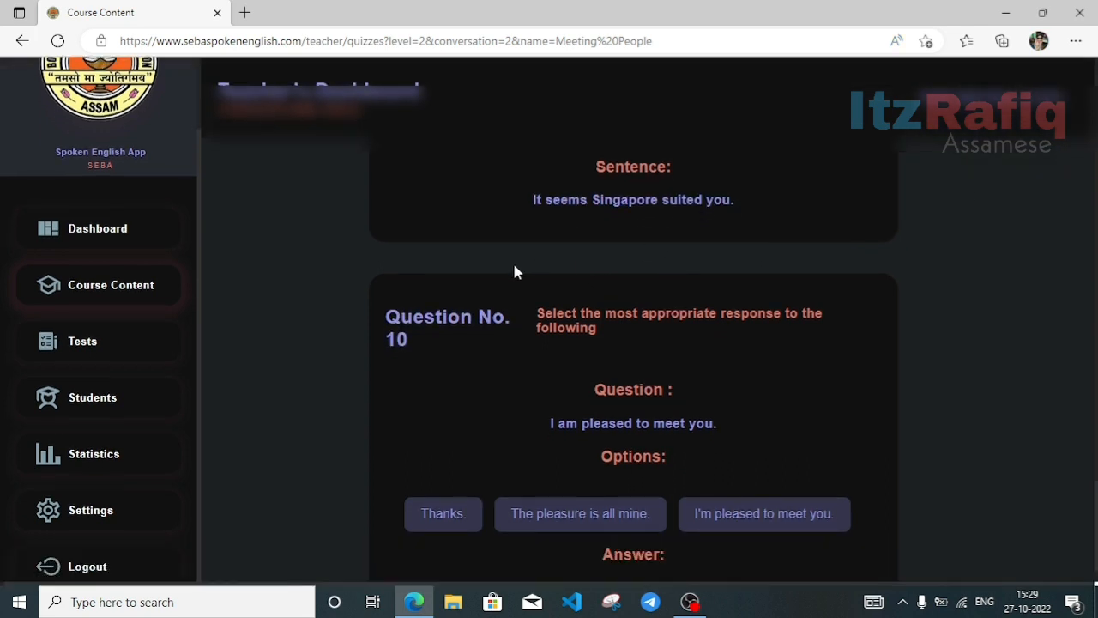
Review Question 10's answer "The pleasure is all mine." and return to the quiz top.
scroll(down, 3)
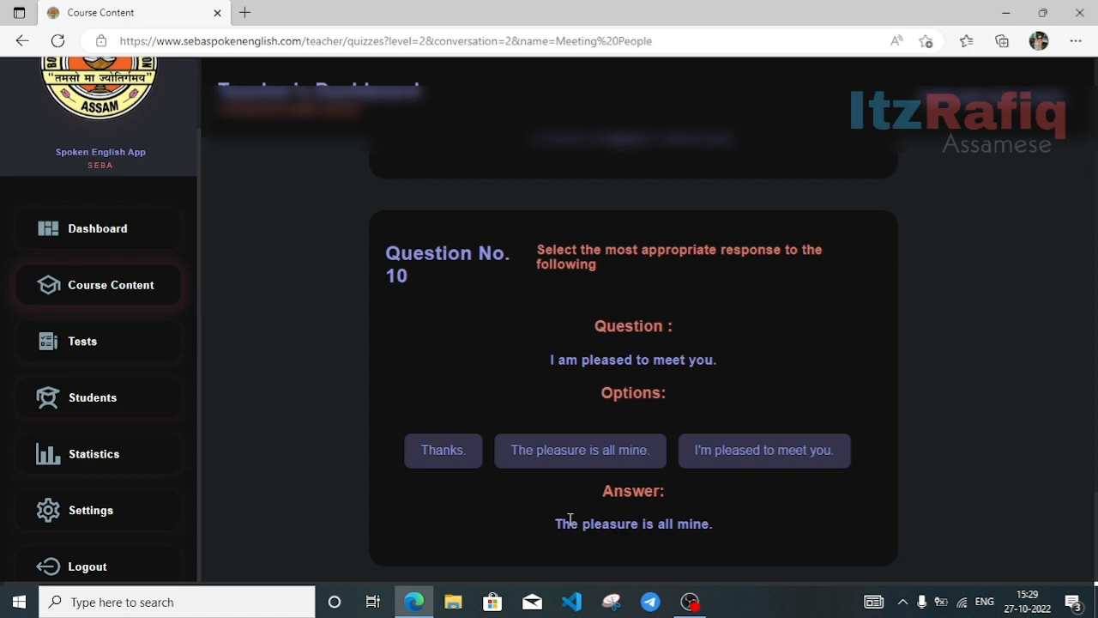
mouse_move(661, 531)
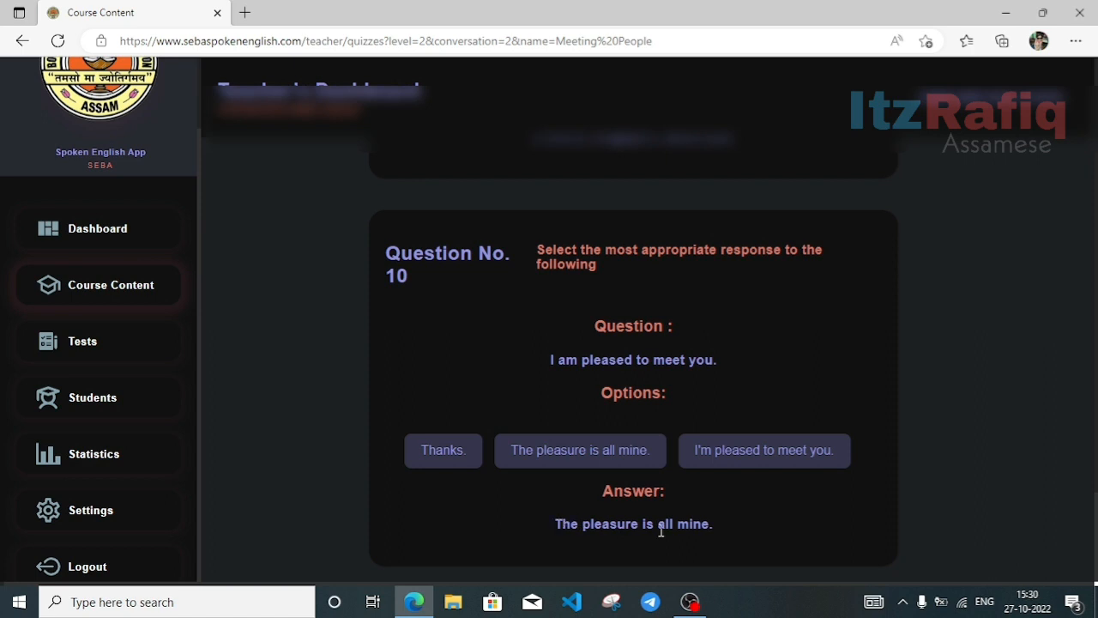
mouse_move(774, 542)
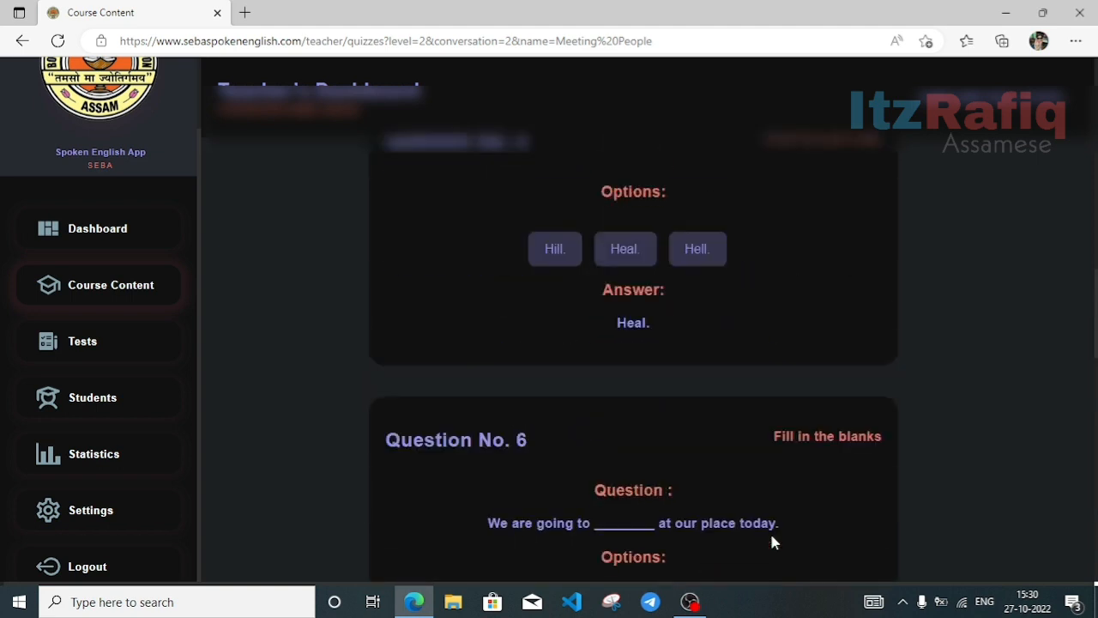
scroll(up, 3)
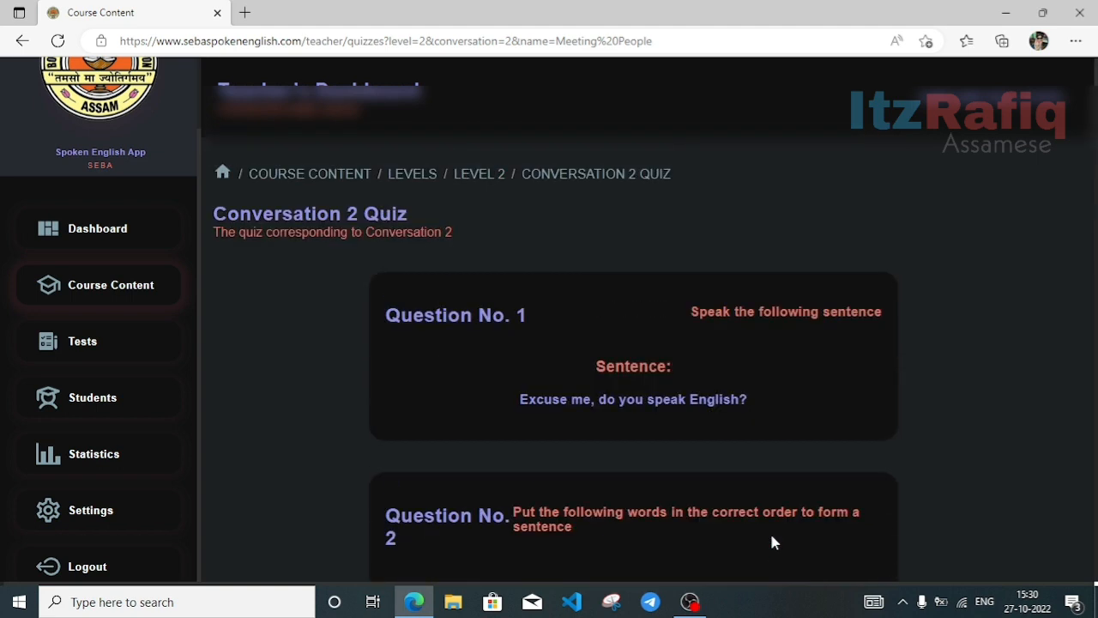